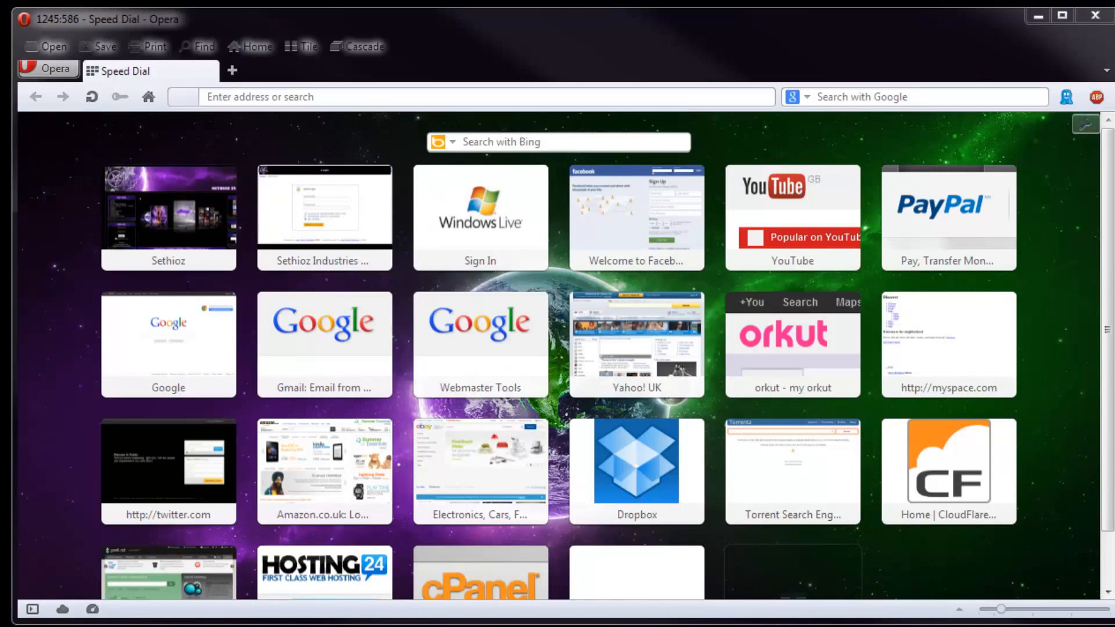
{"action": "mouse_move", "coordinate": [1046, 323]}
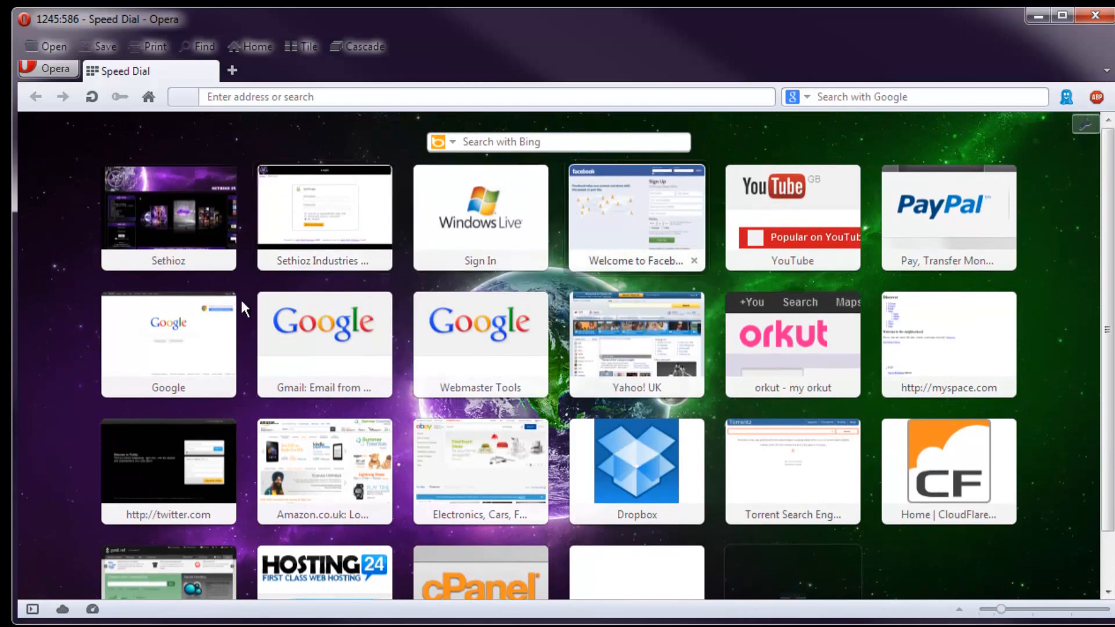
{"action": "mouse_move", "coordinate": [359, 207]}
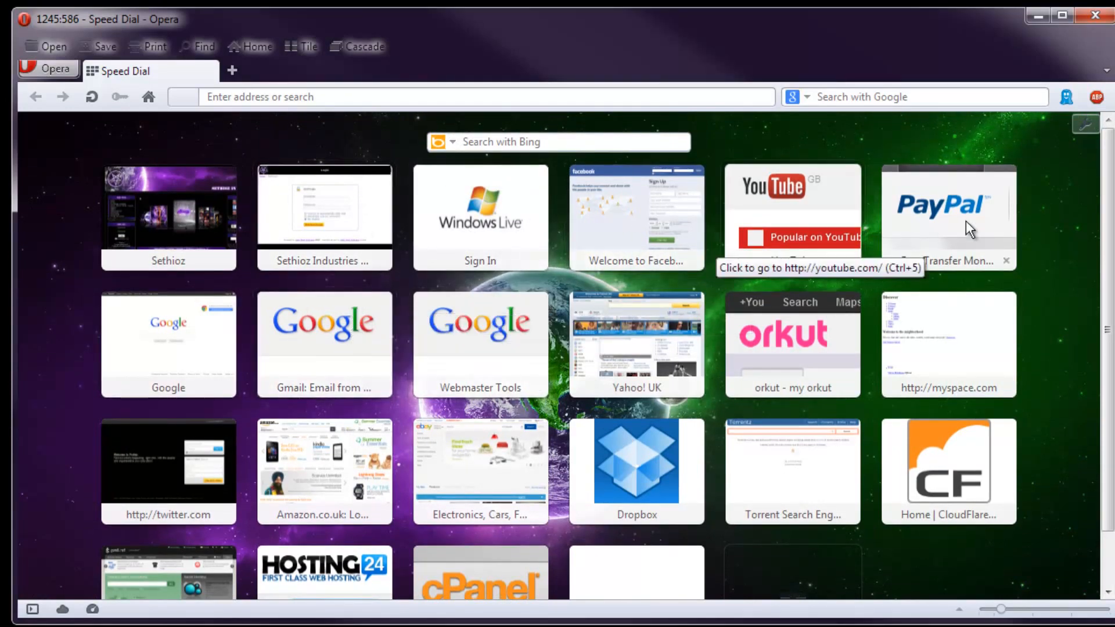
{"action": "mouse_move", "coordinate": [1057, 203]}
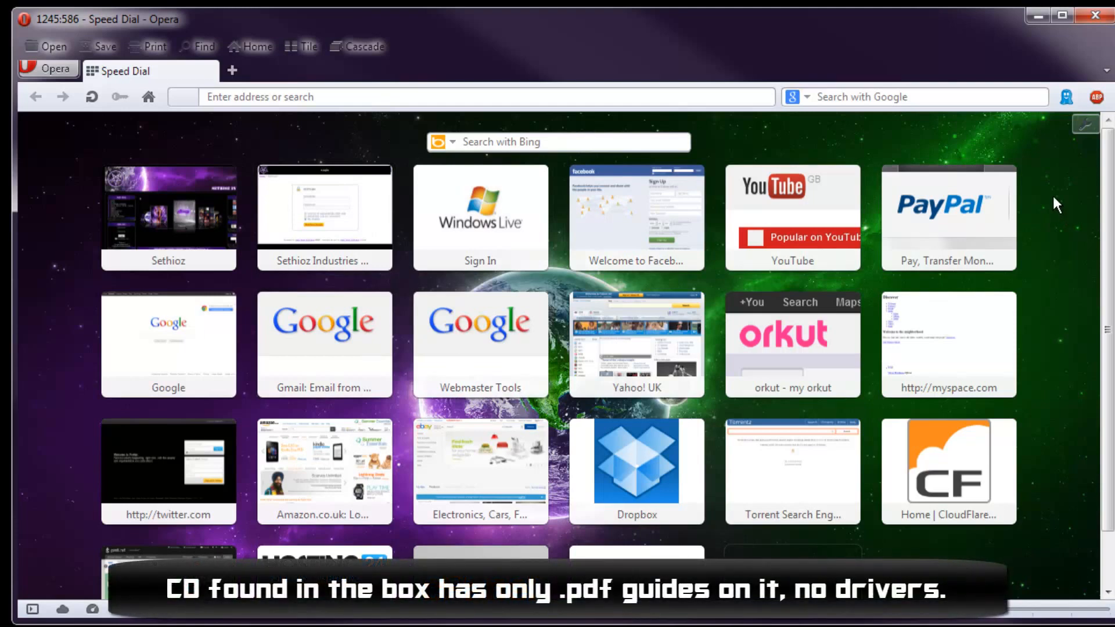
{"action": "mouse_move", "coordinate": [567, 143]}
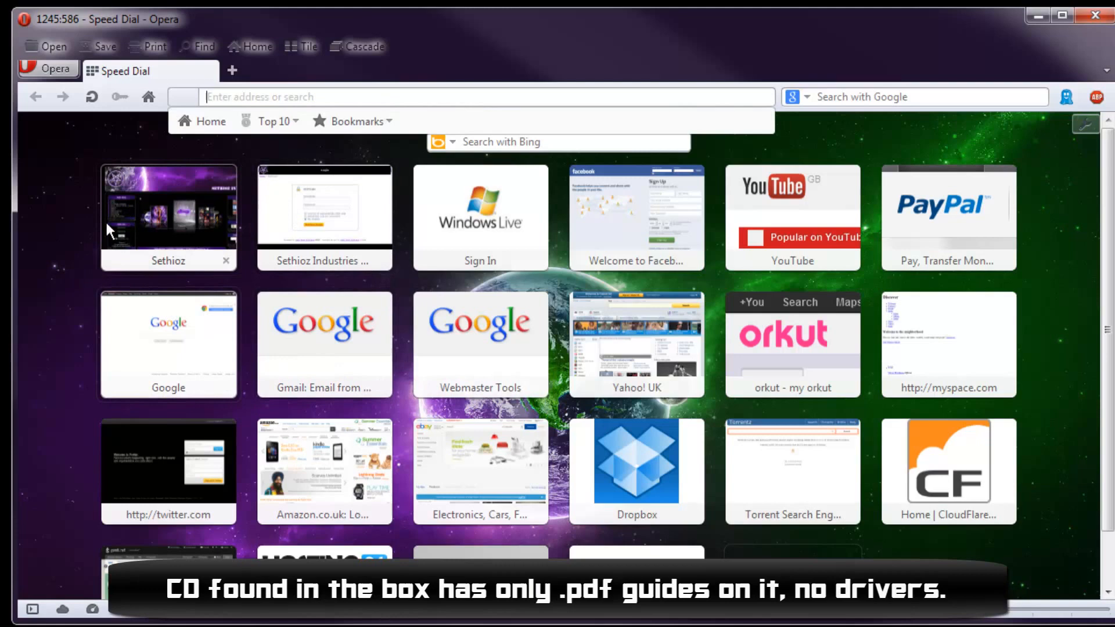
Step: Go to 192.168.2.1 and sign in to the router admin with the admin credentials
{"action": "type", "text": "1"}
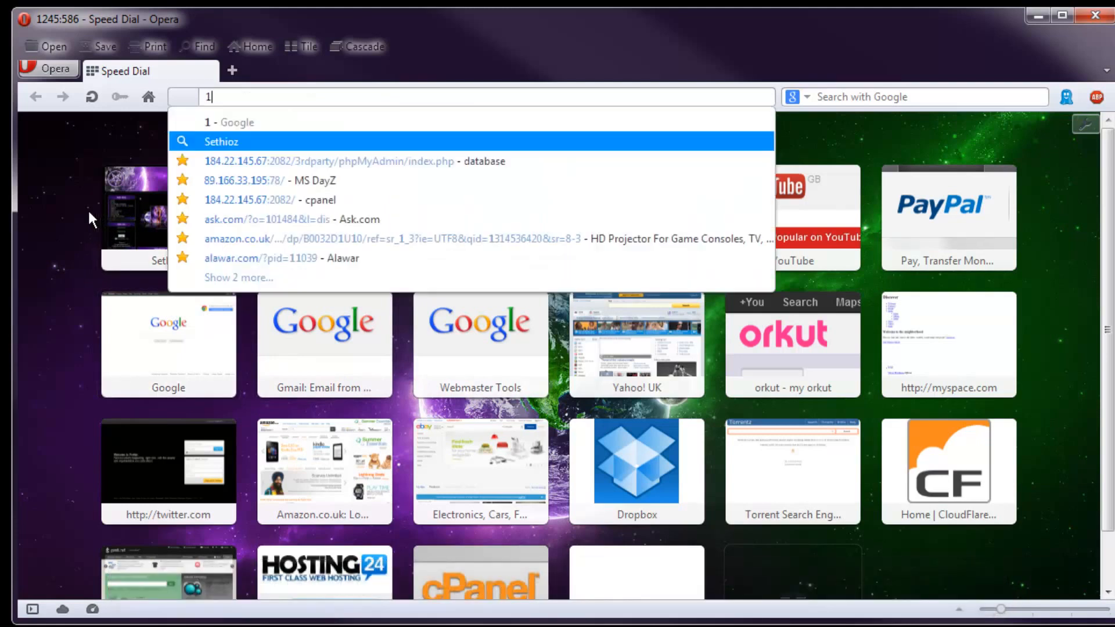
{"action": "type", "text": "92.168.2.1/"}
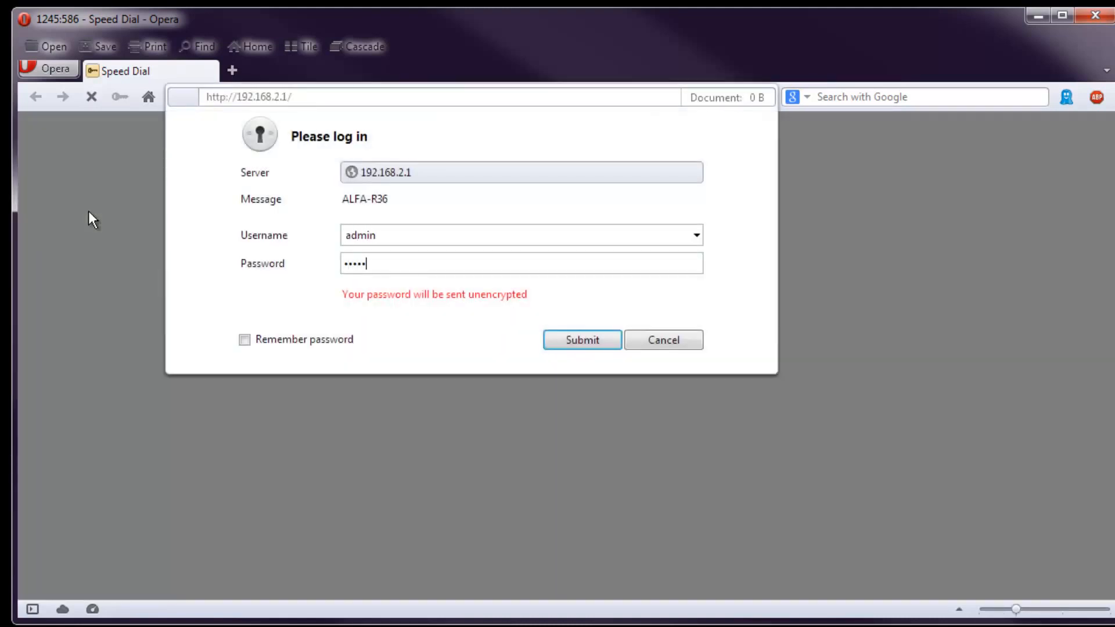
{"action": "left_click", "coordinate": [580, 340]}
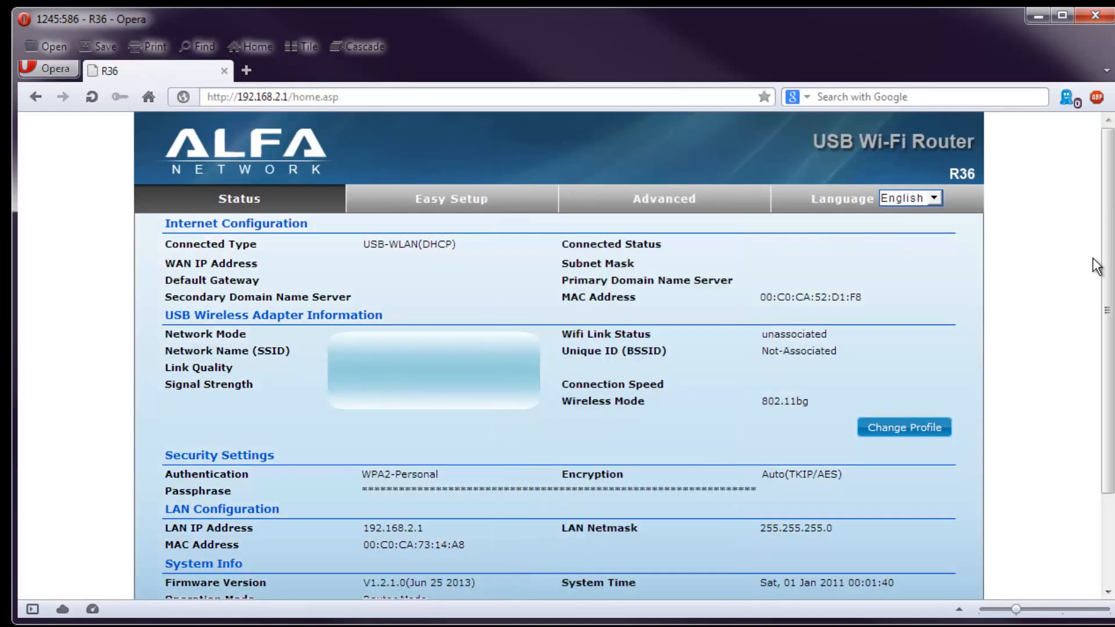
Step: Look over the ALFA R36 Status page, then start Easy Setup
{"action": "scroll", "scroll_direction": "down", "scroll_amount": 3}
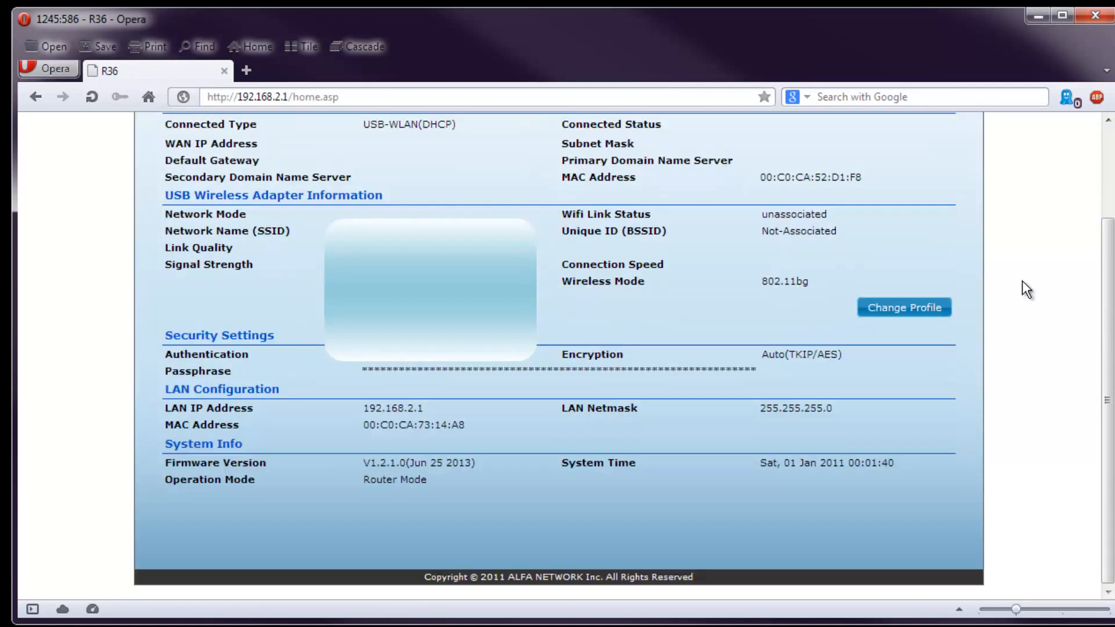
{"action": "scroll", "scroll_direction": "up", "scroll_amount": 3}
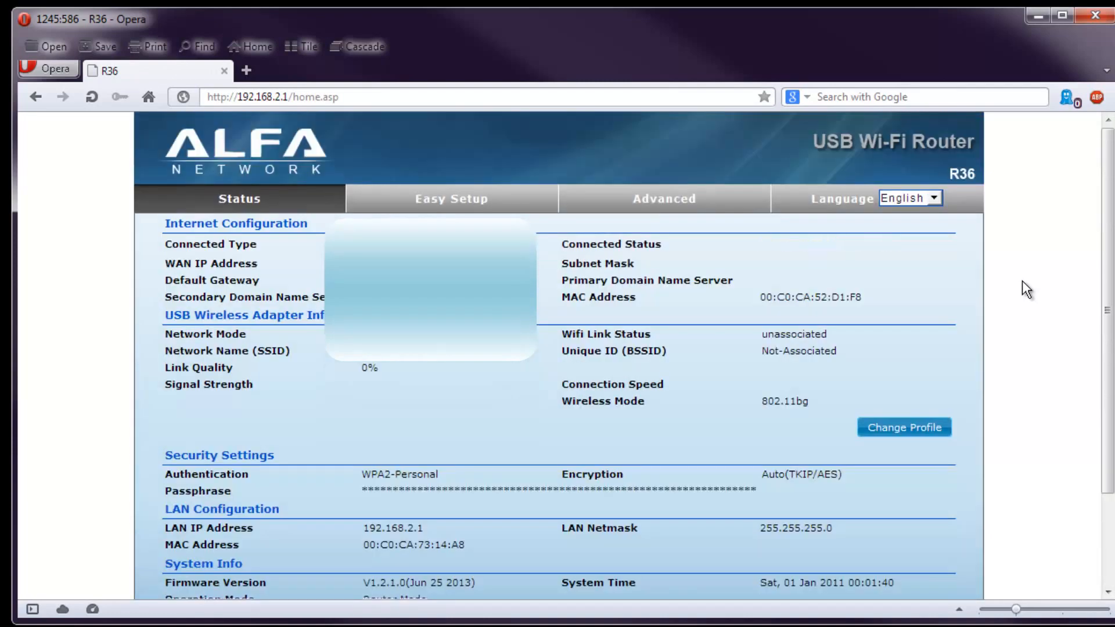
{"action": "mouse_move", "coordinate": [1048, 285]}
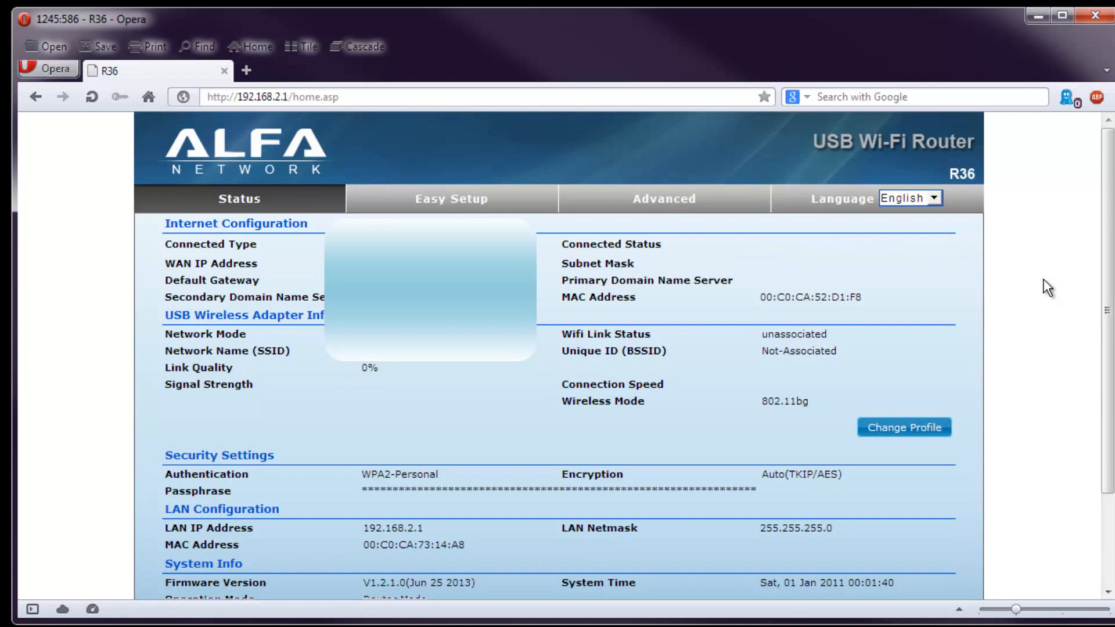
{"action": "mouse_move", "coordinate": [988, 275]}
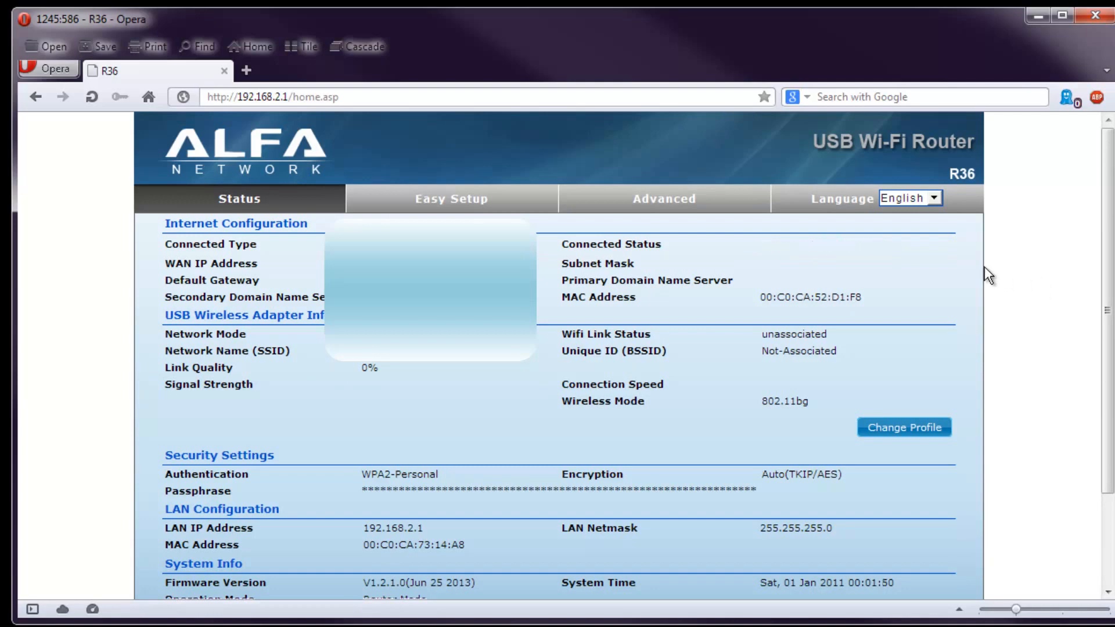
{"action": "mouse_move", "coordinate": [982, 274]}
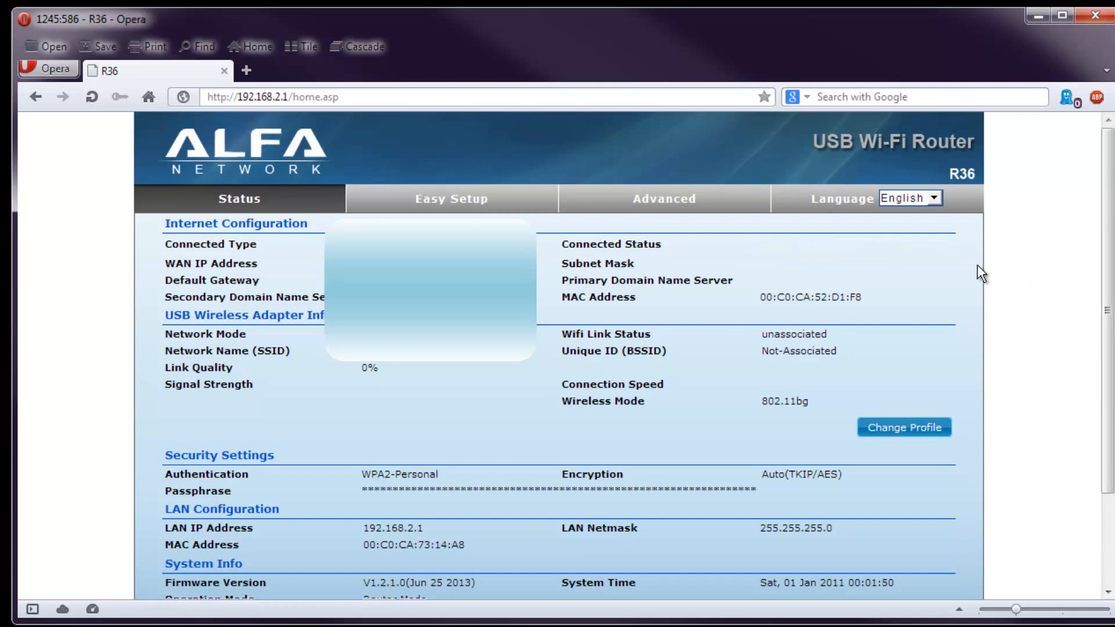
{"action": "mouse_move", "coordinate": [839, 248]}
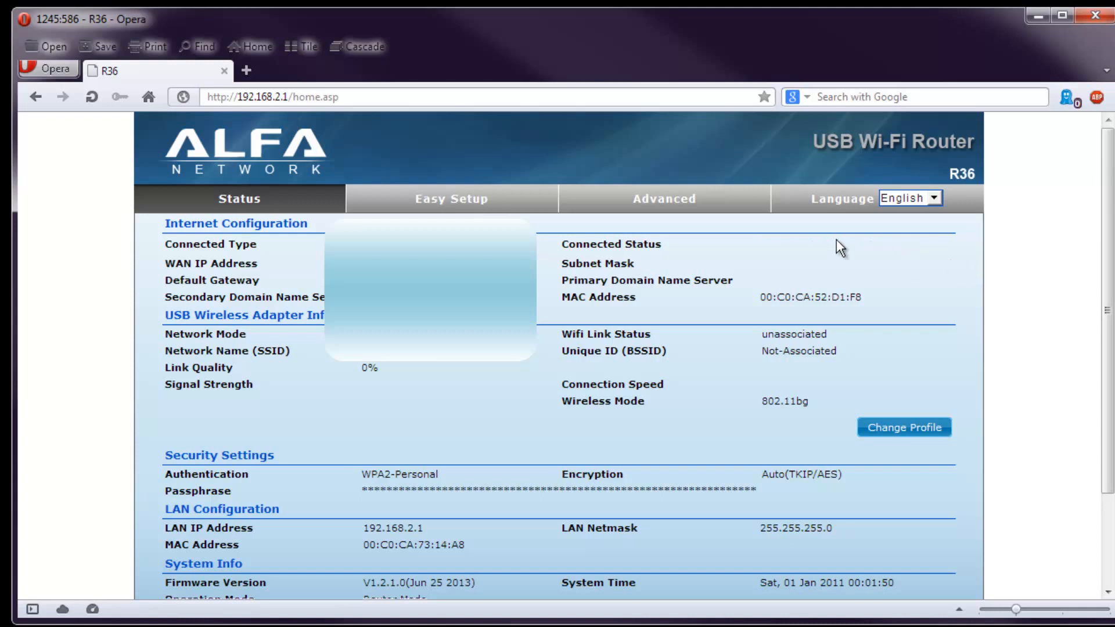
{"action": "mouse_move", "coordinate": [564, 300]}
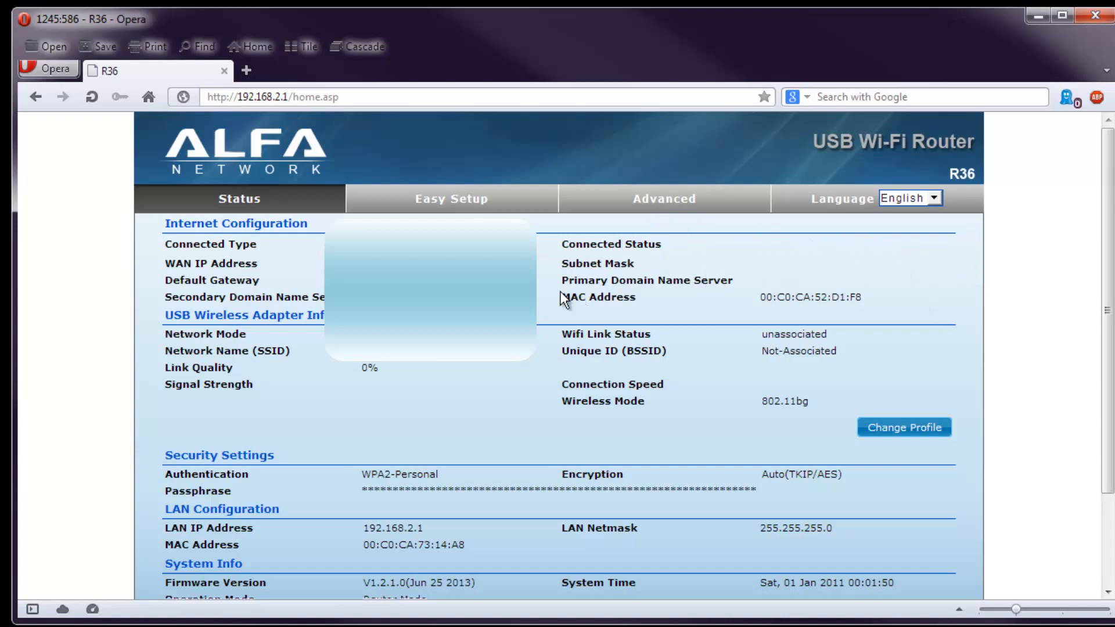
{"action": "mouse_move", "coordinate": [469, 213]}
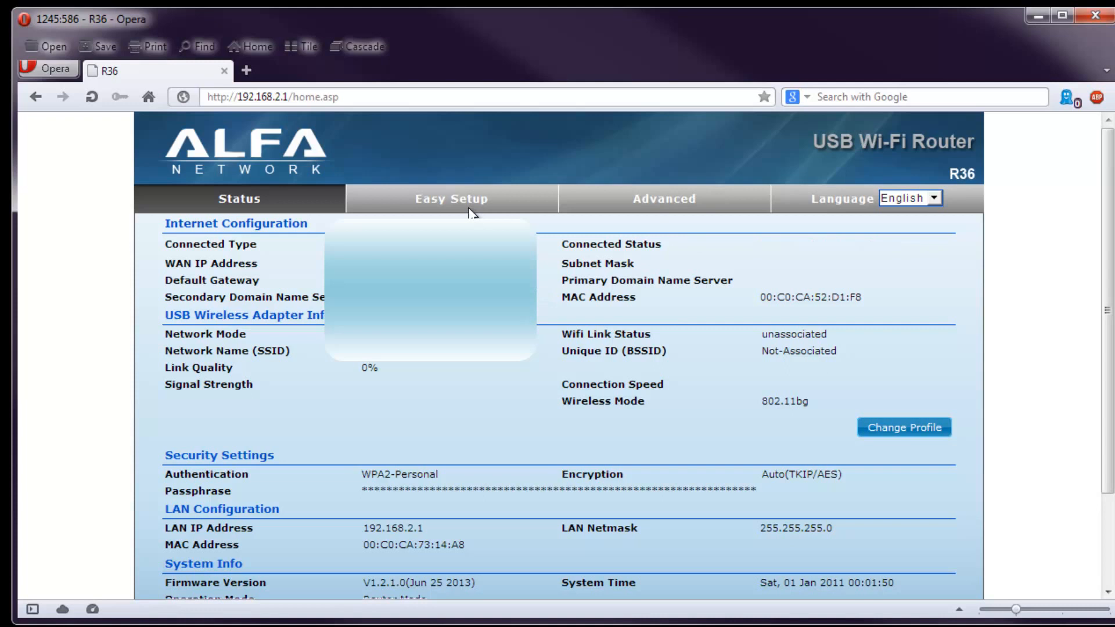
{"action": "left_click", "coordinate": [451, 198]}
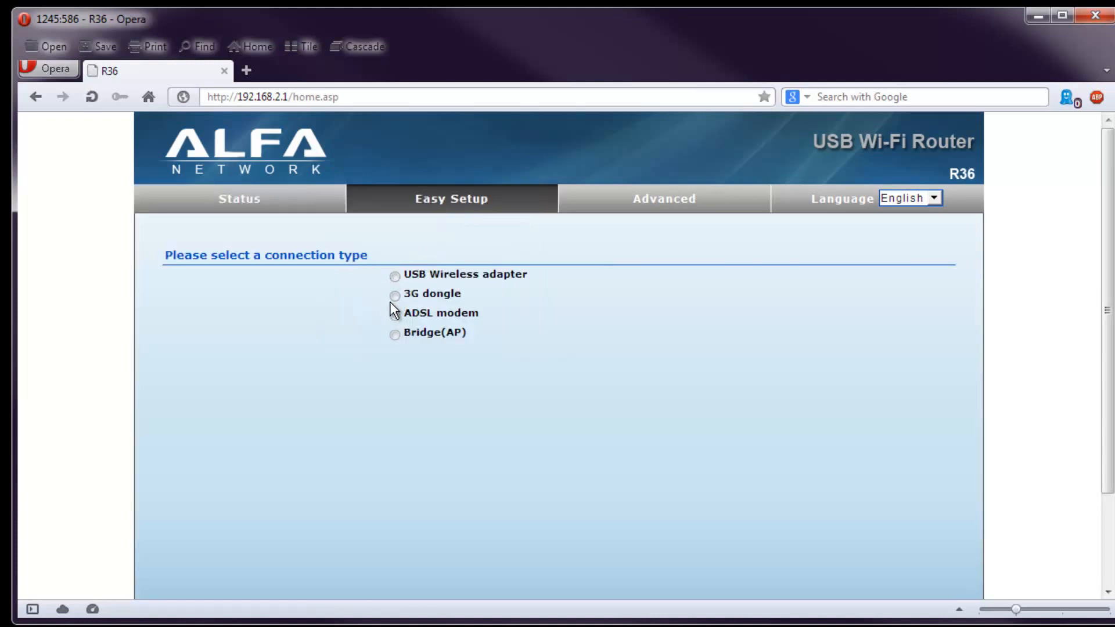
{"action": "mouse_move", "coordinate": [453, 306]}
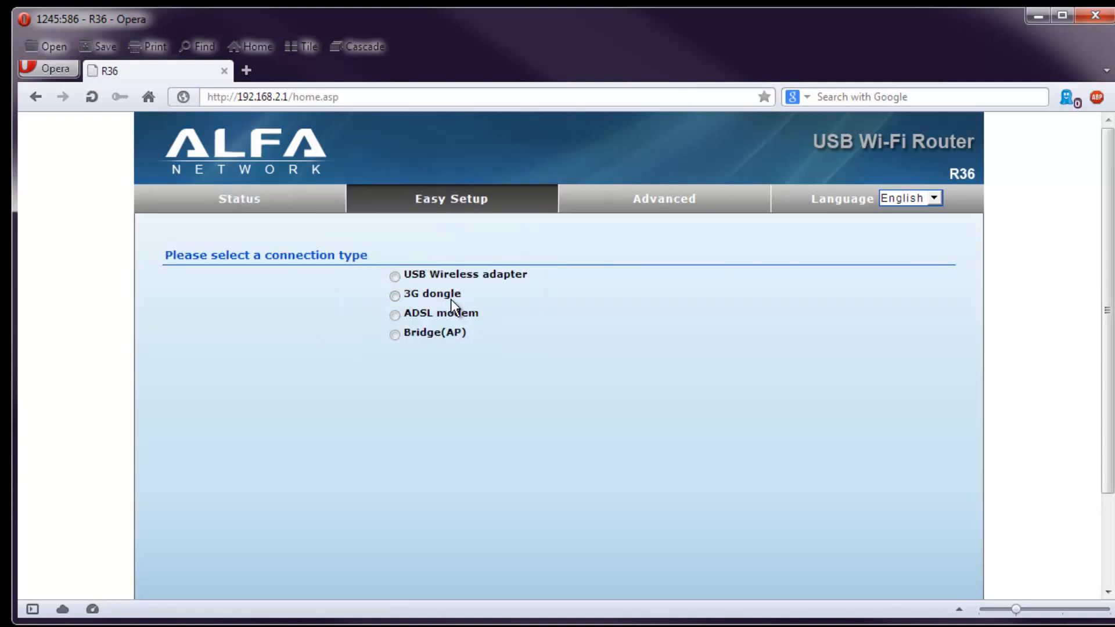
{"action": "mouse_move", "coordinate": [498, 308]}
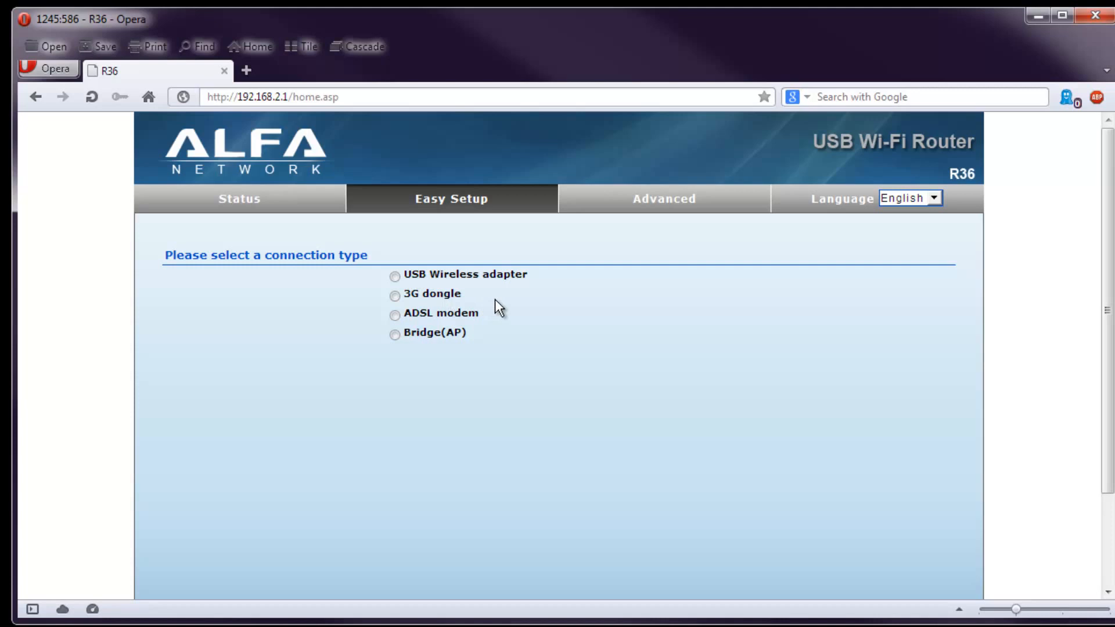
{"action": "mouse_move", "coordinate": [466, 295]}
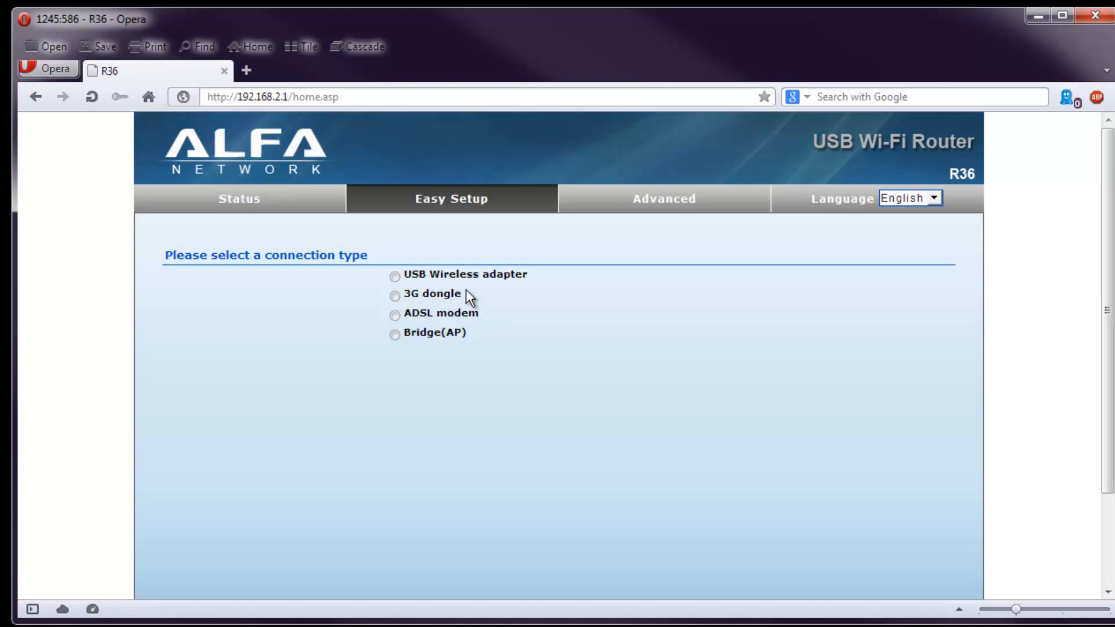
{"action": "mouse_move", "coordinate": [447, 272]}
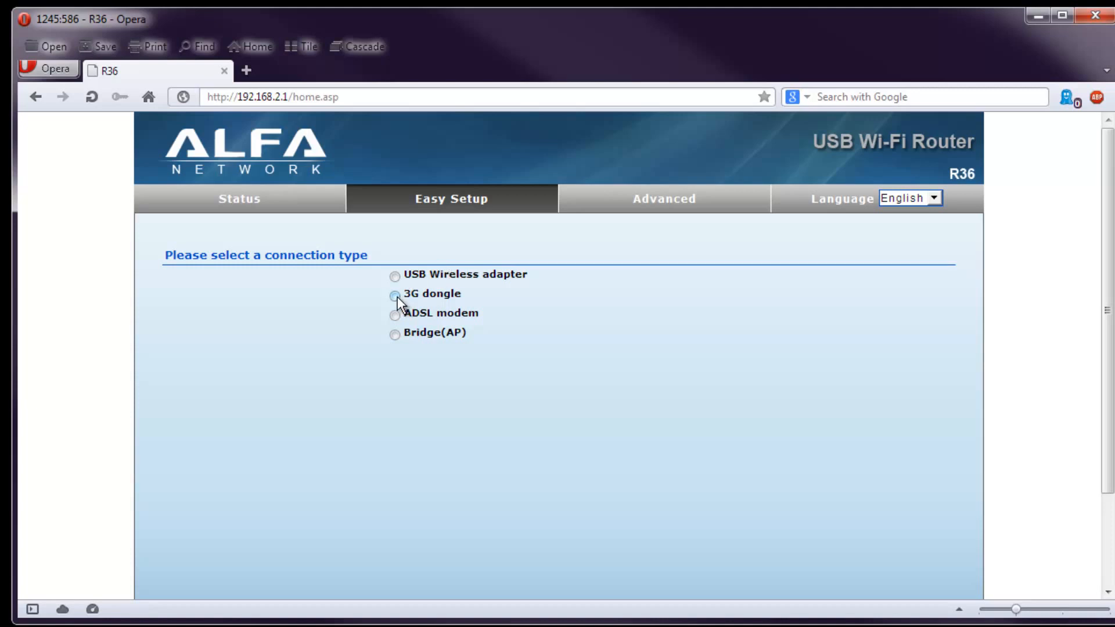
{"action": "mouse_move", "coordinate": [505, 294]}
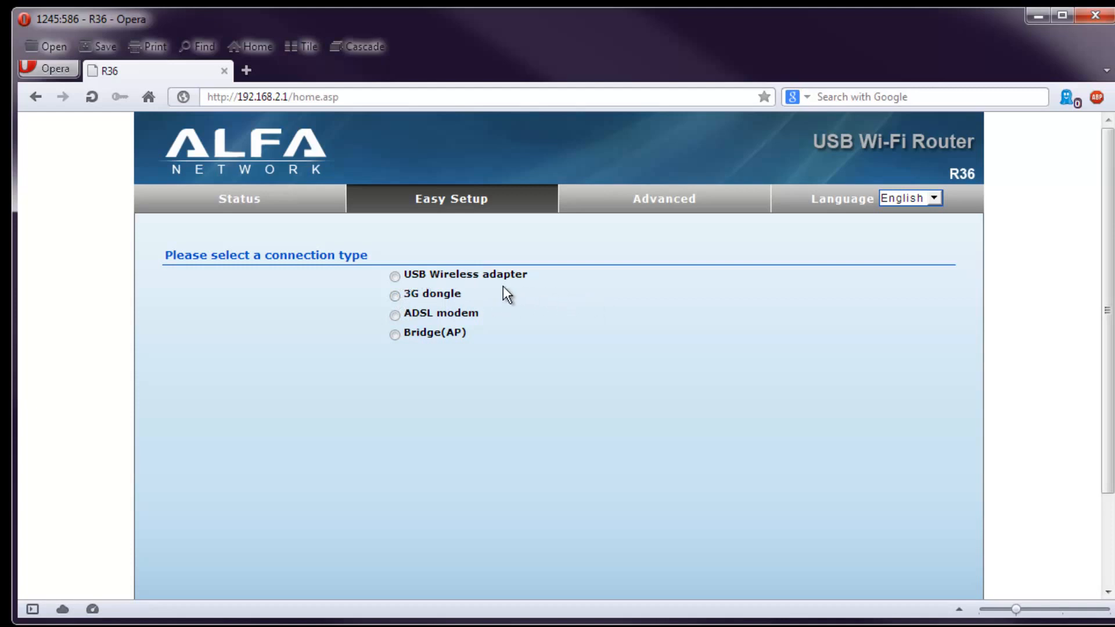
{"action": "mouse_move", "coordinate": [475, 291]}
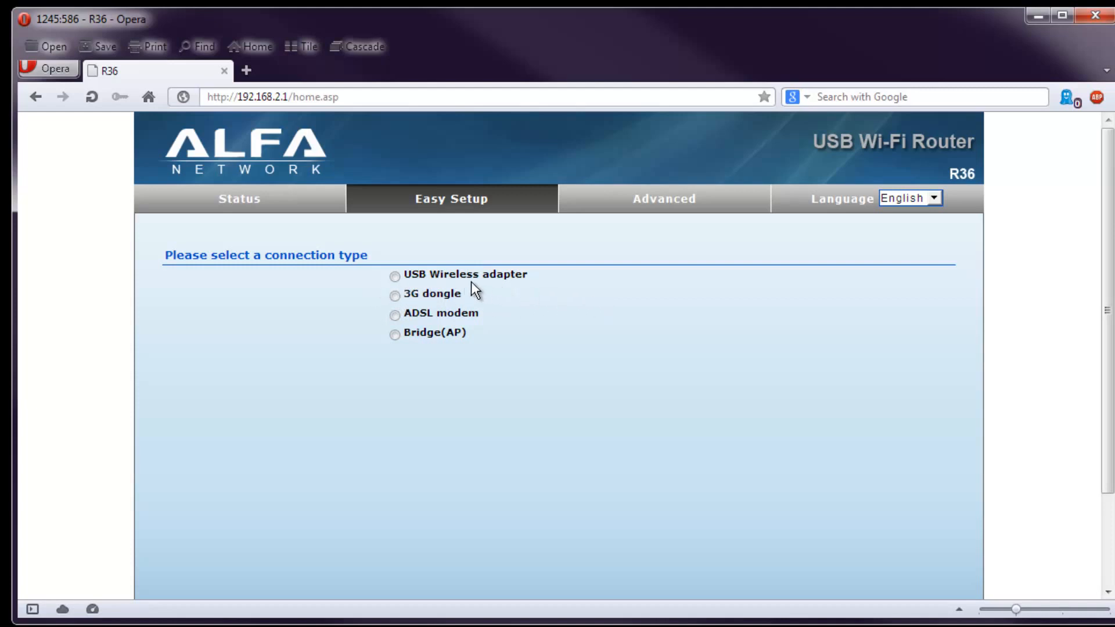
{"action": "mouse_move", "coordinate": [409, 276]}
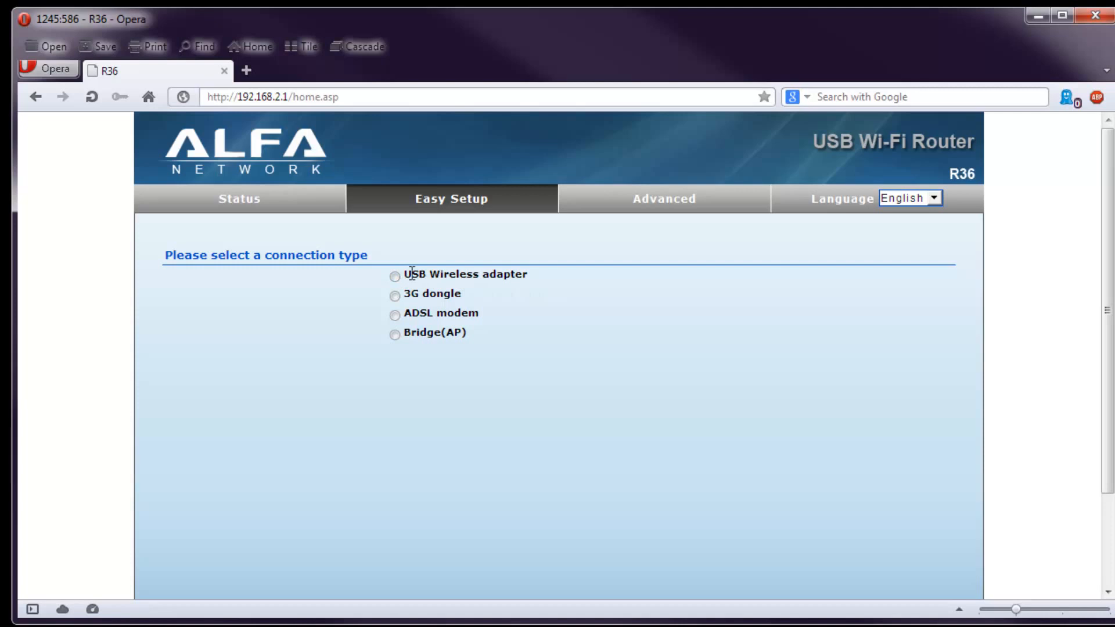
{"action": "mouse_move", "coordinate": [428, 276]}
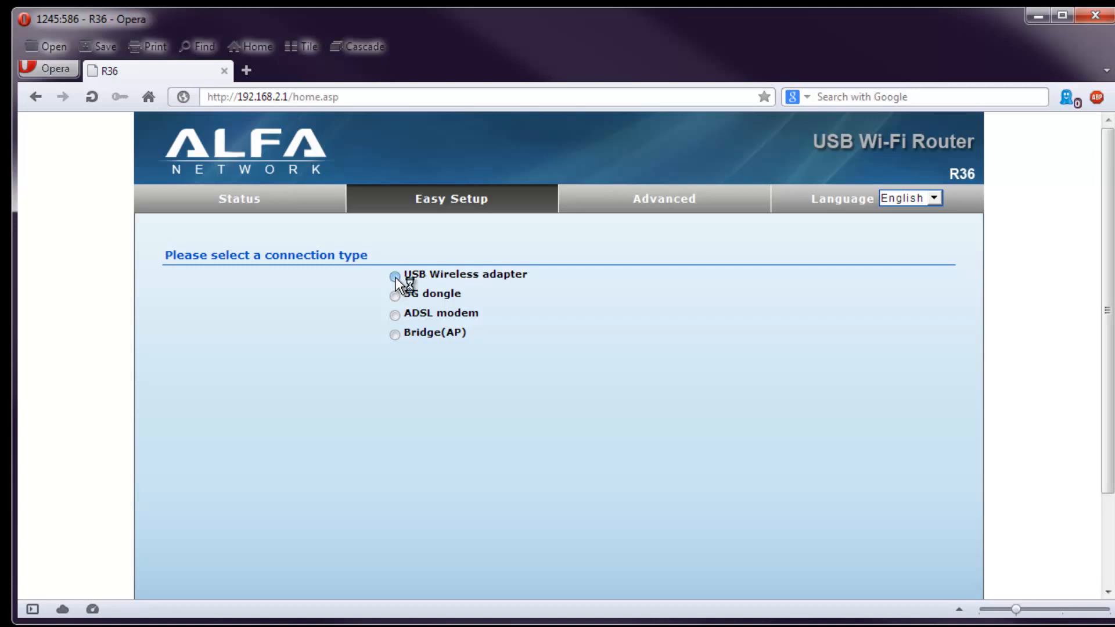
Step: Pick USB Wireless adapter as the connection type and run a Site Survey
{"action": "left_click", "coordinate": [396, 276]}
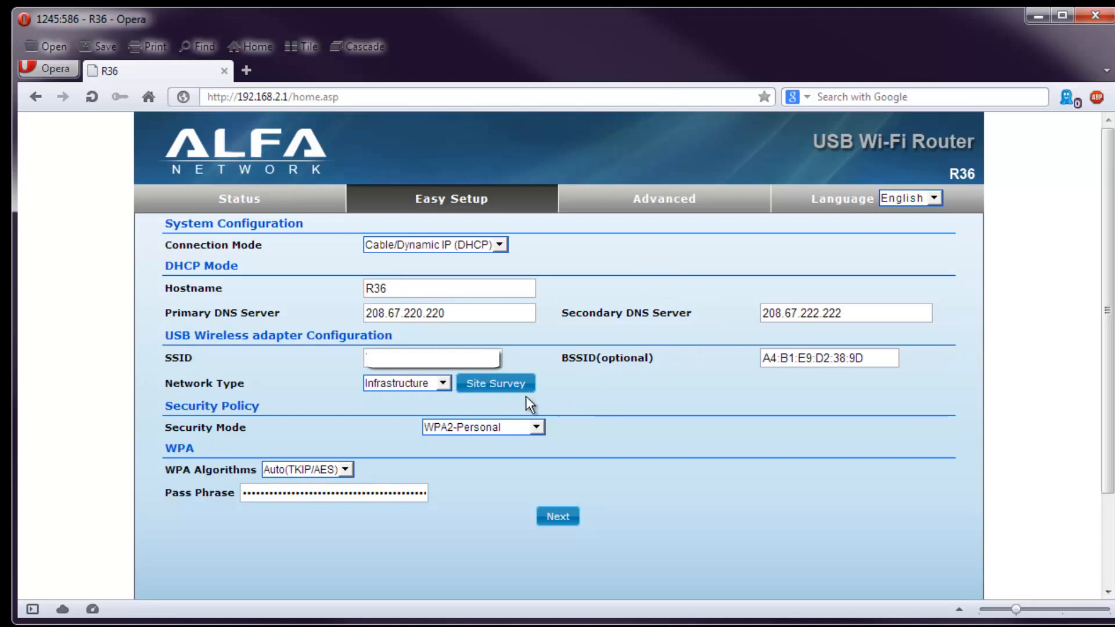
{"action": "left_click", "coordinate": [494, 383]}
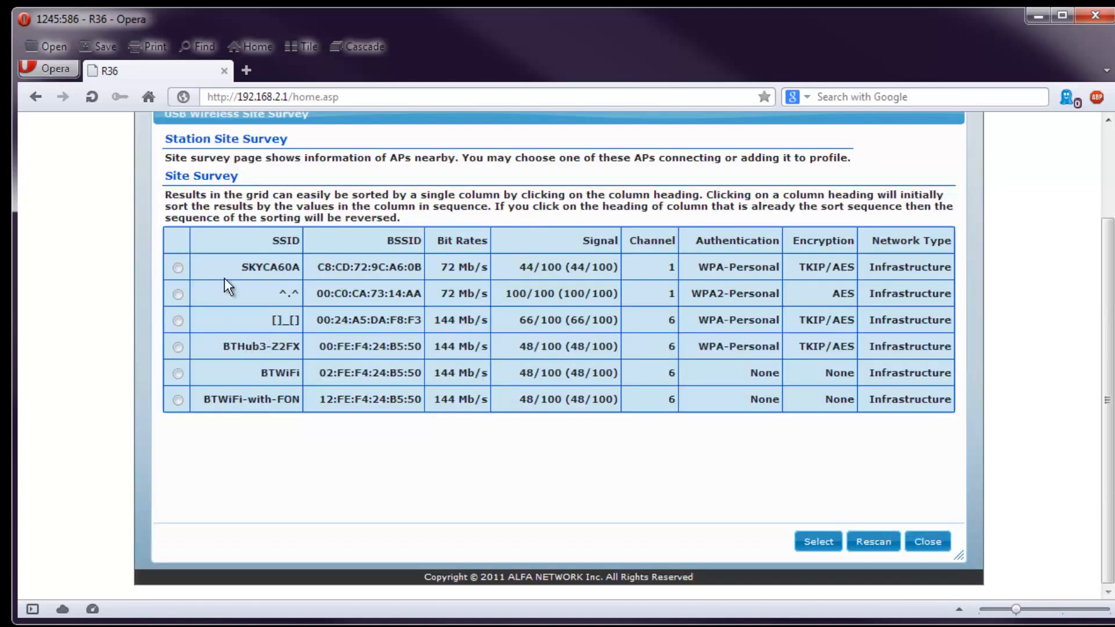
{"action": "mouse_move", "coordinate": [424, 424]}
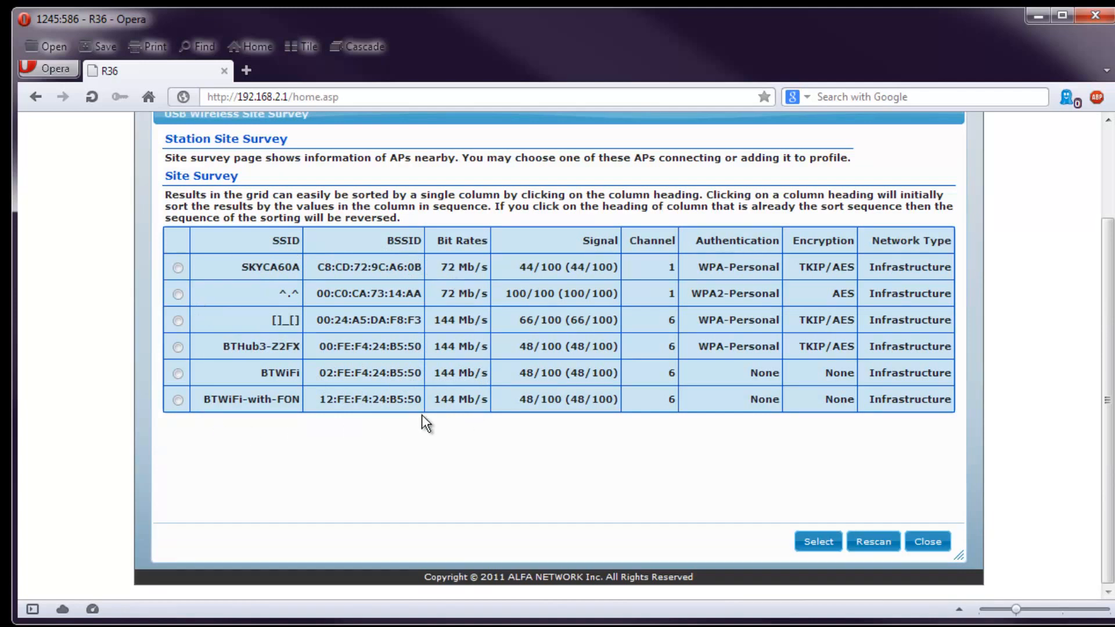
{"action": "mouse_move", "coordinate": [608, 364]}
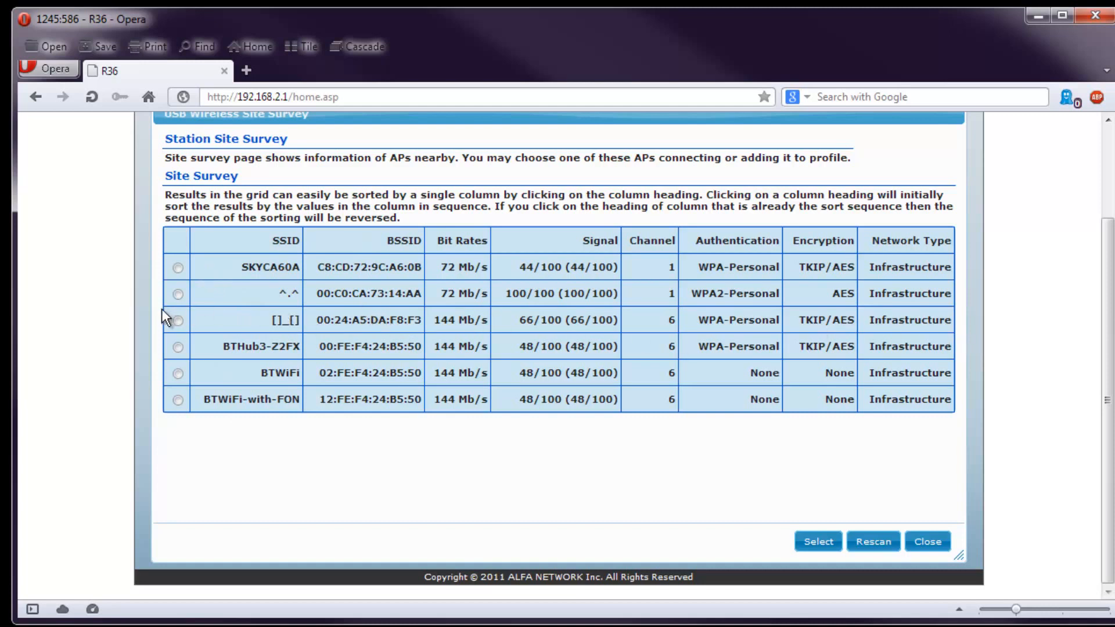
Step: Select the []_[] network (WPA-Personal, channel 6) in the site survey list
{"action": "left_click", "coordinate": [178, 320]}
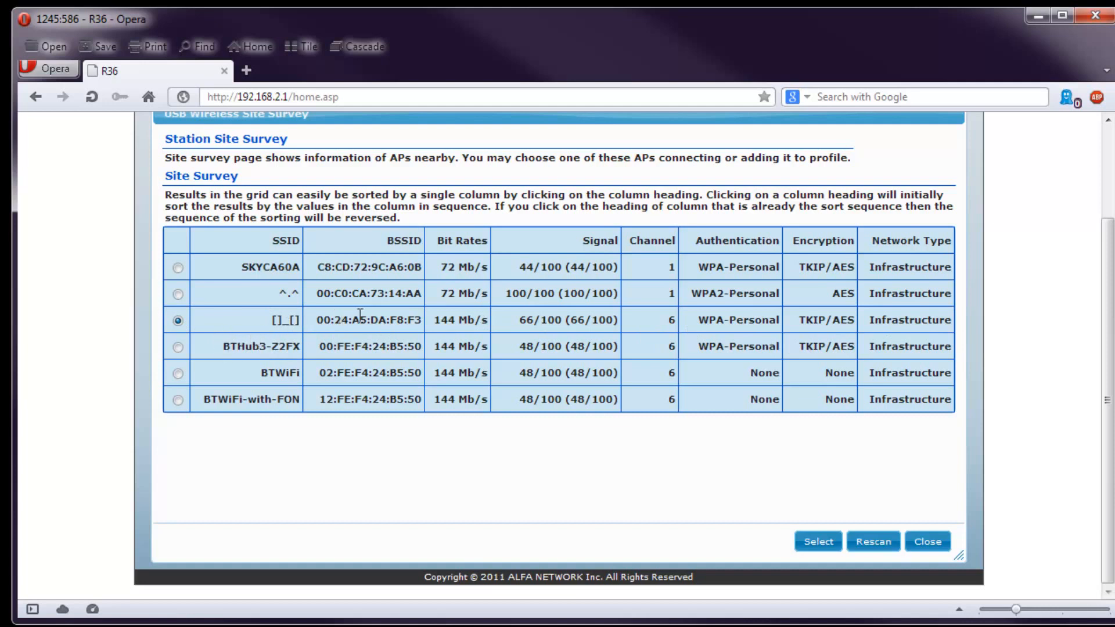
{"action": "mouse_move", "coordinate": [313, 321]}
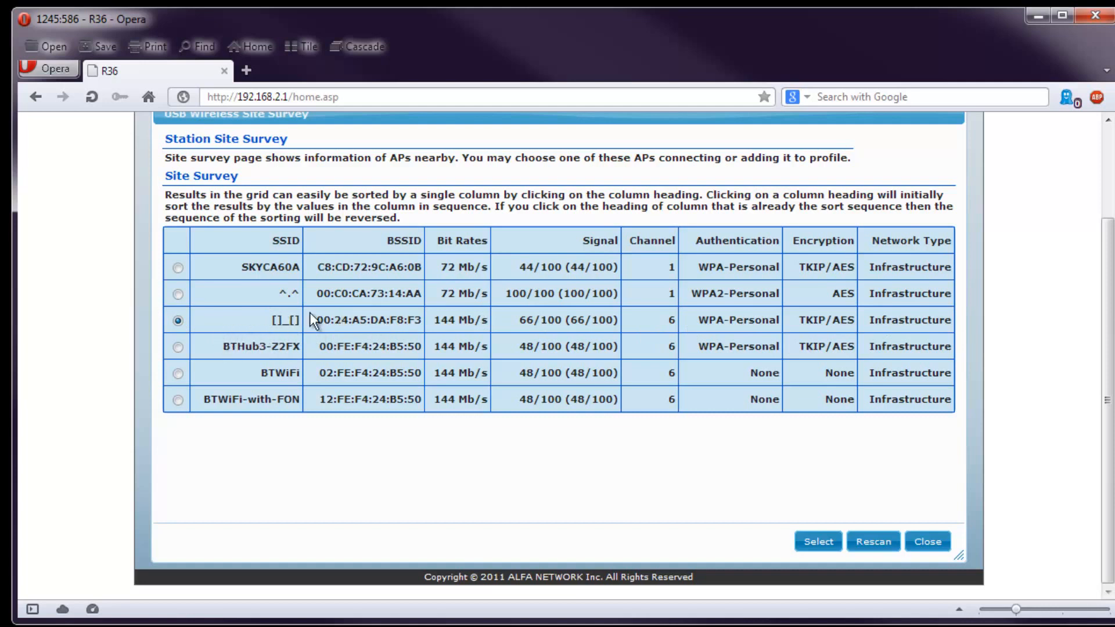
{"action": "mouse_move", "coordinate": [288, 352]}
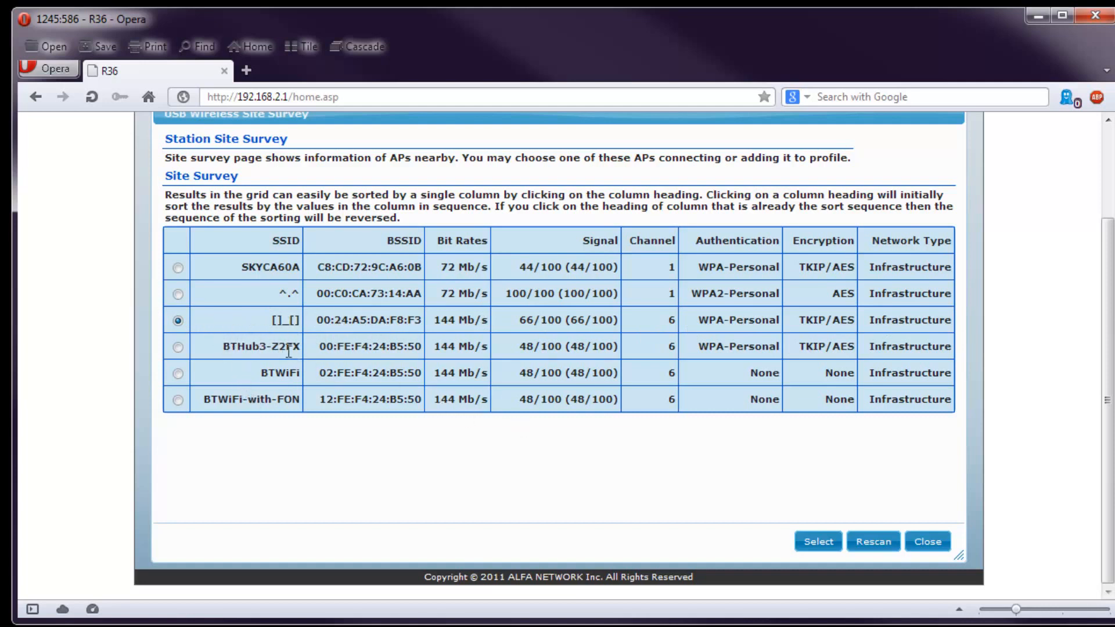
{"action": "mouse_move", "coordinate": [813, 479]}
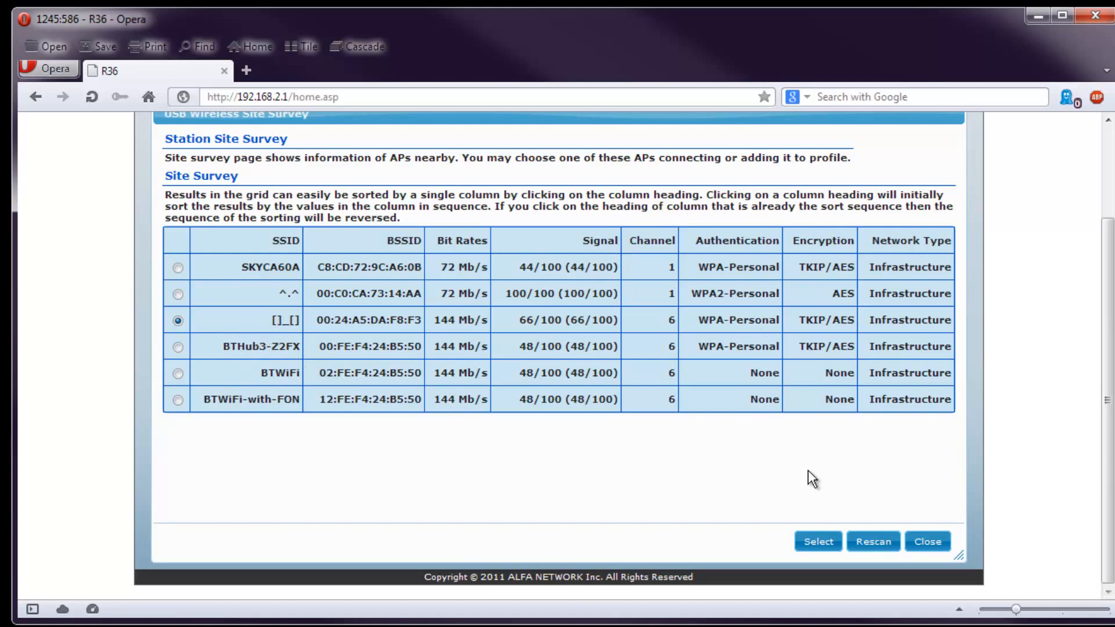
Step: Apply the chosen []_[] network to the adapter form and check the hostname and DNS fields
{"action": "left_click", "coordinate": [817, 542]}
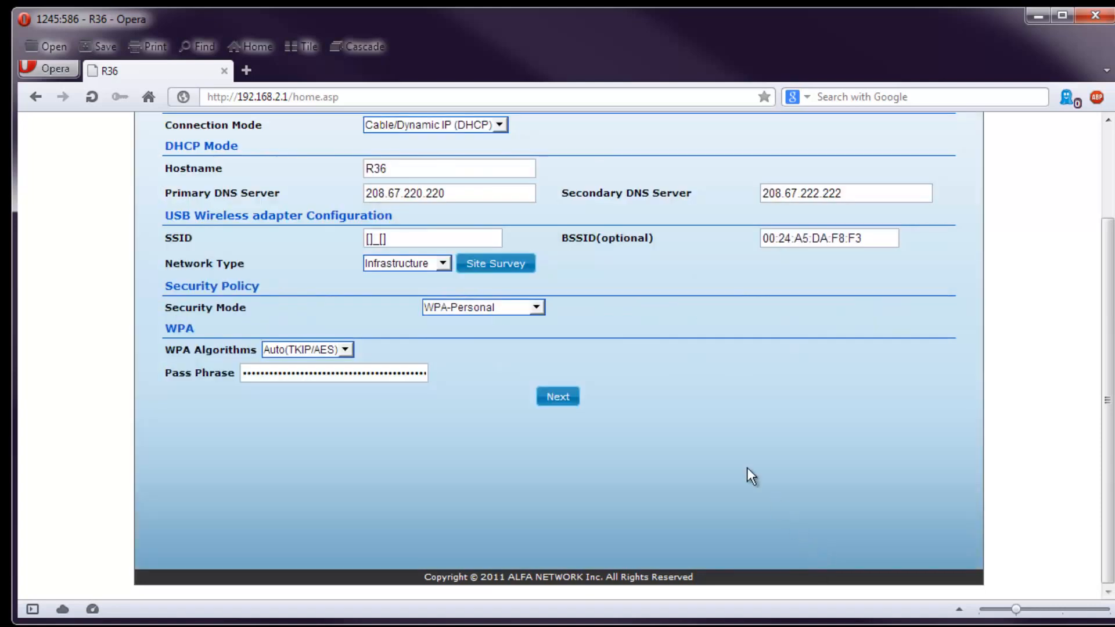
{"action": "scroll", "scroll_direction": "up", "scroll_amount": 3}
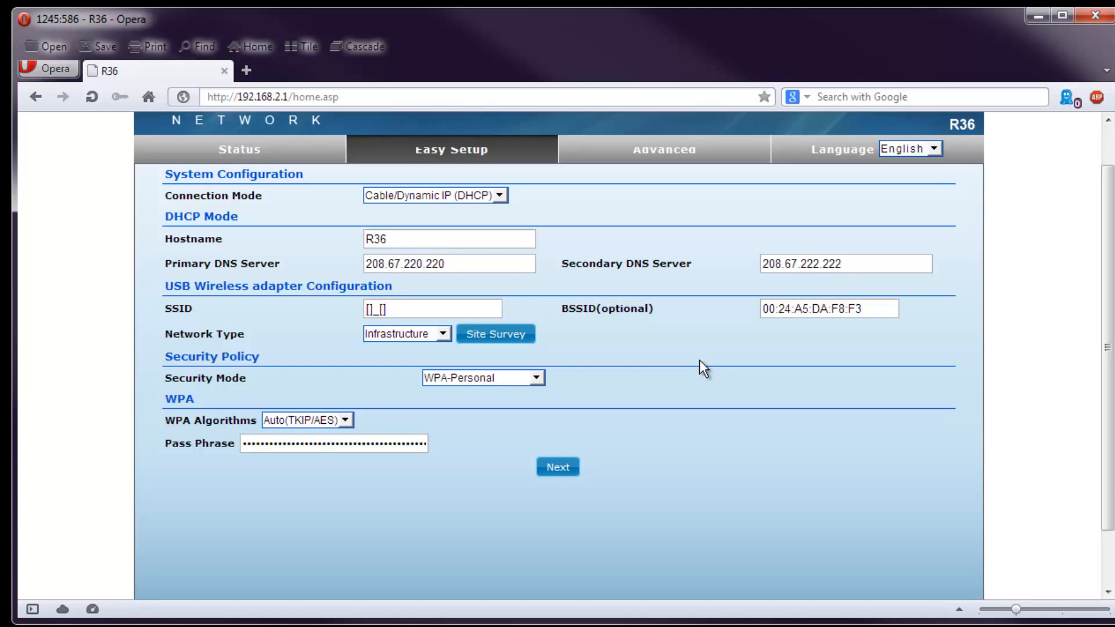
{"action": "mouse_move", "coordinate": [501, 263]}
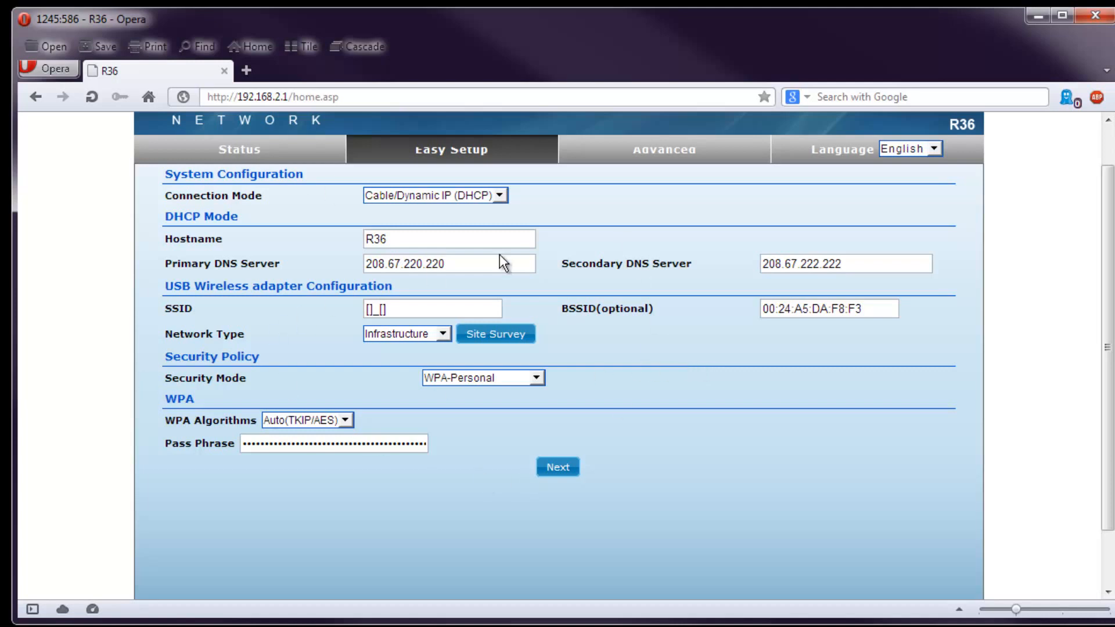
{"action": "mouse_move", "coordinate": [405, 236]}
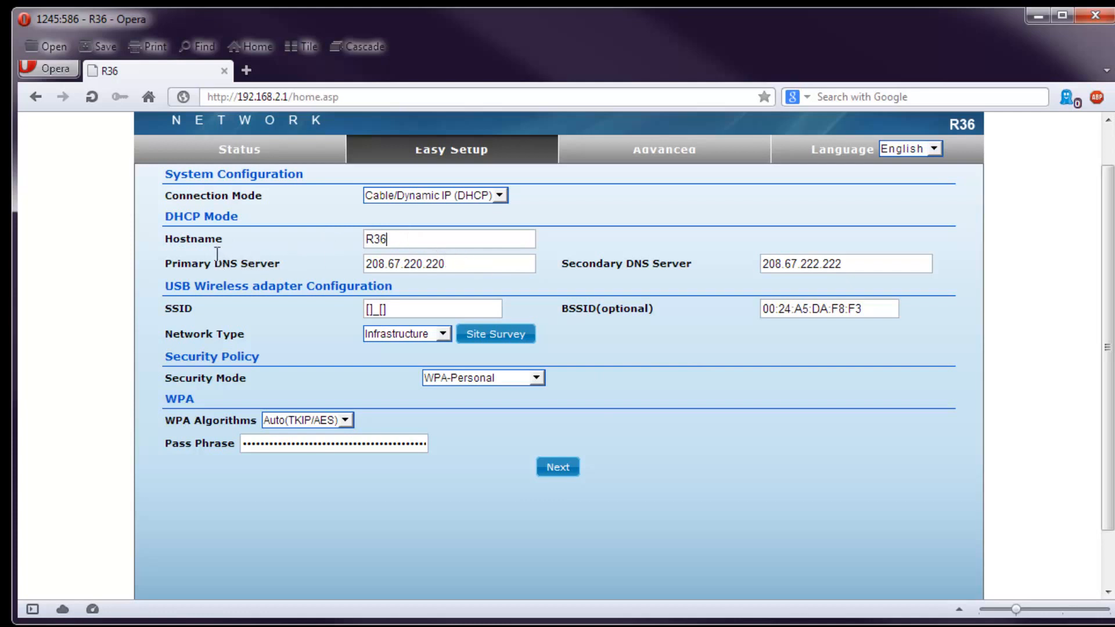
{"action": "left_click", "coordinate": [846, 263]}
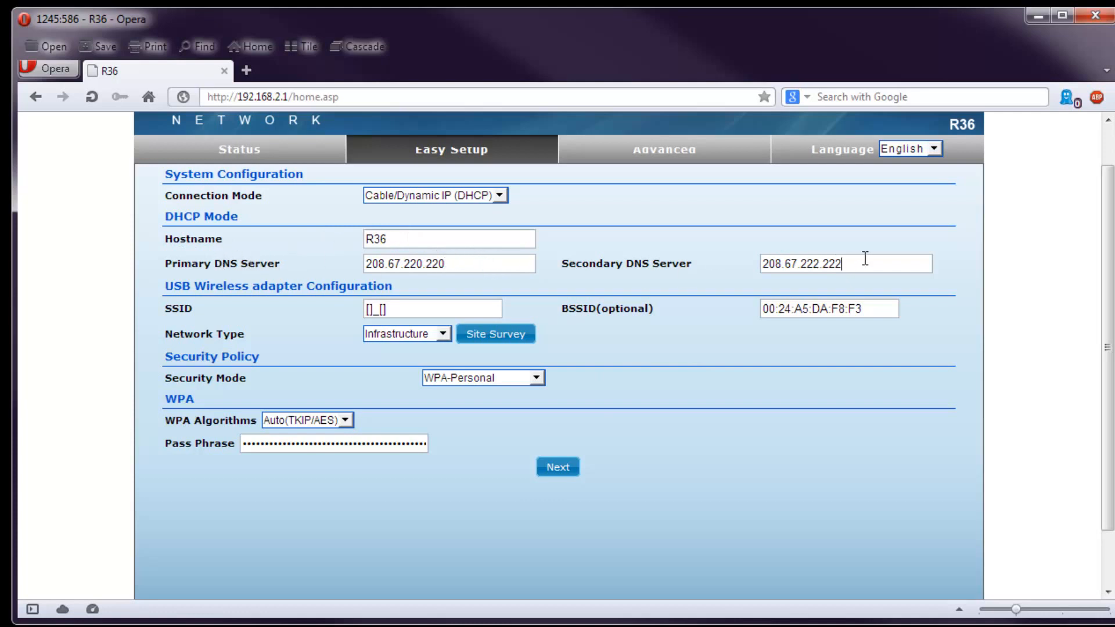
{"action": "left_click", "coordinate": [444, 263]}
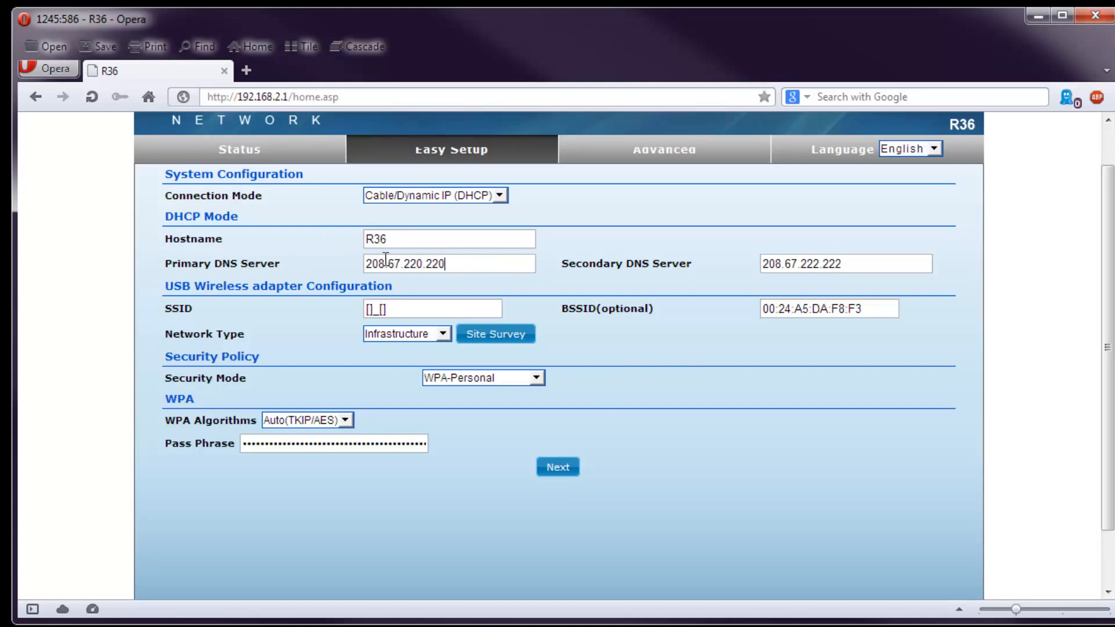
{"action": "mouse_move", "coordinate": [463, 261]}
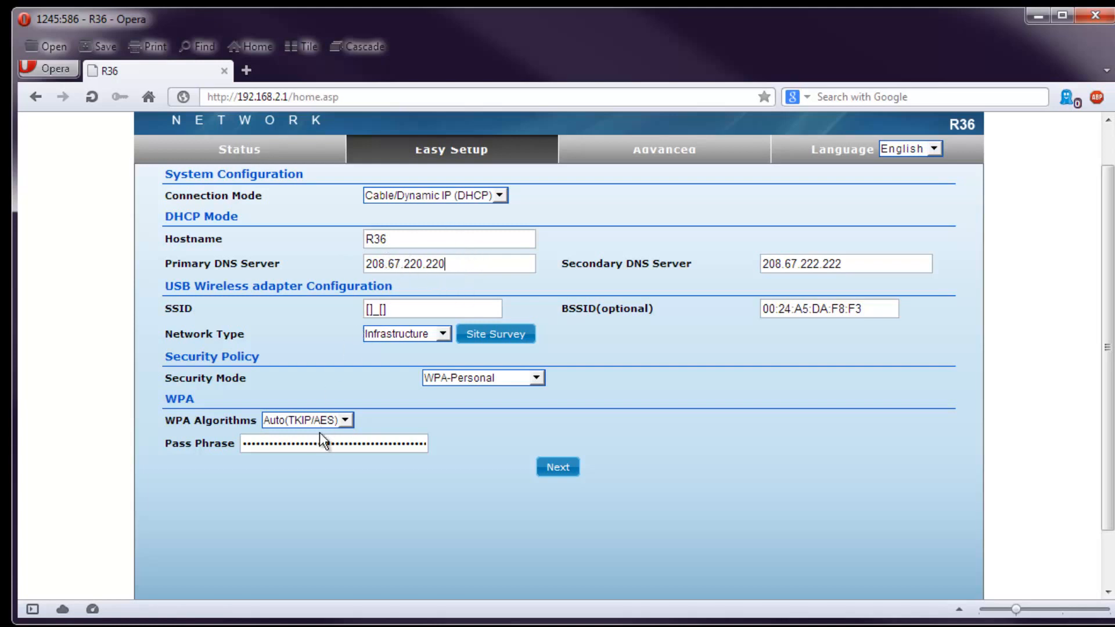
Step: Re-enter the pass phrase and keep WPA-Personal as the security mode
{"action": "triple_click", "coordinate": [335, 443]}
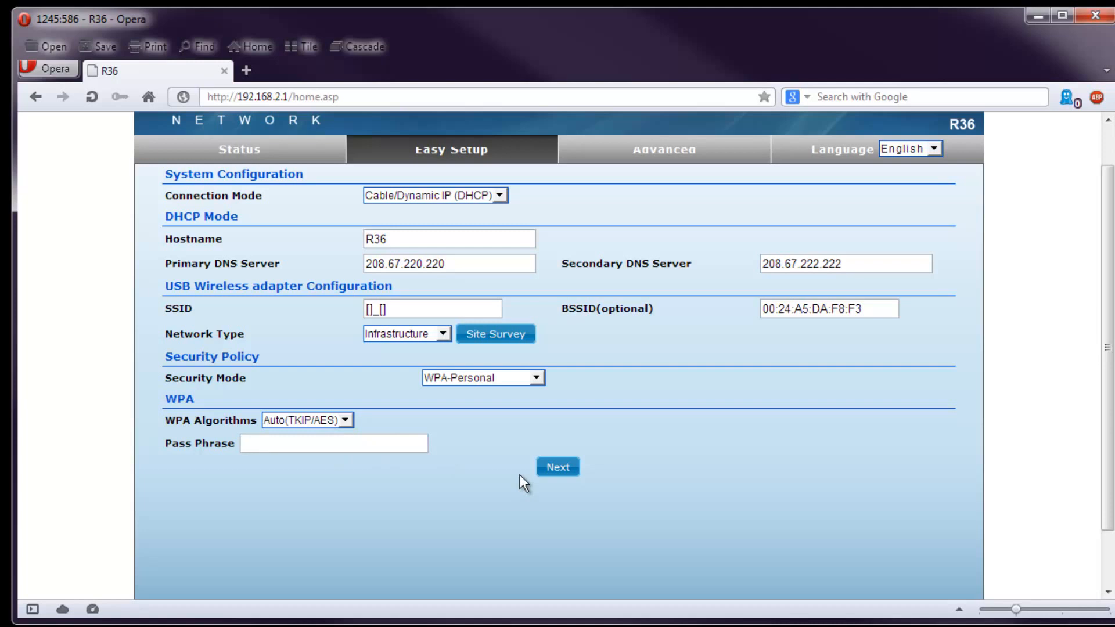
{"action": "type", "text": "password"}
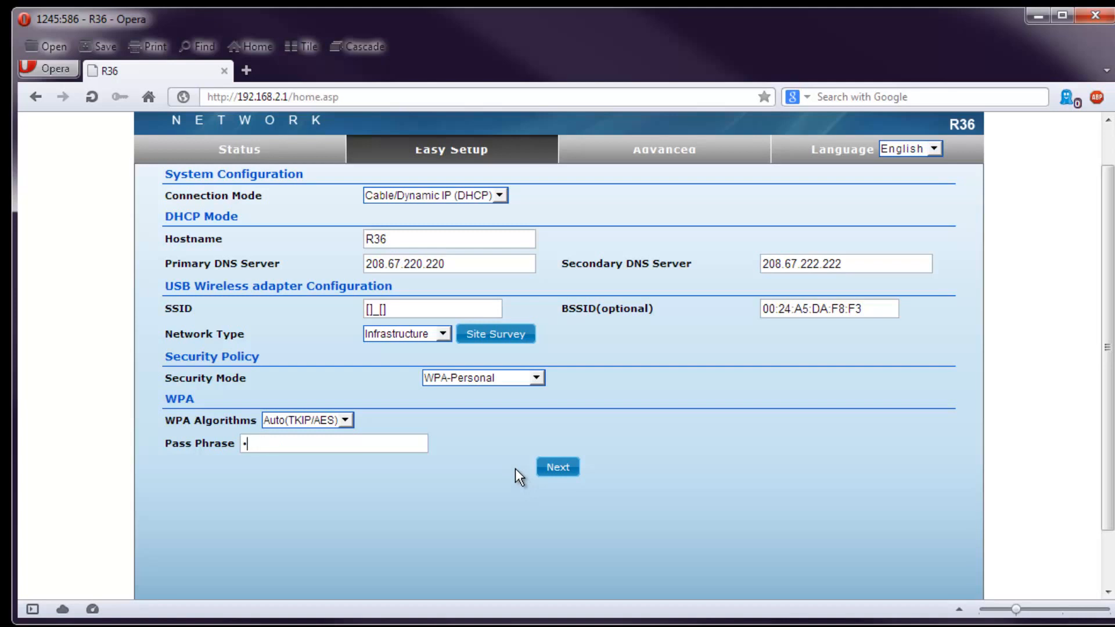
{"action": "type", "text": "password"}
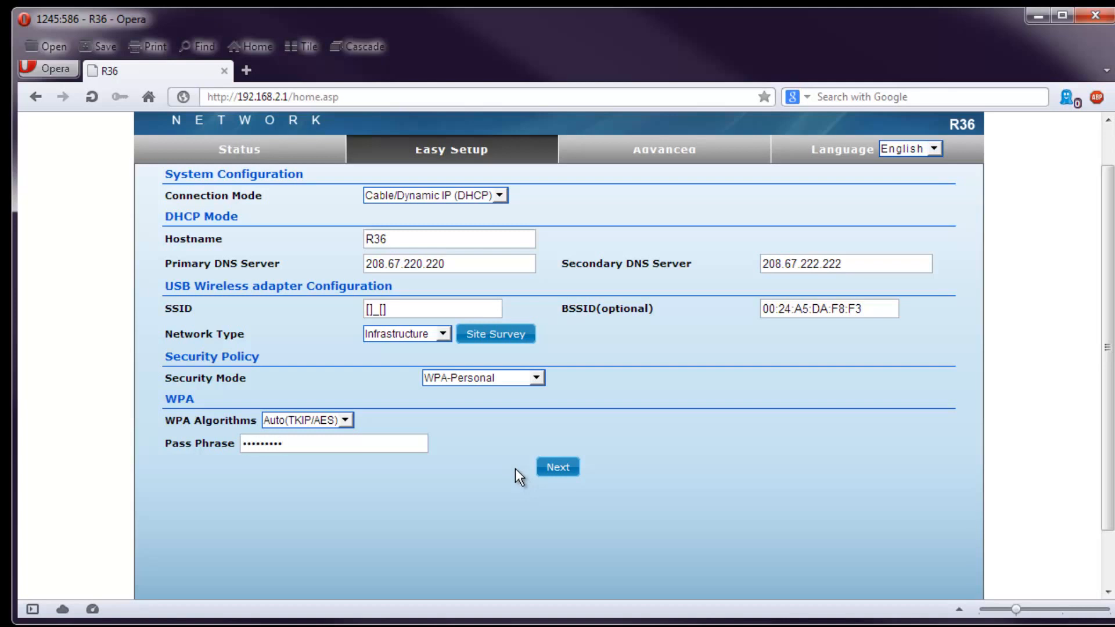
{"action": "mouse_move", "coordinate": [532, 426]}
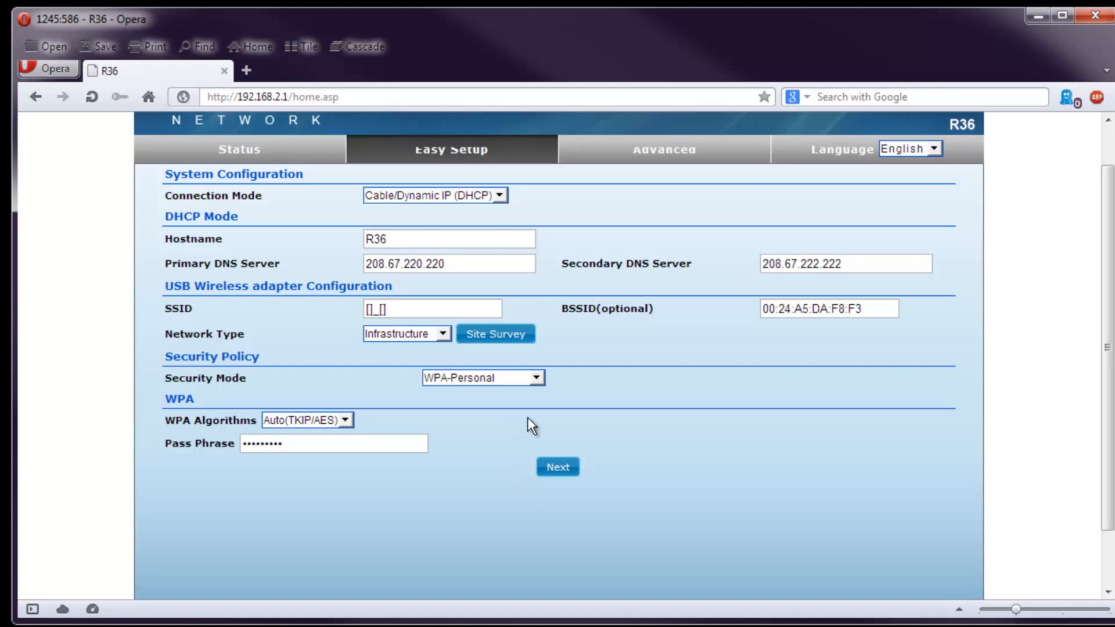
{"action": "mouse_move", "coordinate": [493, 389]}
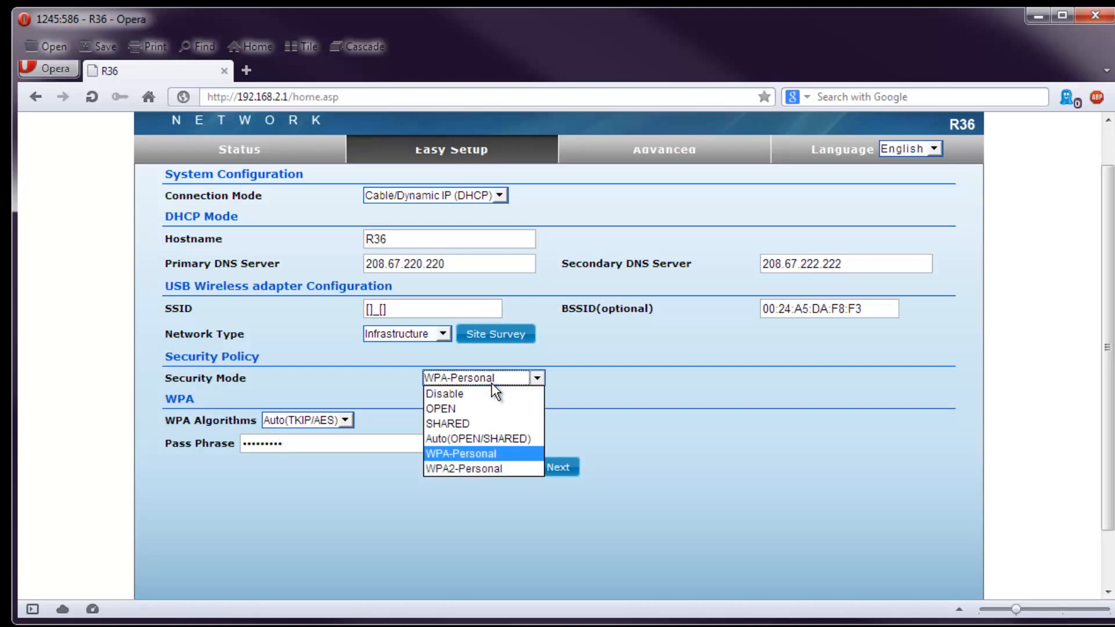
{"action": "left_click", "coordinate": [461, 453]}
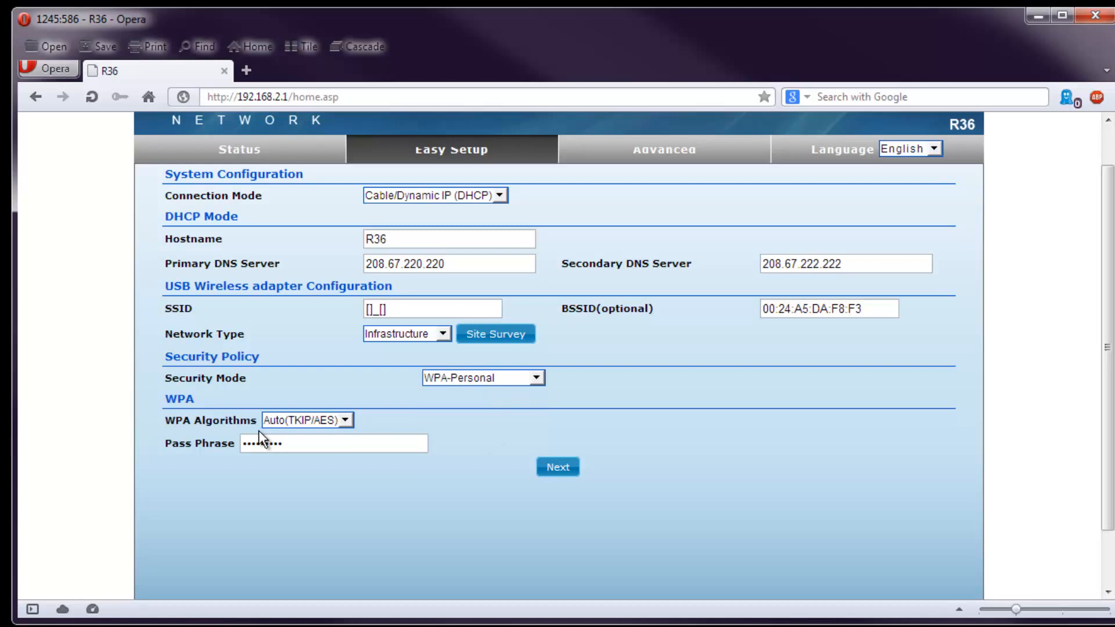
{"action": "left_click", "coordinate": [535, 378]}
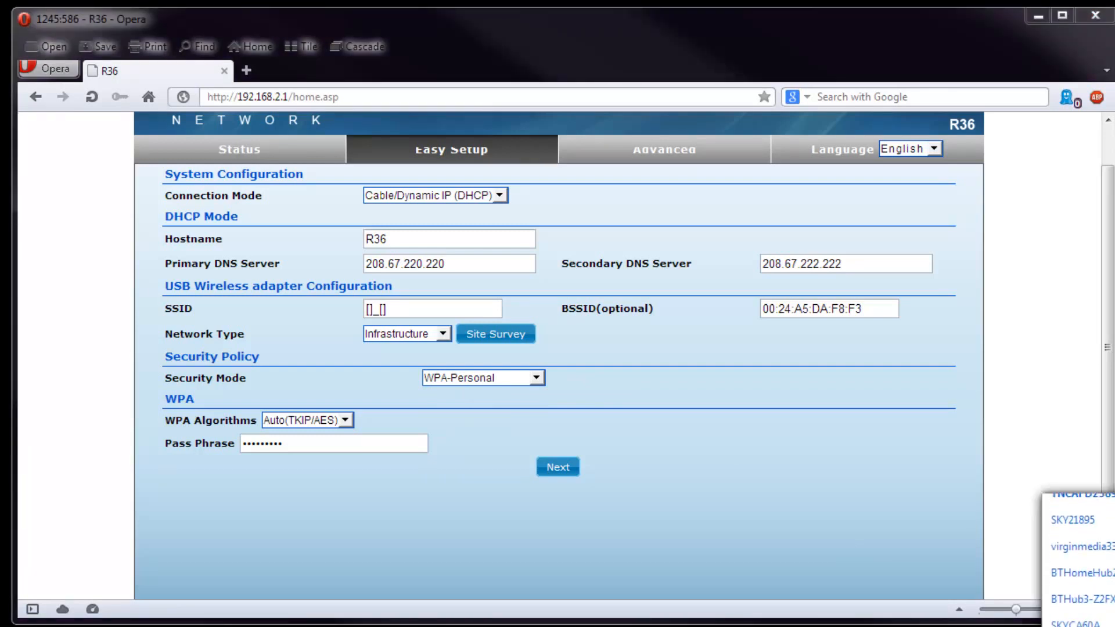
{"action": "scroll", "scroll_direction": "down", "scroll_amount": 3}
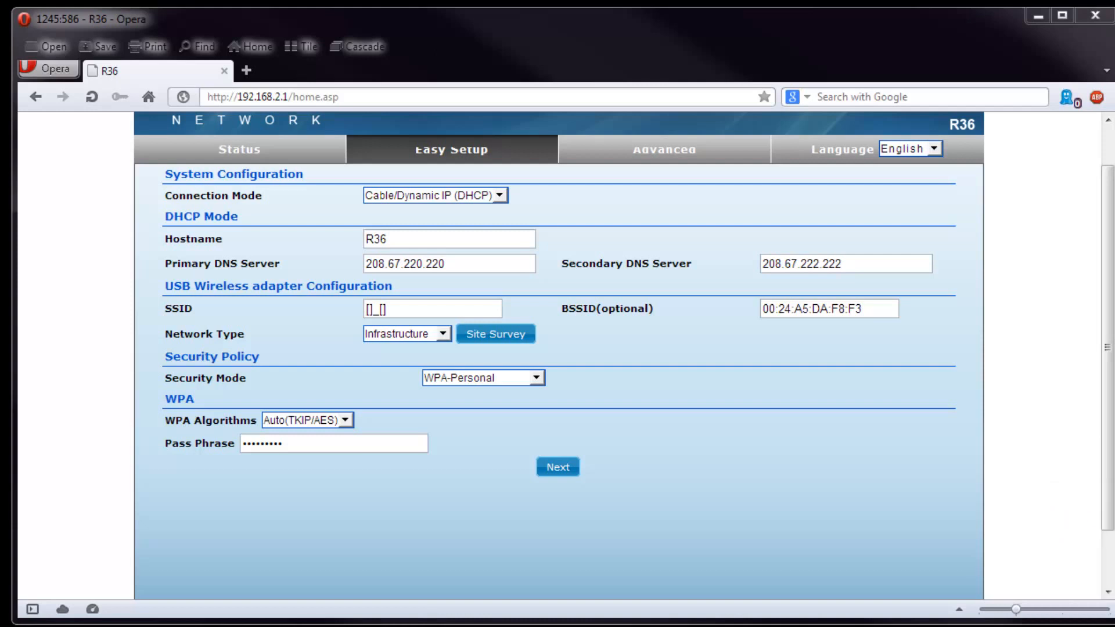
{"action": "mouse_move", "coordinate": [411, 326]}
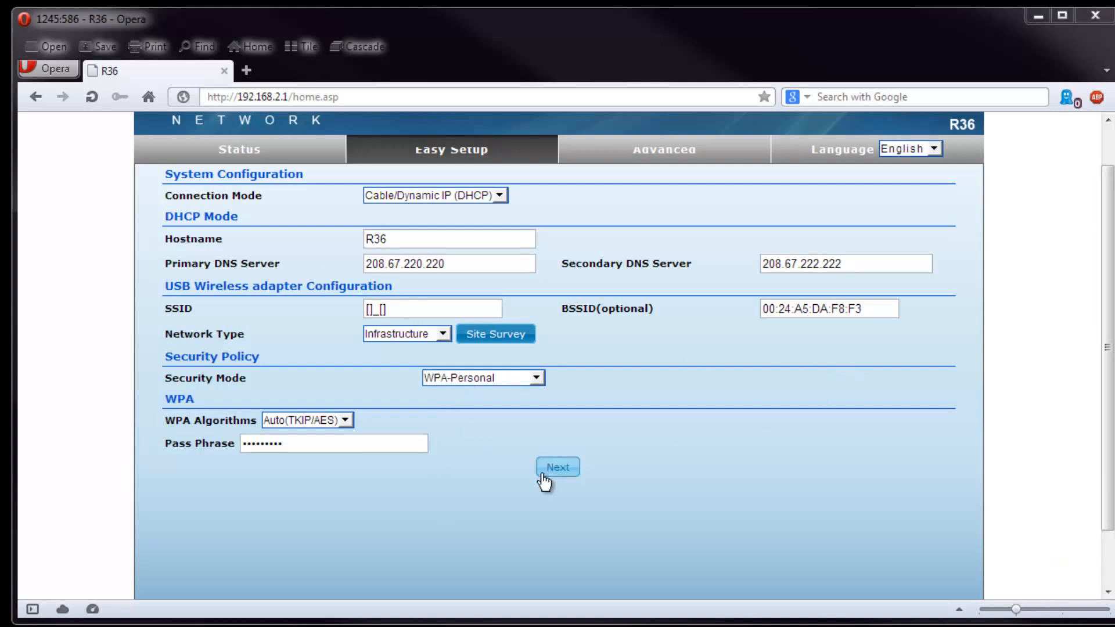
Step: Continue to the security page and finish setup with WPA2-PSK and AES
{"action": "left_click", "coordinate": [557, 467]}
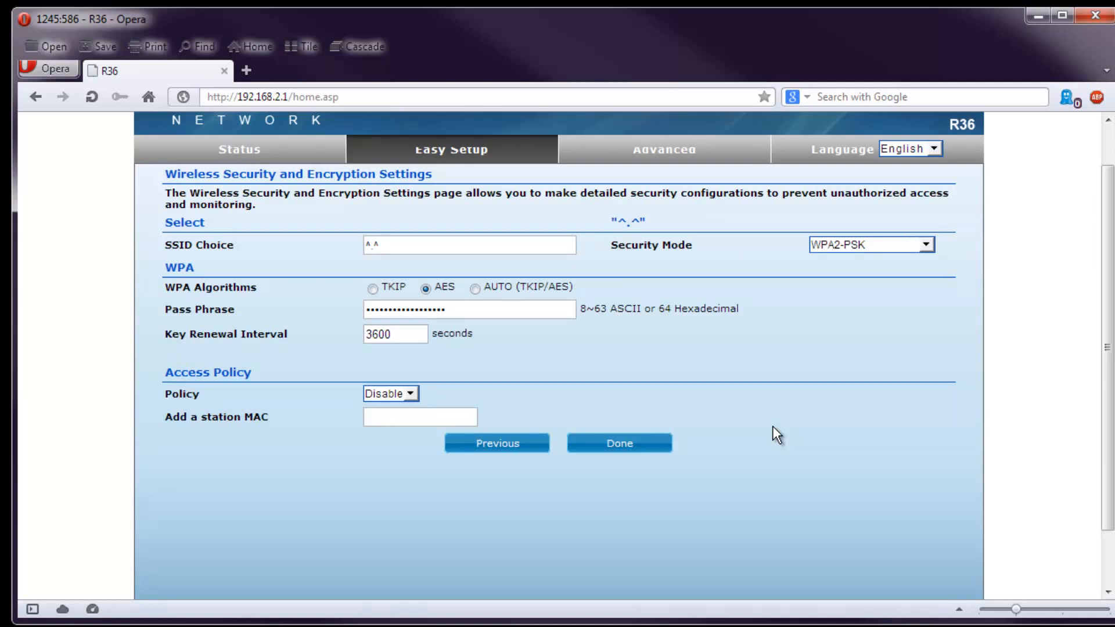
{"action": "mouse_move", "coordinate": [182, 252]}
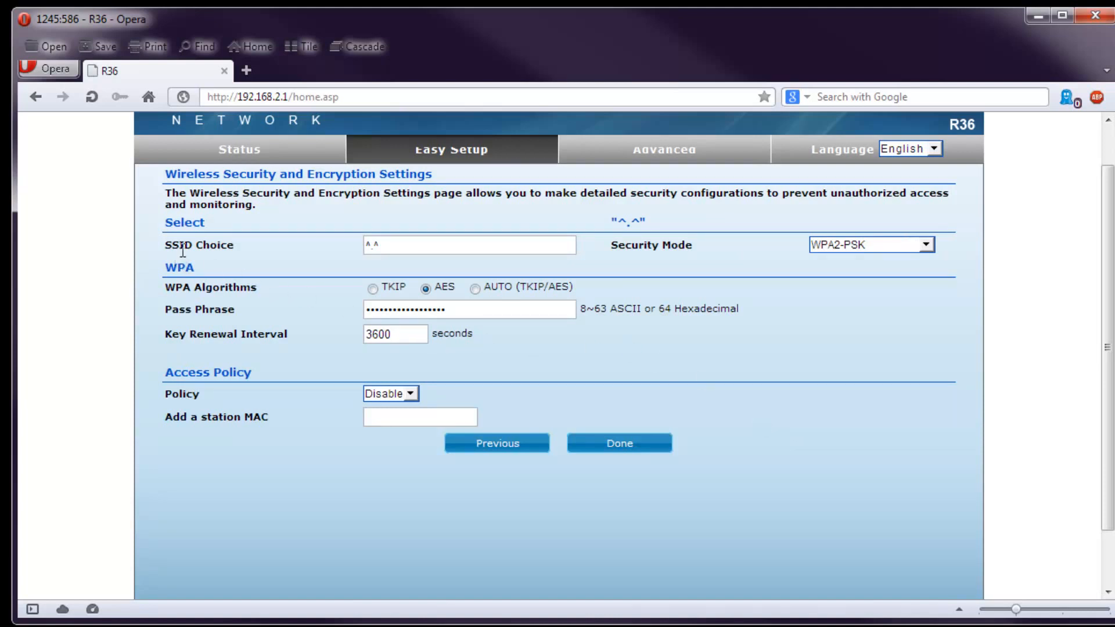
{"action": "mouse_move", "coordinate": [215, 258]}
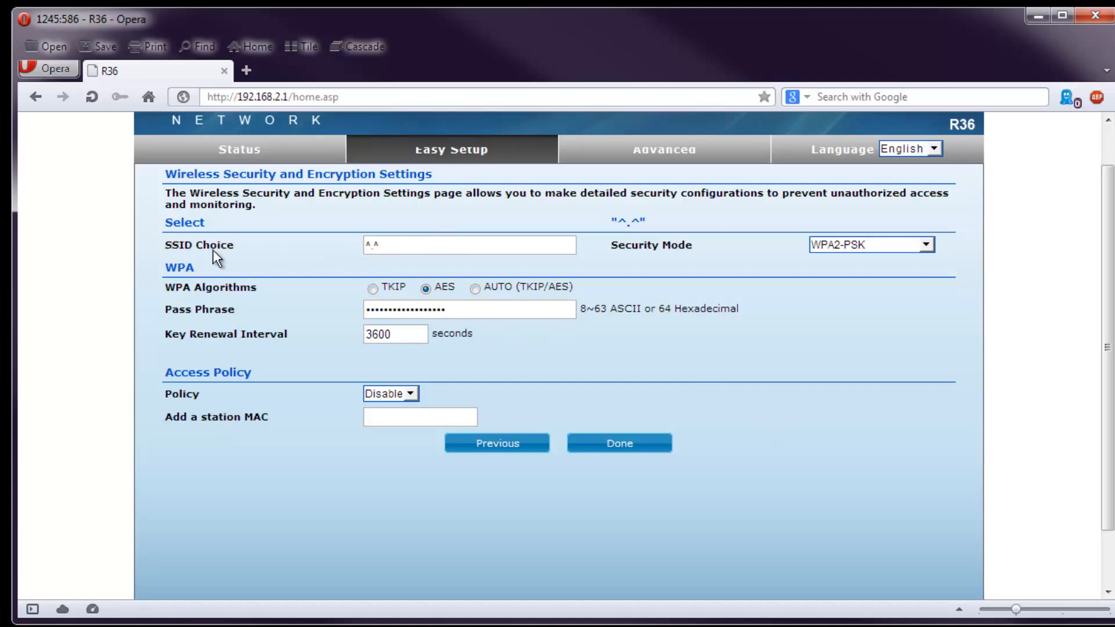
{"action": "mouse_move", "coordinate": [442, 276]}
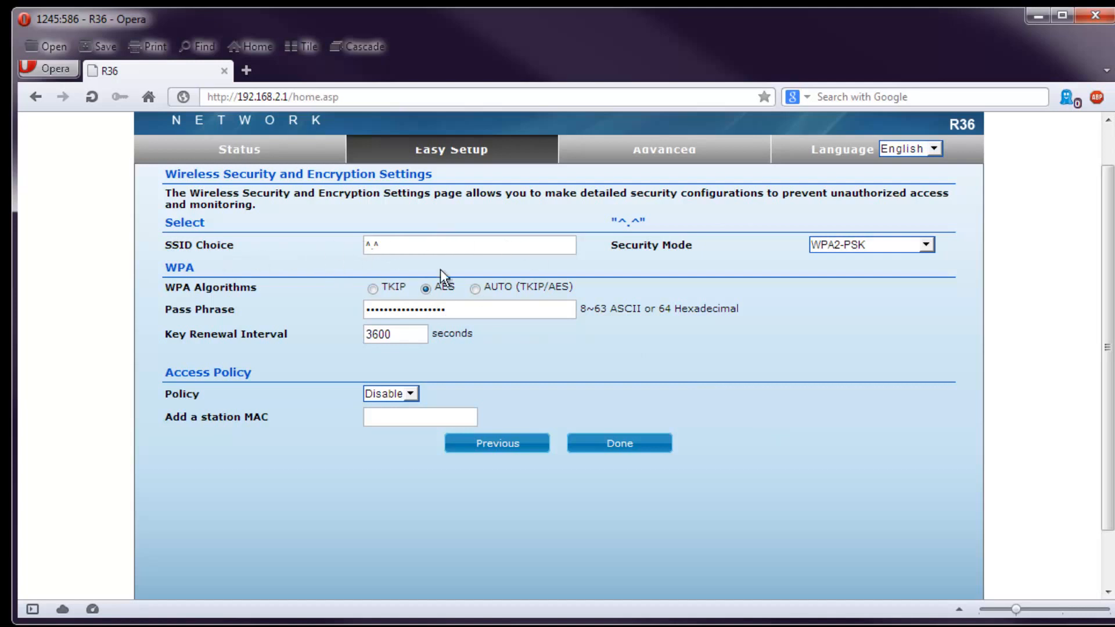
{"action": "mouse_move", "coordinate": [853, 256]}
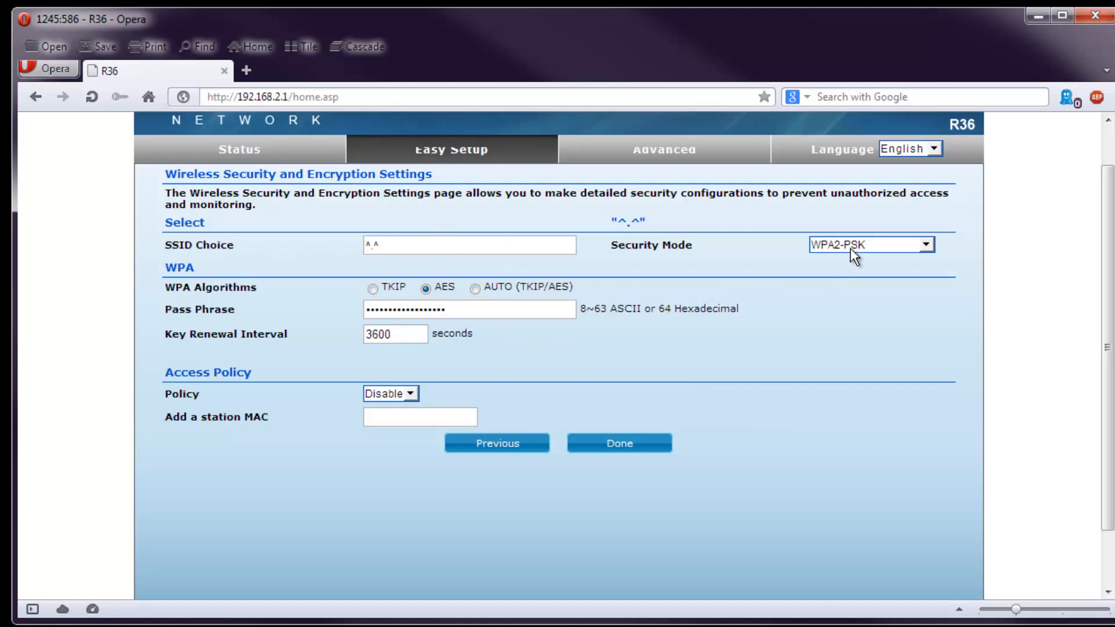
{"action": "mouse_move", "coordinate": [405, 306]}
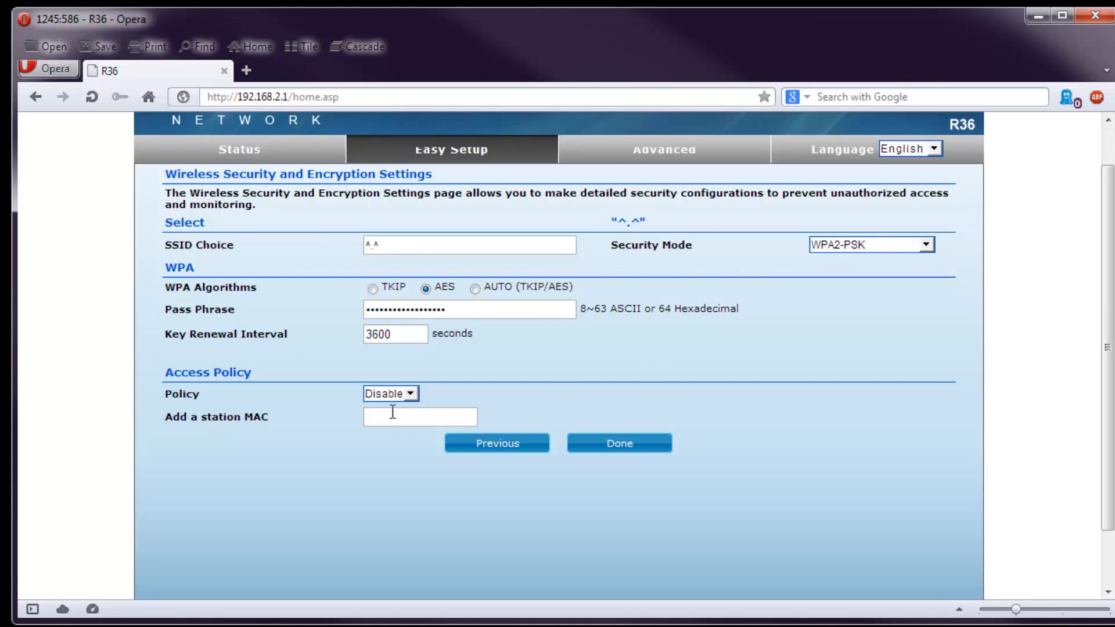
{"action": "left_click", "coordinate": [618, 443]}
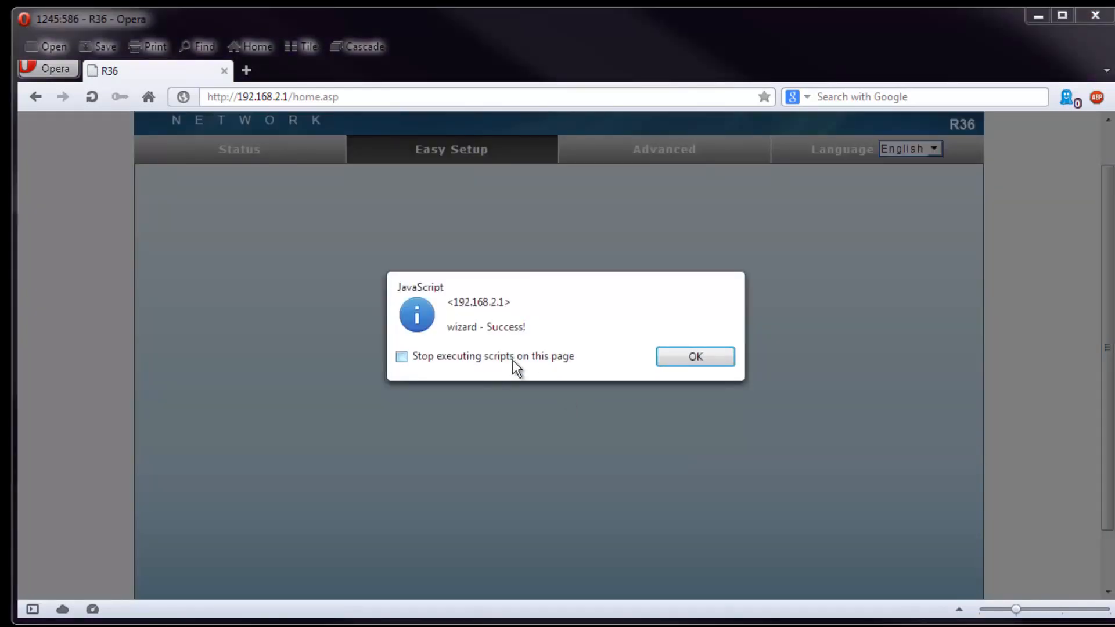
{"action": "mouse_move", "coordinate": [584, 390]}
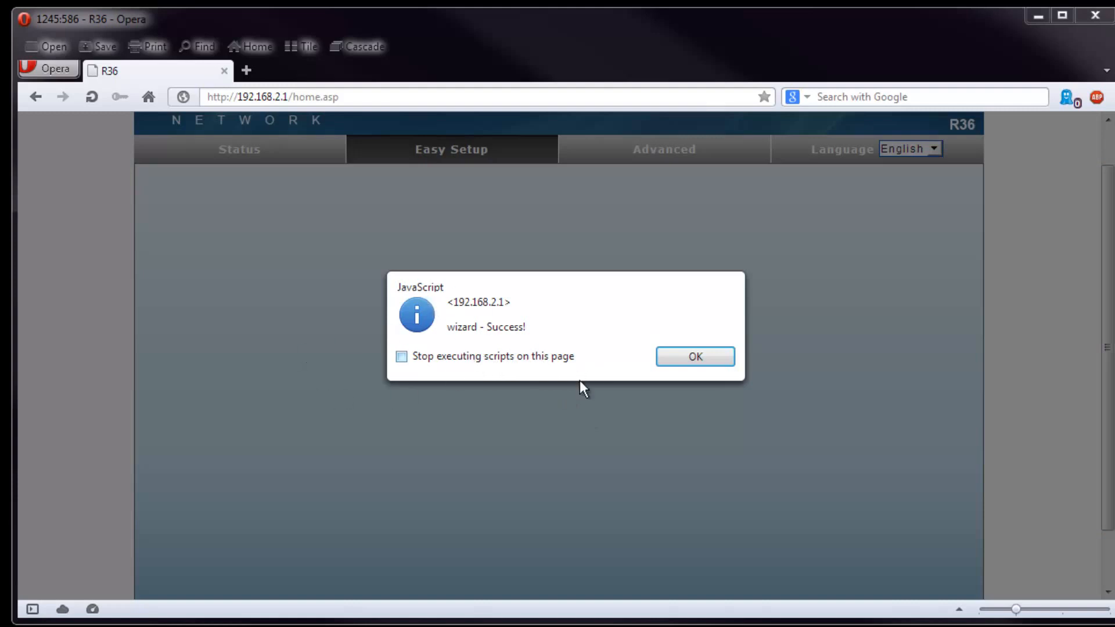
{"action": "mouse_move", "coordinate": [565, 485]}
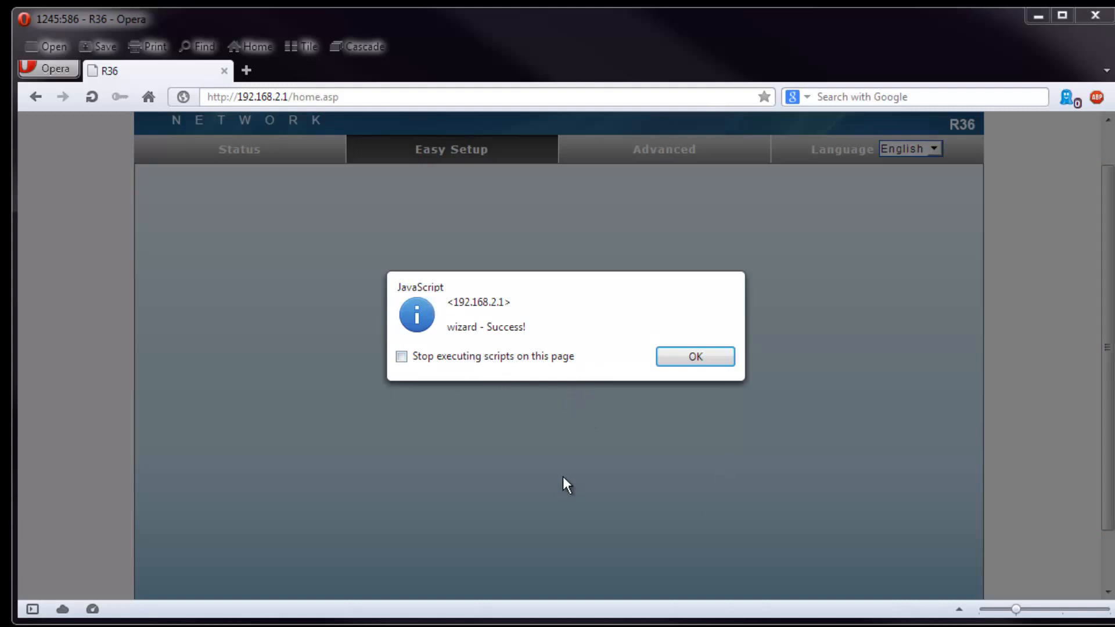
Step: Dismiss the 'wizard - Success!' dialog to return to the Connected status page
{"action": "left_click", "coordinate": [694, 356]}
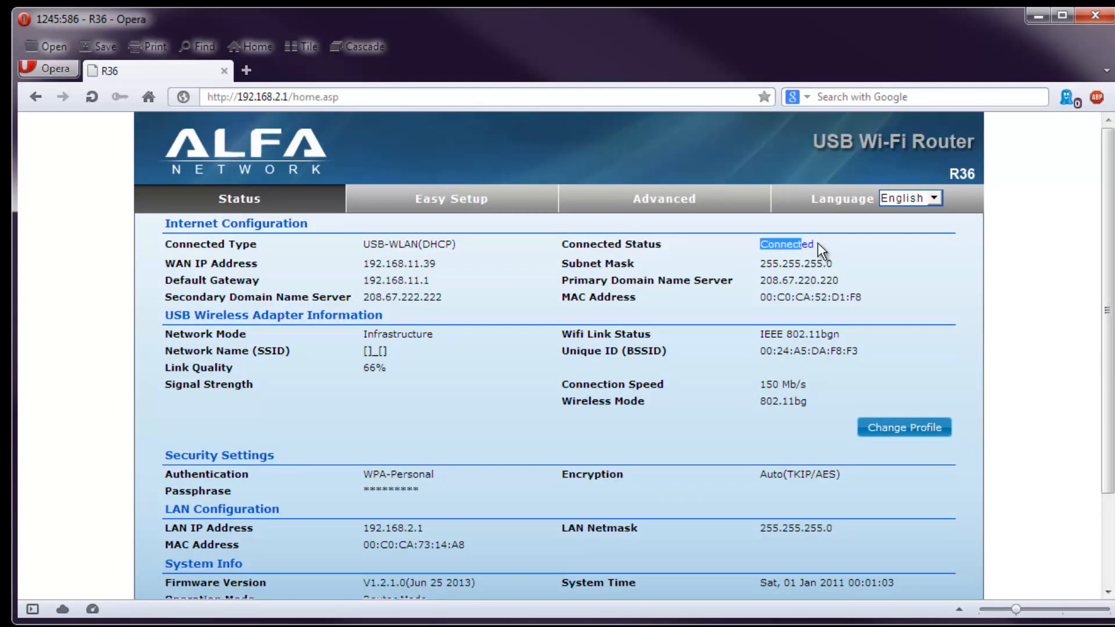
Step: Check the status page shows Connected and firmware V1.2.1.0, then show the Advanced menu
{"action": "scroll", "scroll_direction": "down", "scroll_amount": 3}
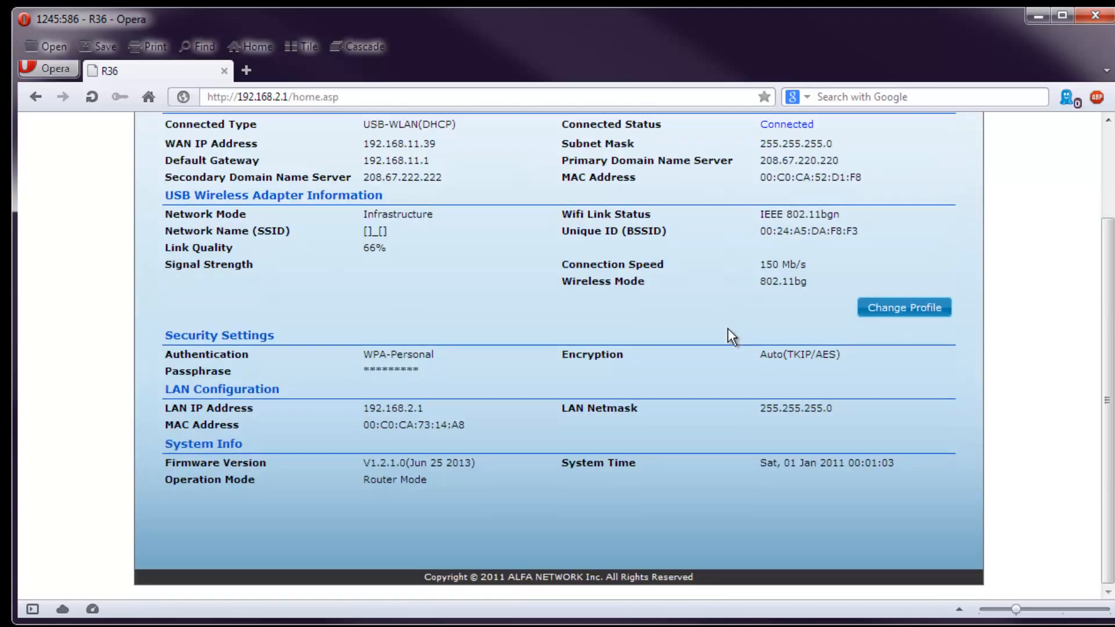
{"action": "mouse_move", "coordinate": [558, 307]}
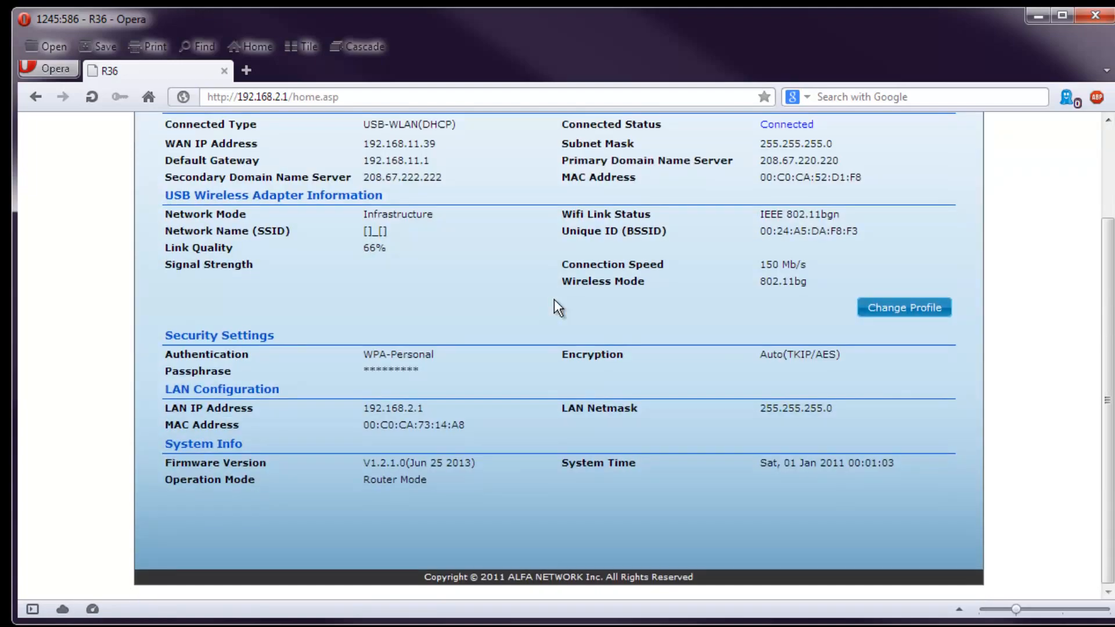
{"action": "scroll", "scroll_direction": "up", "scroll_amount": 3}
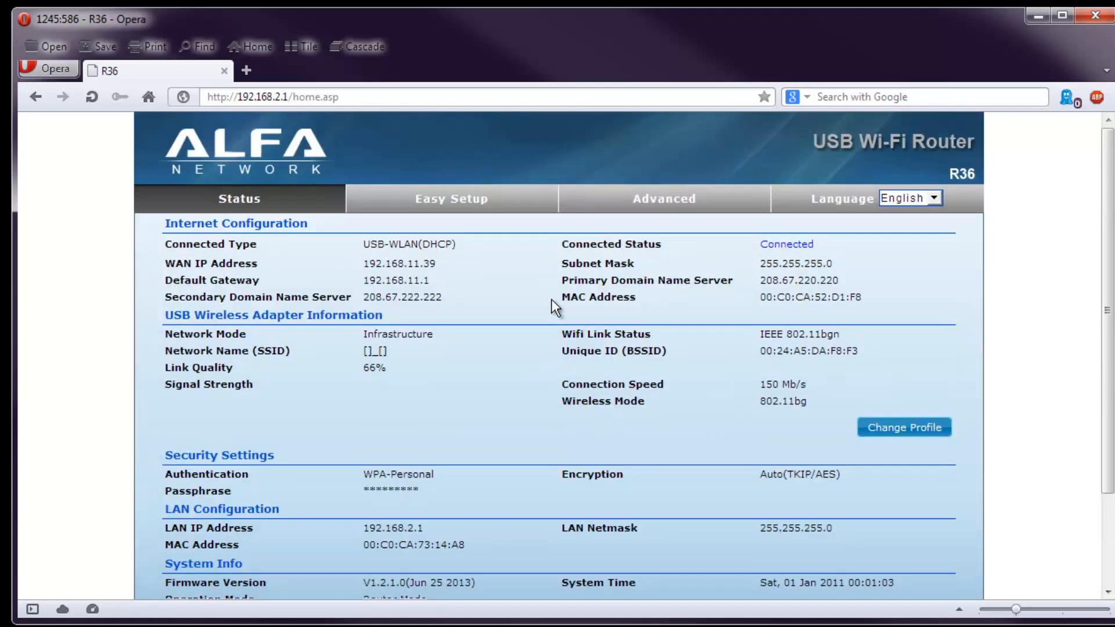
{"action": "scroll", "scroll_direction": "down", "scroll_amount": 3}
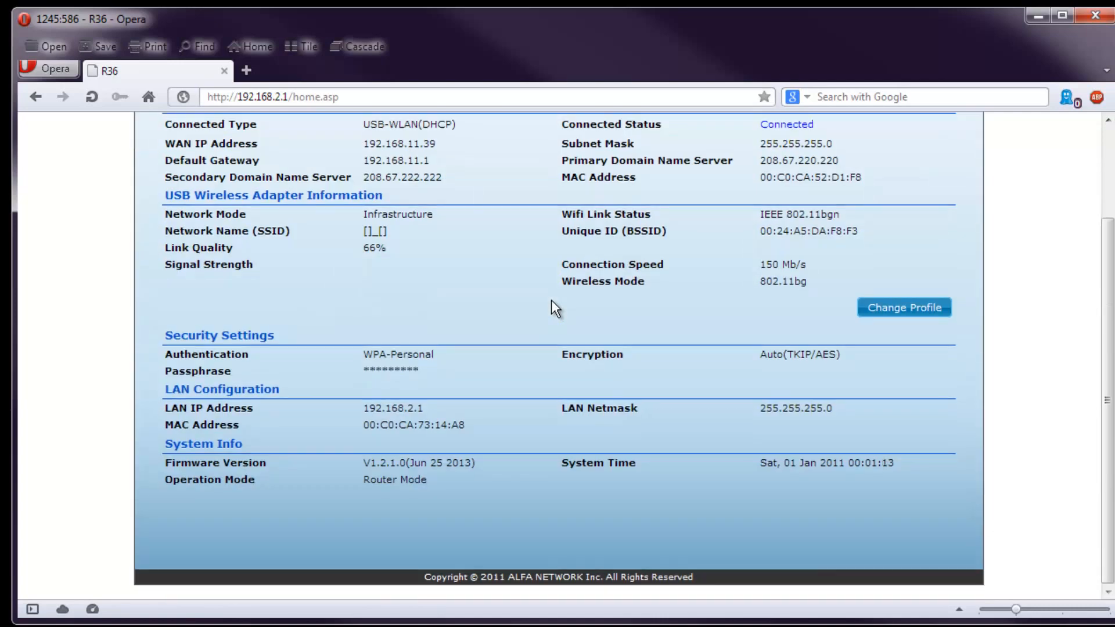
{"action": "scroll", "scroll_direction": "up", "scroll_amount": 3}
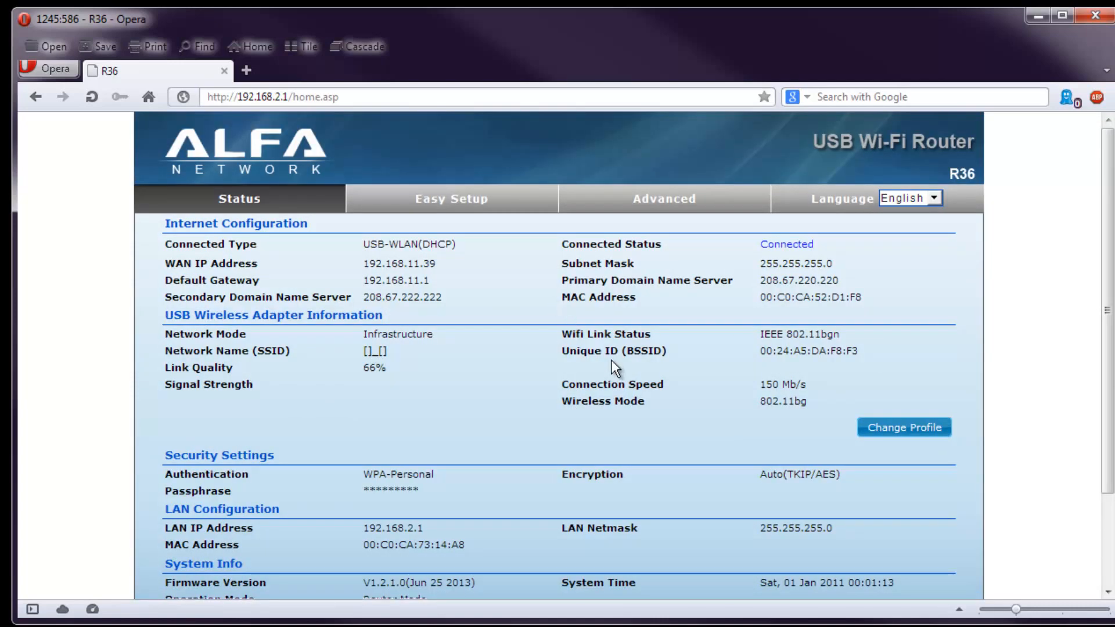
{"action": "scroll", "scroll_direction": "down", "scroll_amount": 3}
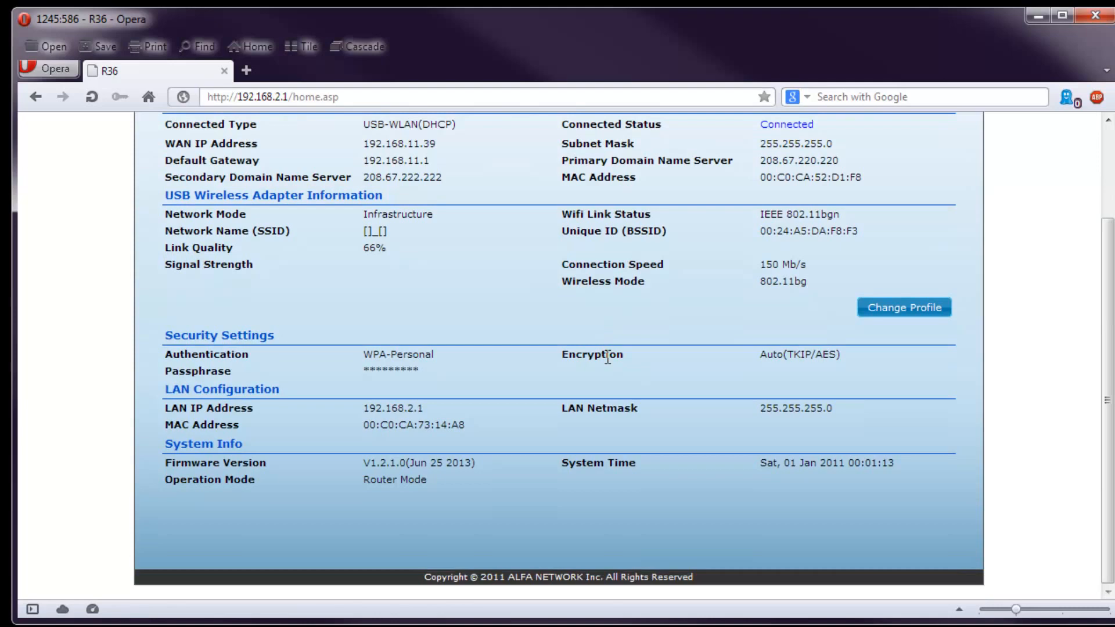
{"action": "scroll", "scroll_direction": "up", "scroll_amount": 3}
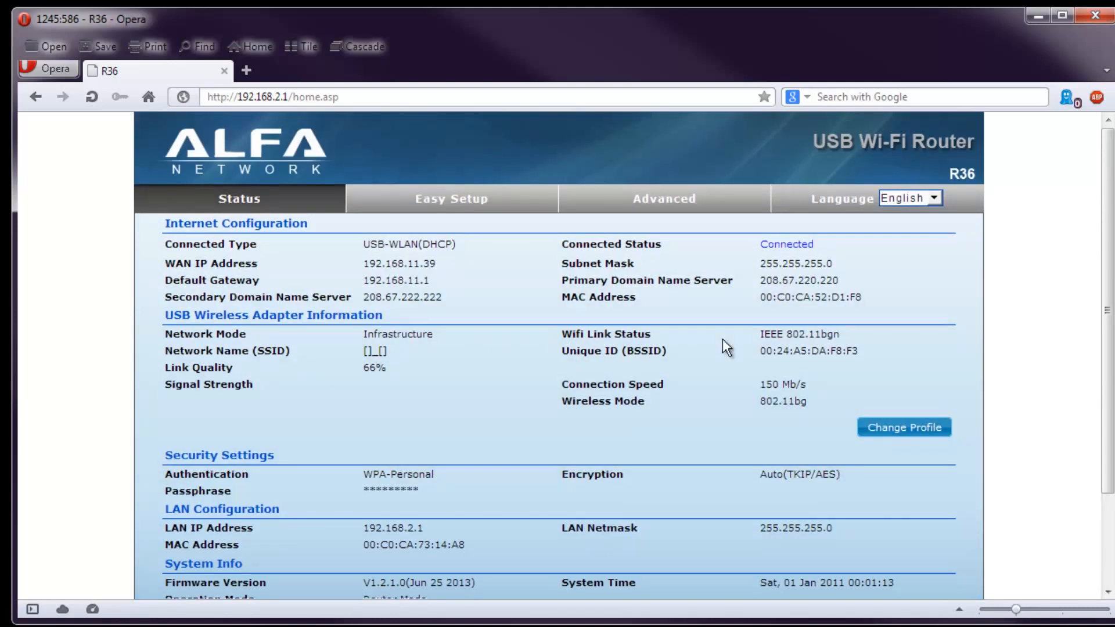
{"action": "left_click", "coordinate": [663, 199]}
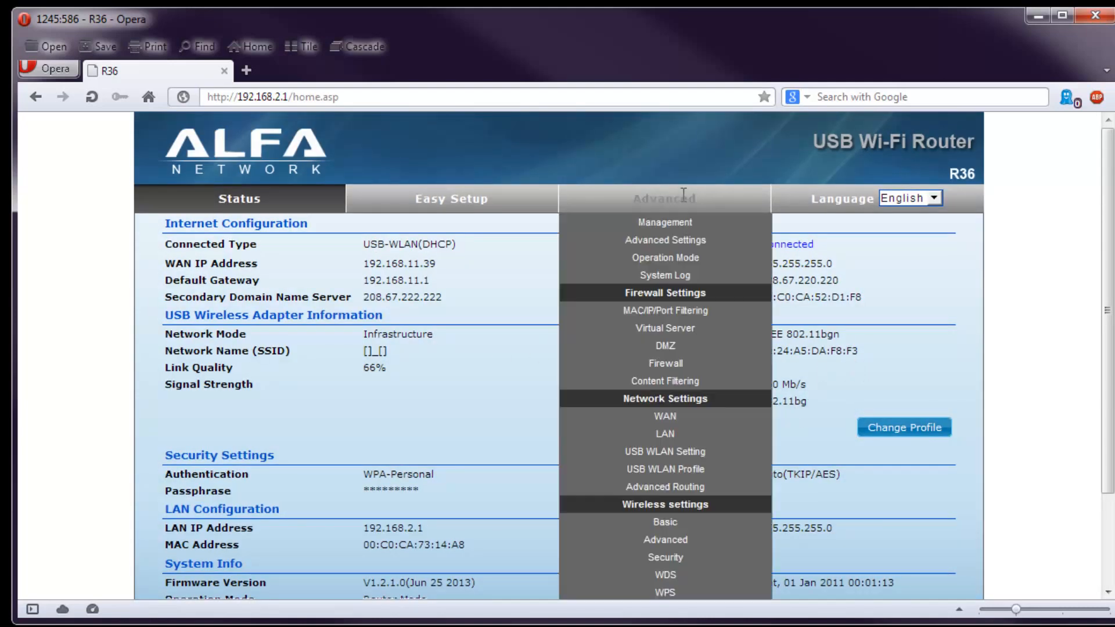
Step: Open Advanced > Management to view version V1.2.1.0 and the Firmware Upgrade section
{"action": "left_click", "coordinate": [663, 198]}
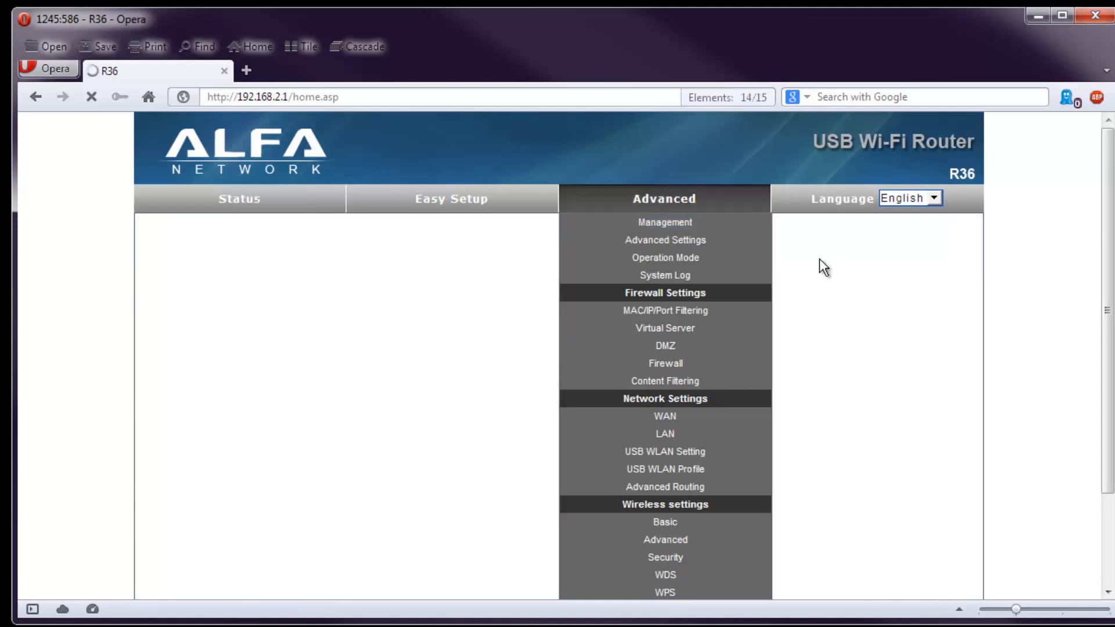
{"action": "left_click", "coordinate": [663, 222]}
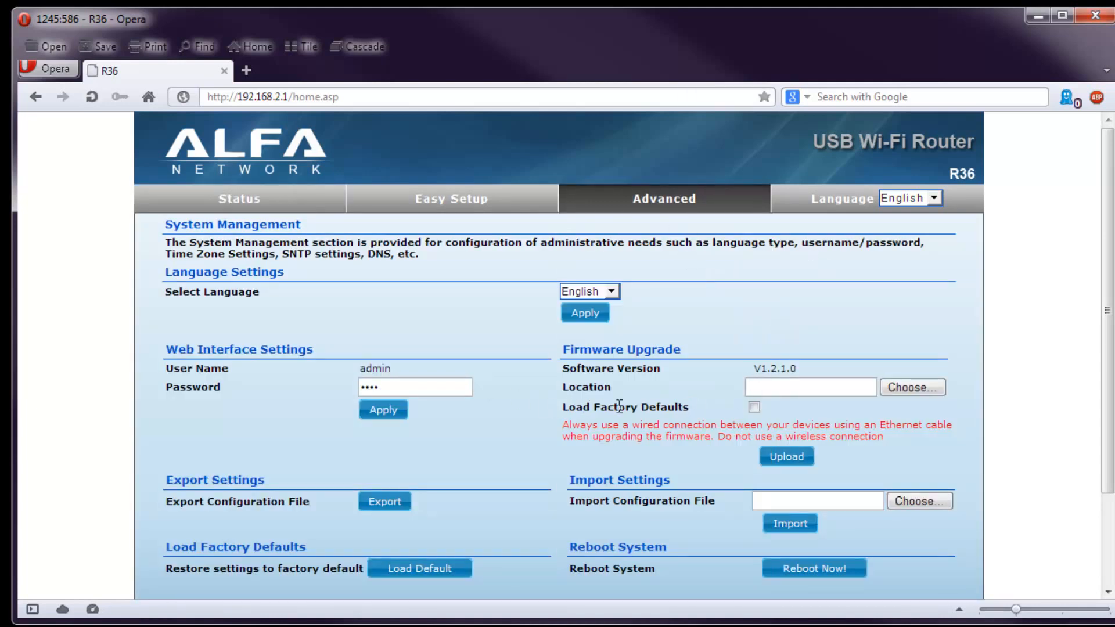
{"action": "mouse_move", "coordinate": [562, 377]}
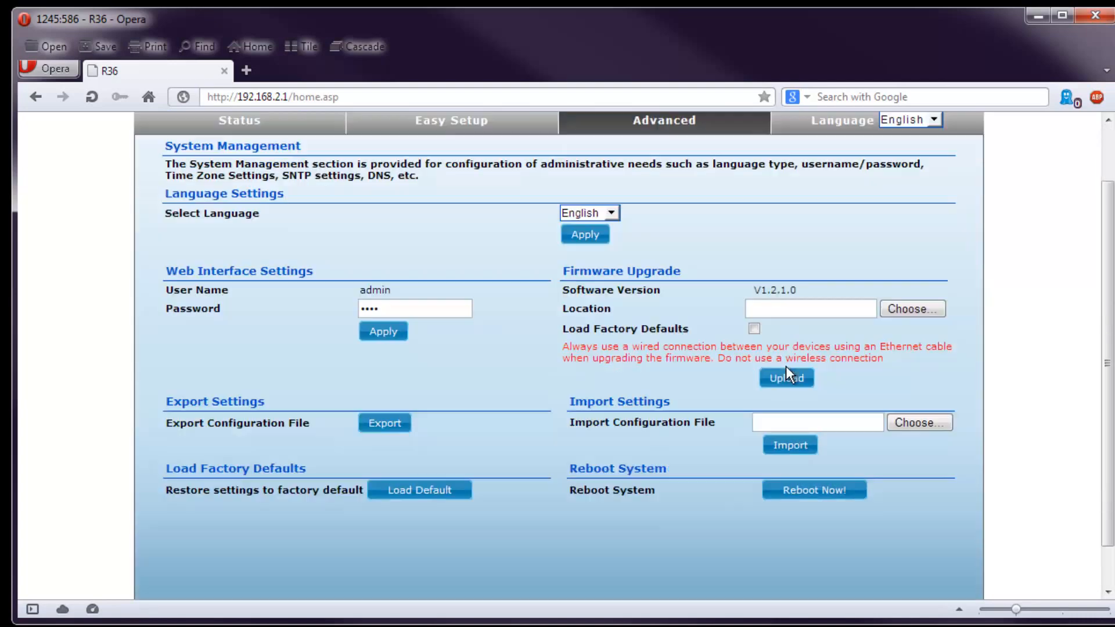
{"action": "scroll", "scroll_direction": "up", "scroll_amount": 3}
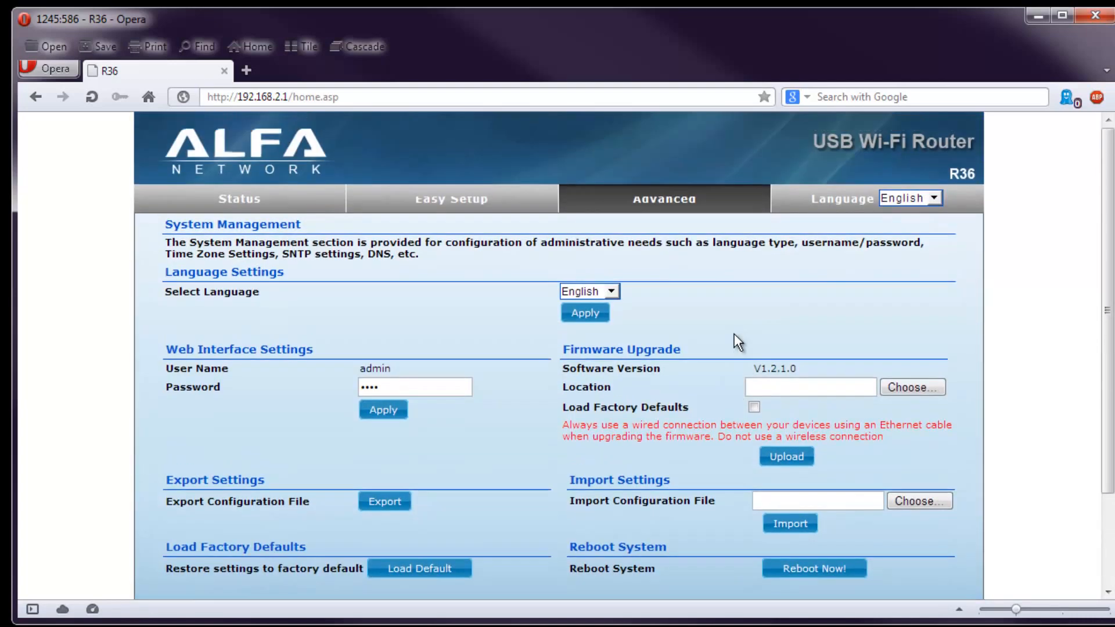
{"action": "mouse_move", "coordinate": [245, 70]}
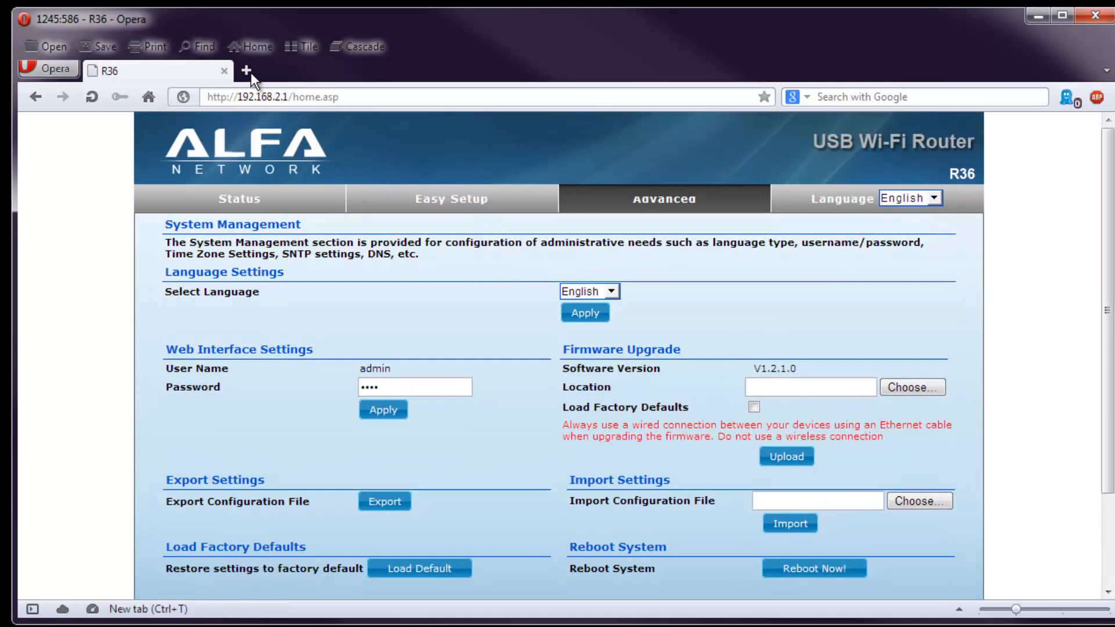
Step: In a new tab, search Google for 'alfa network' and open the ALFA NETWORK Inc. result
{"action": "left_click", "coordinate": [245, 70]}
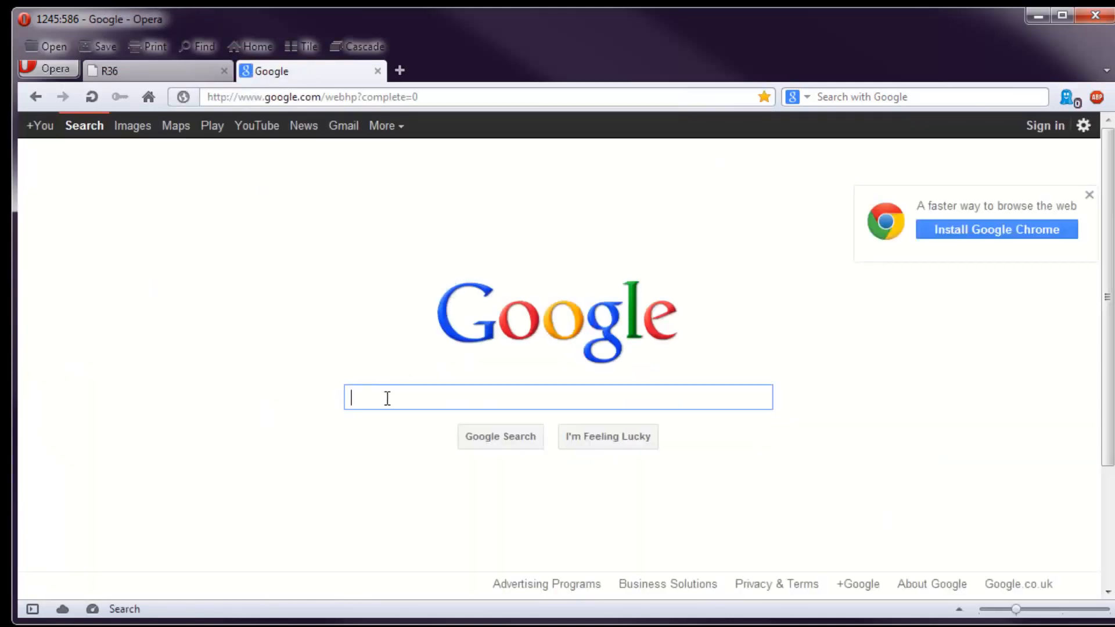
{"action": "type", "text": "alfa networ"}
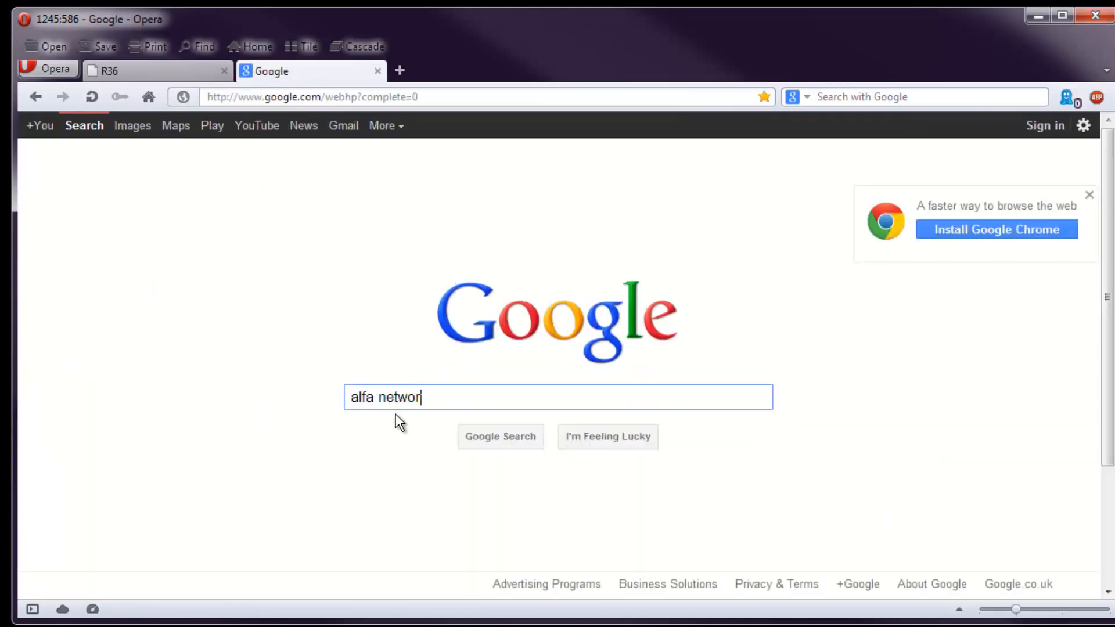
{"action": "key", "text": "Return"}
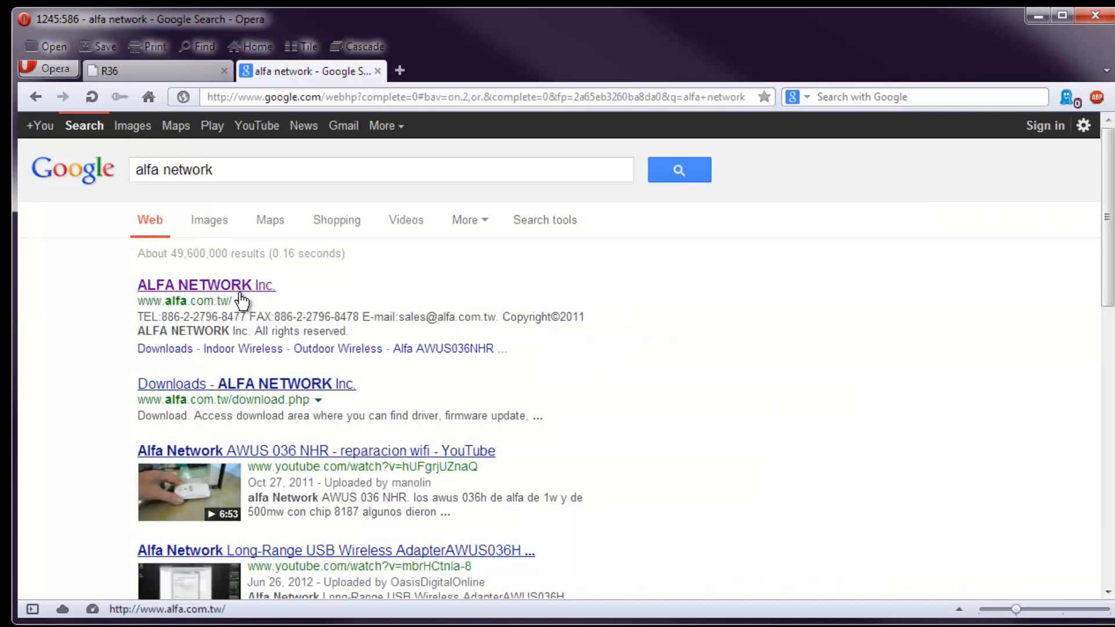
{"action": "left_click", "coordinate": [206, 285]}
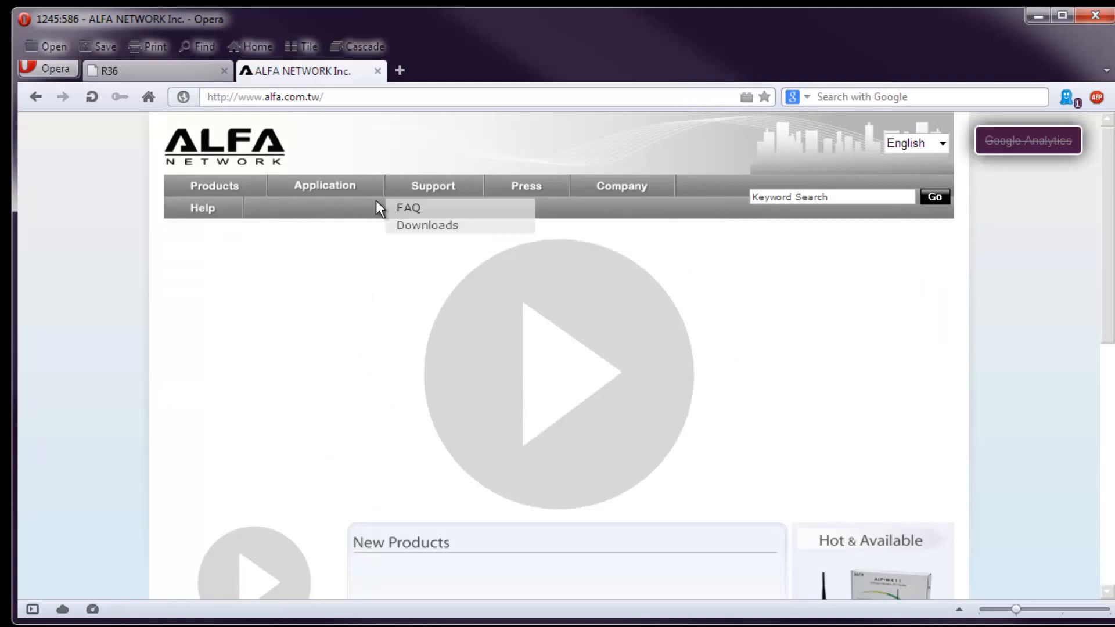
{"action": "mouse_move", "coordinate": [427, 225]}
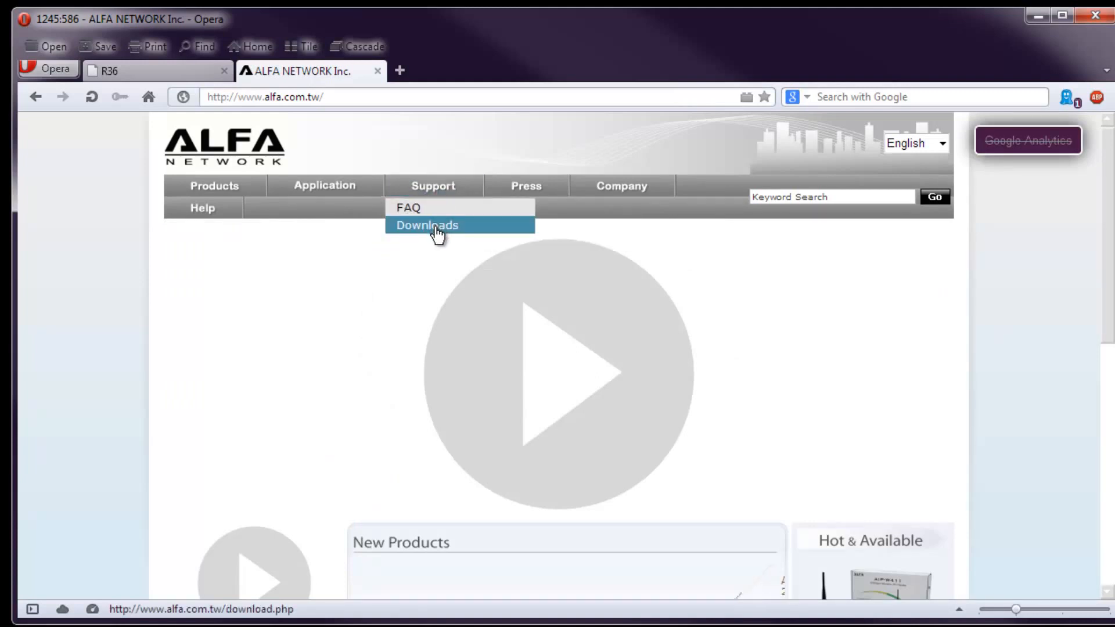
{"action": "left_click", "coordinate": [426, 224]}
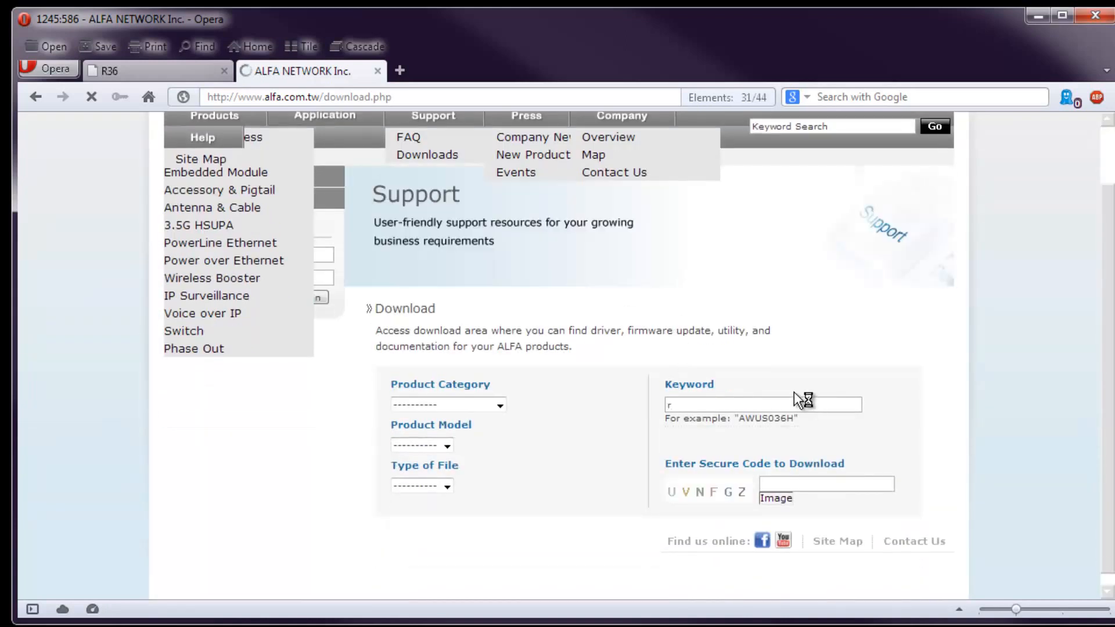
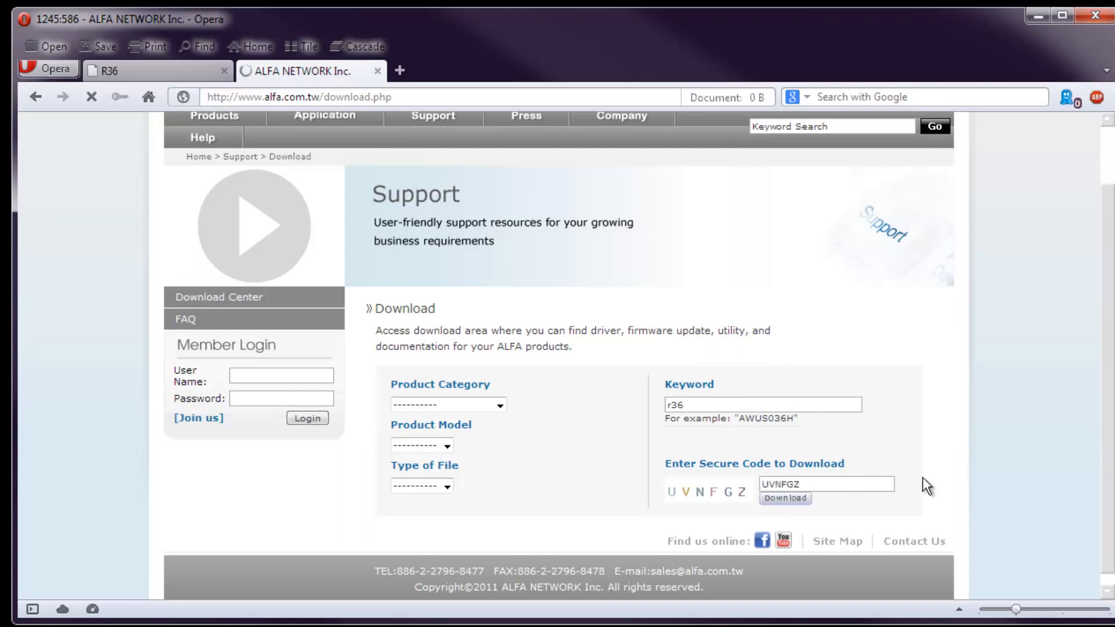
{"action": "left_click", "coordinate": [784, 498]}
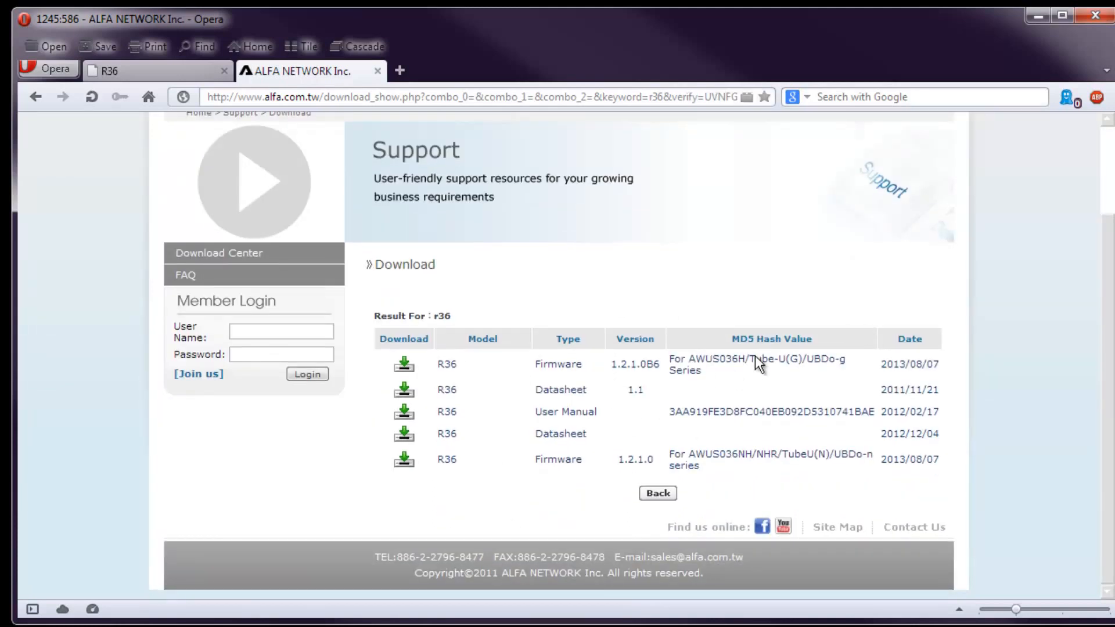
{"action": "mouse_move", "coordinate": [650, 455]}
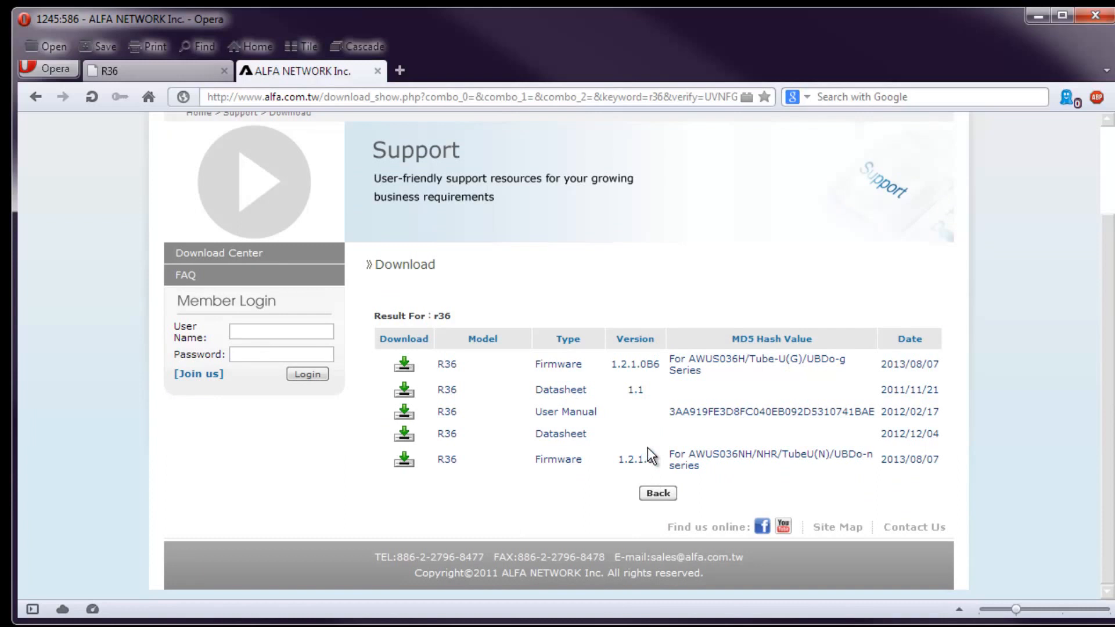
{"action": "mouse_move", "coordinate": [642, 362]}
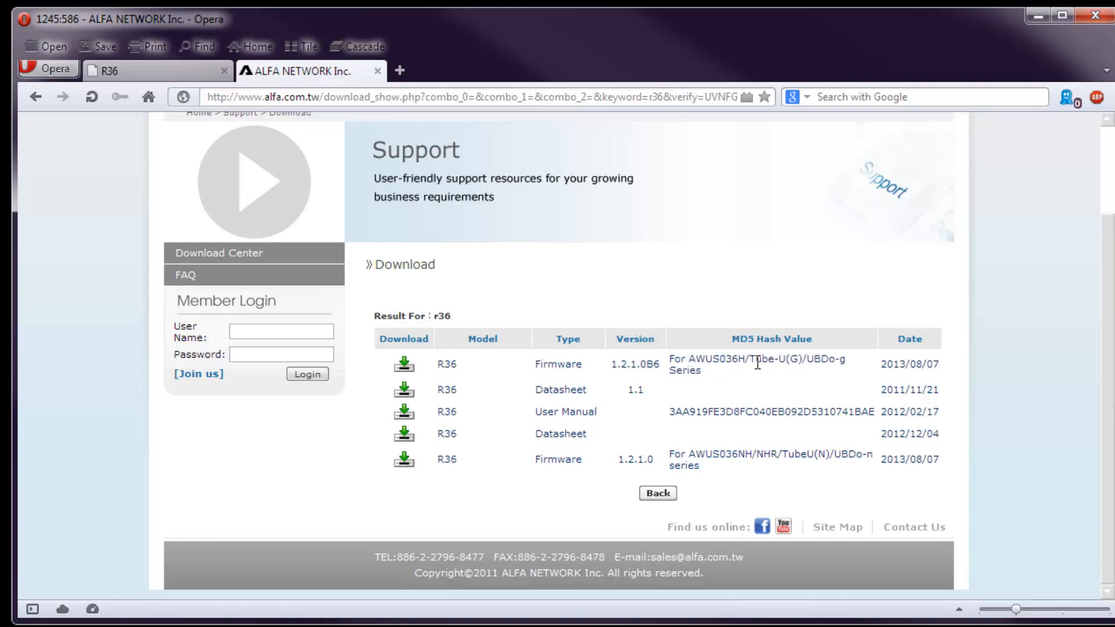
Step: Compare R36 firmware rows: 1.2.1.0B6 for AWUS036H, 1.2.1.0 for AWUS036NH
{"action": "double_click", "coordinate": [769, 364]}
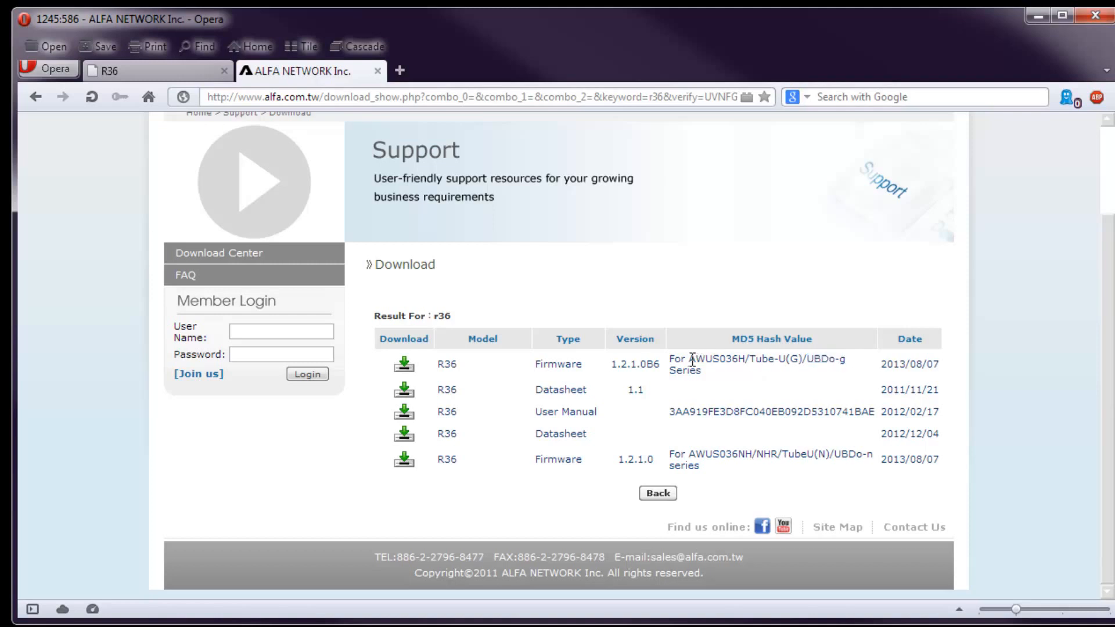
{"action": "double_click", "coordinate": [707, 358]}
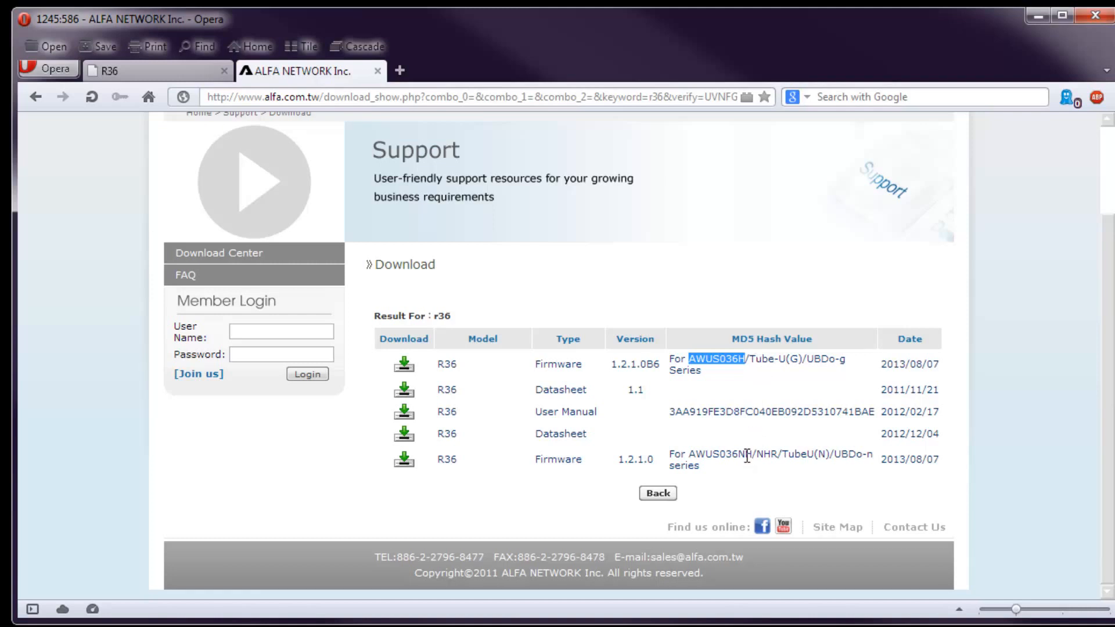
{"action": "double_click", "coordinate": [718, 453]}
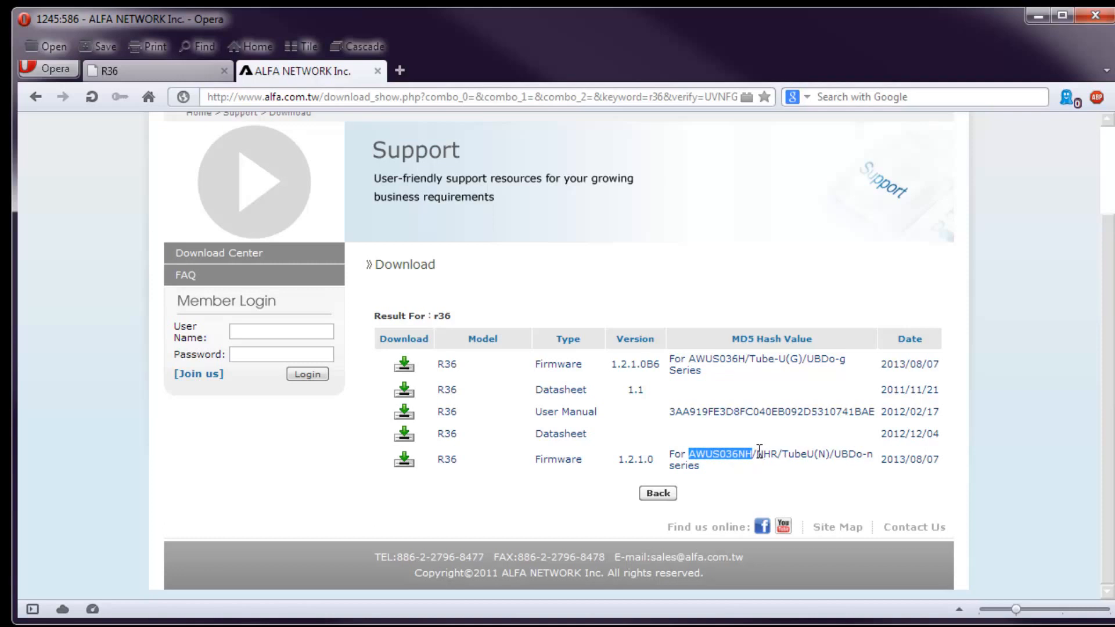
{"action": "left_click", "coordinate": [747, 459]}
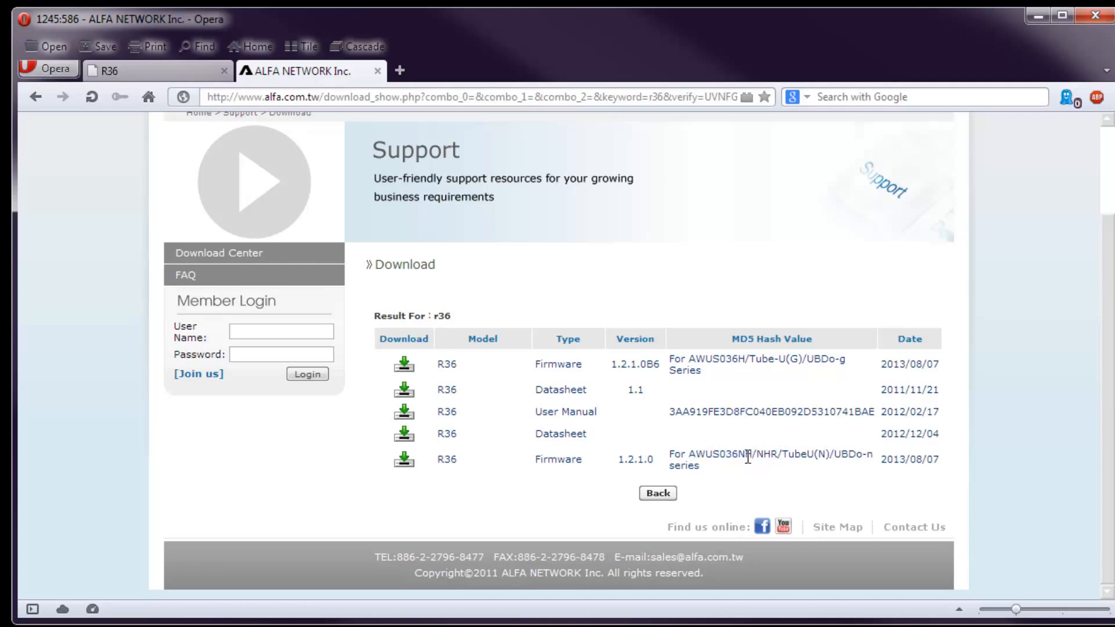
{"action": "mouse_move", "coordinate": [700, 462]}
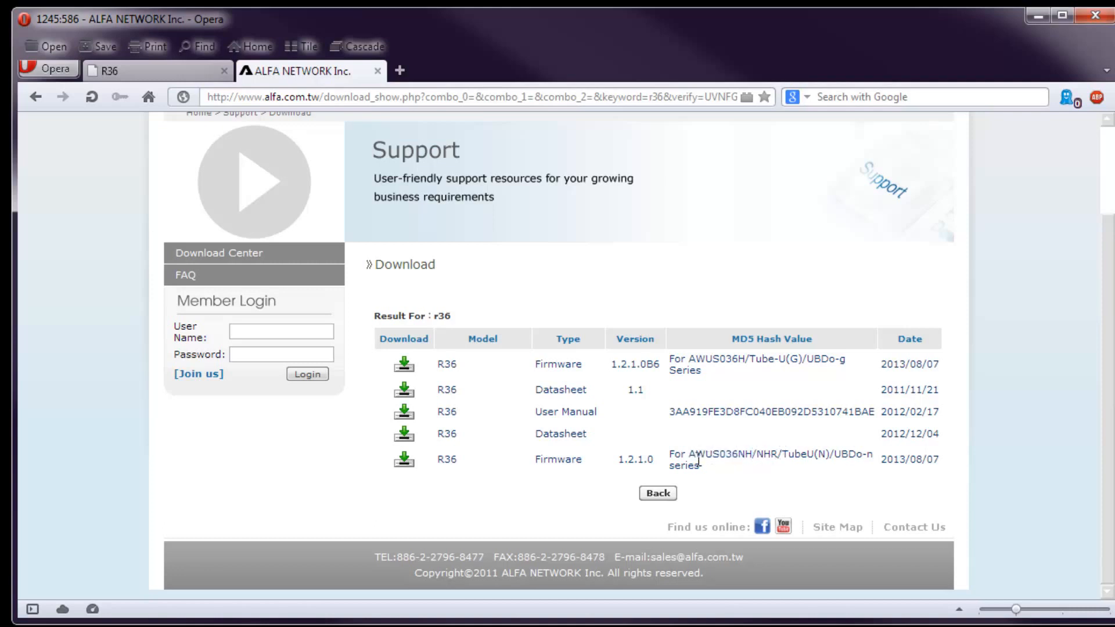
{"action": "mouse_move", "coordinate": [752, 448]}
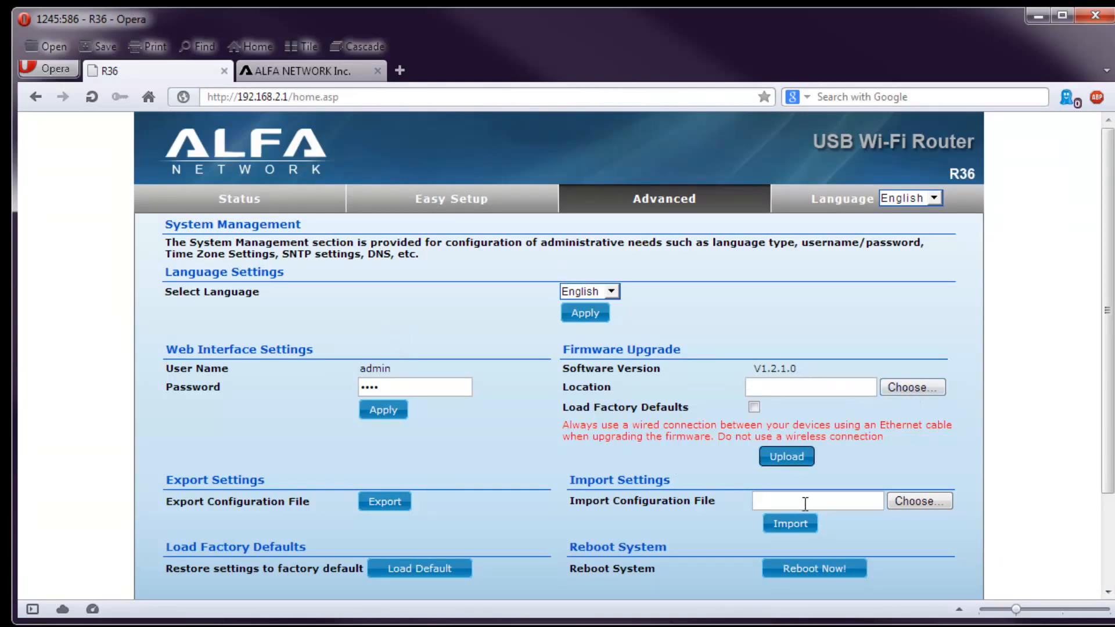
{"action": "mouse_move", "coordinate": [558, 402]}
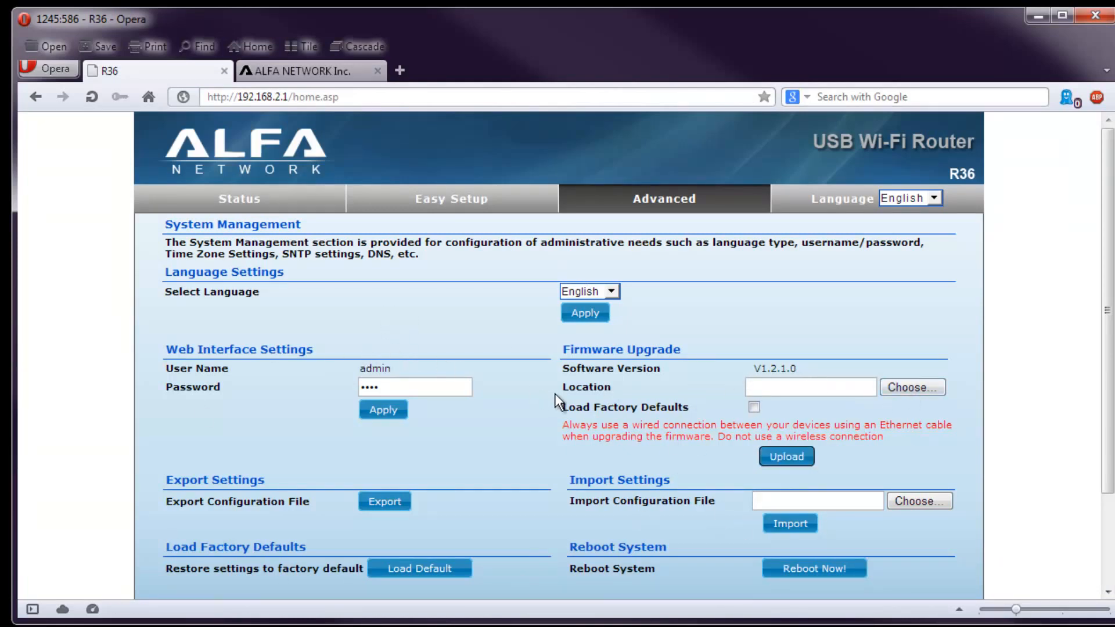
Step: Scroll the router's System Management page to view software version V1.2.1.0
{"action": "scroll", "scroll_direction": "down", "scroll_amount": 3}
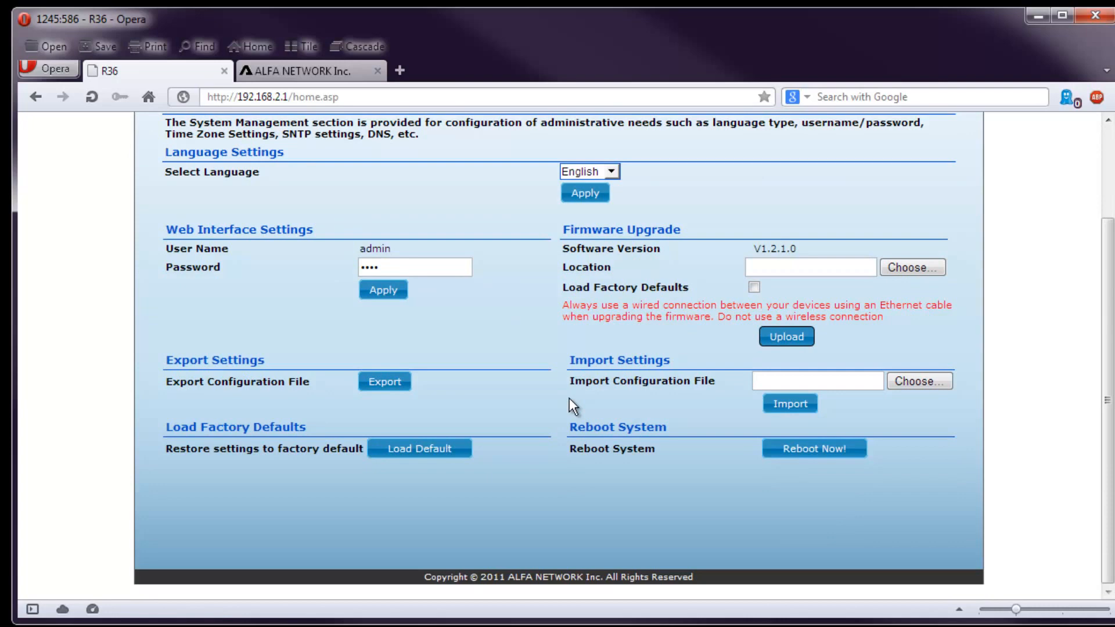
{"action": "scroll", "scroll_direction": "up", "scroll_amount": 3}
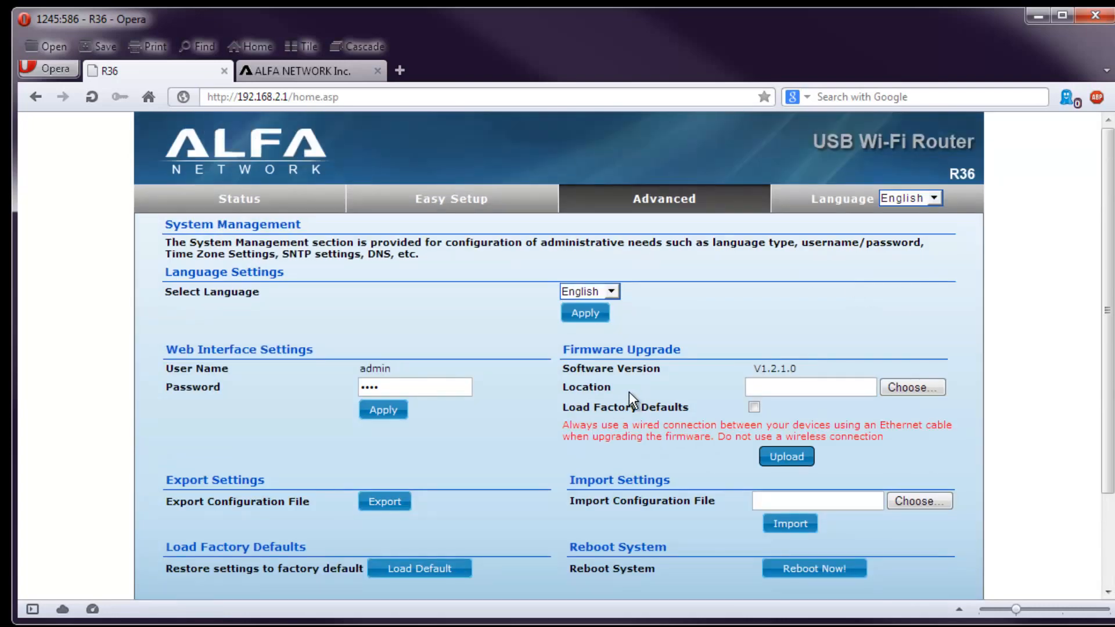
{"action": "mouse_move", "coordinate": [509, 395]}
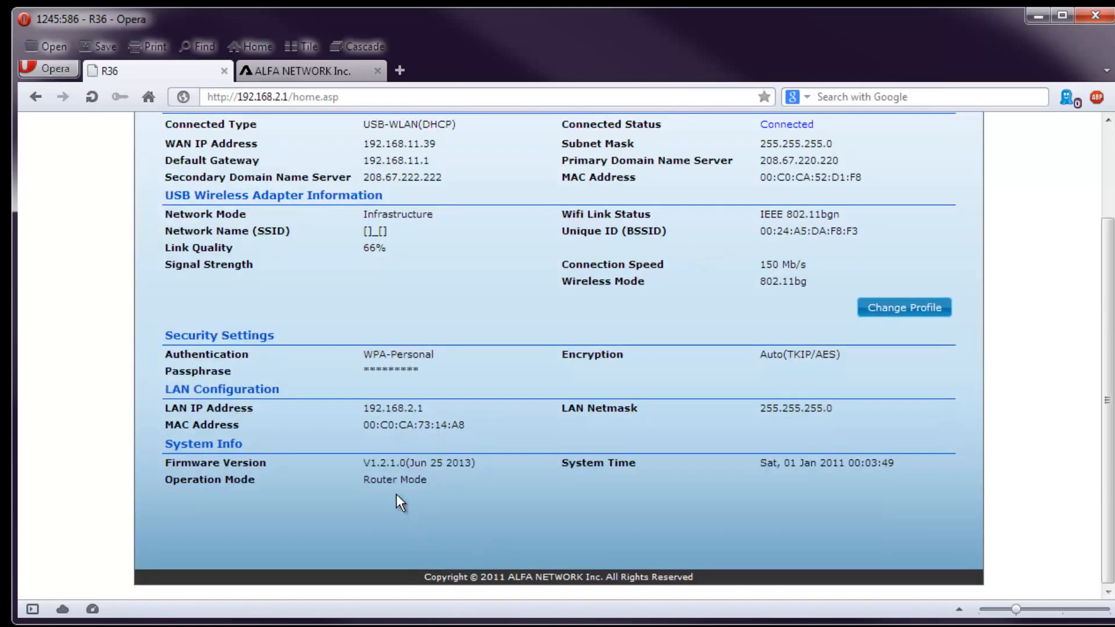
{"action": "double_click", "coordinate": [391, 462]}
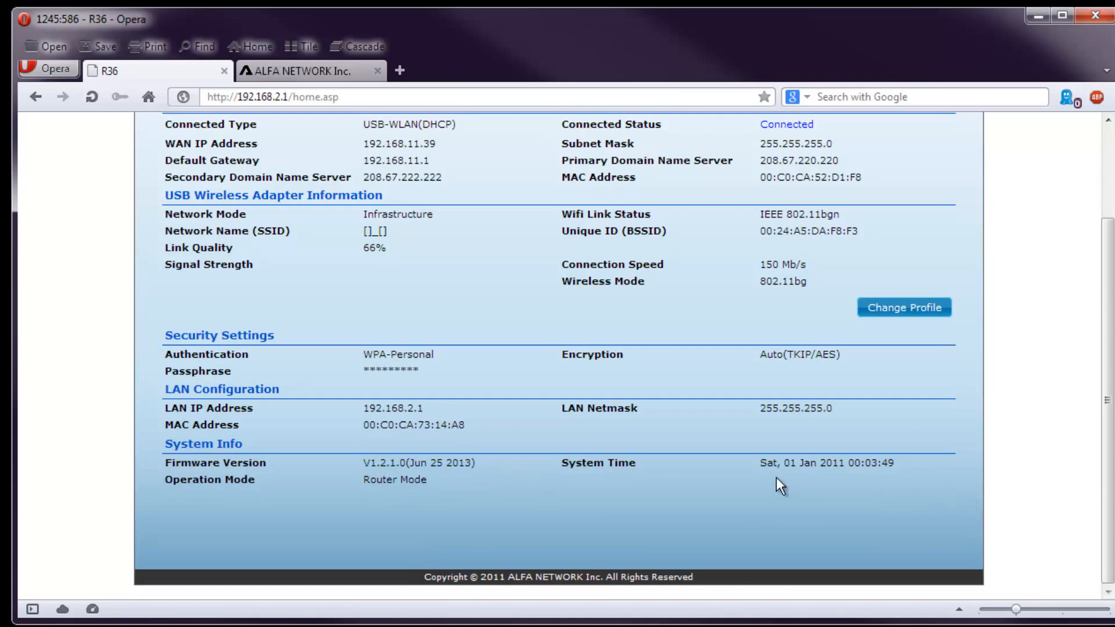
{"action": "scroll", "scroll_direction": "up", "scroll_amount": 3}
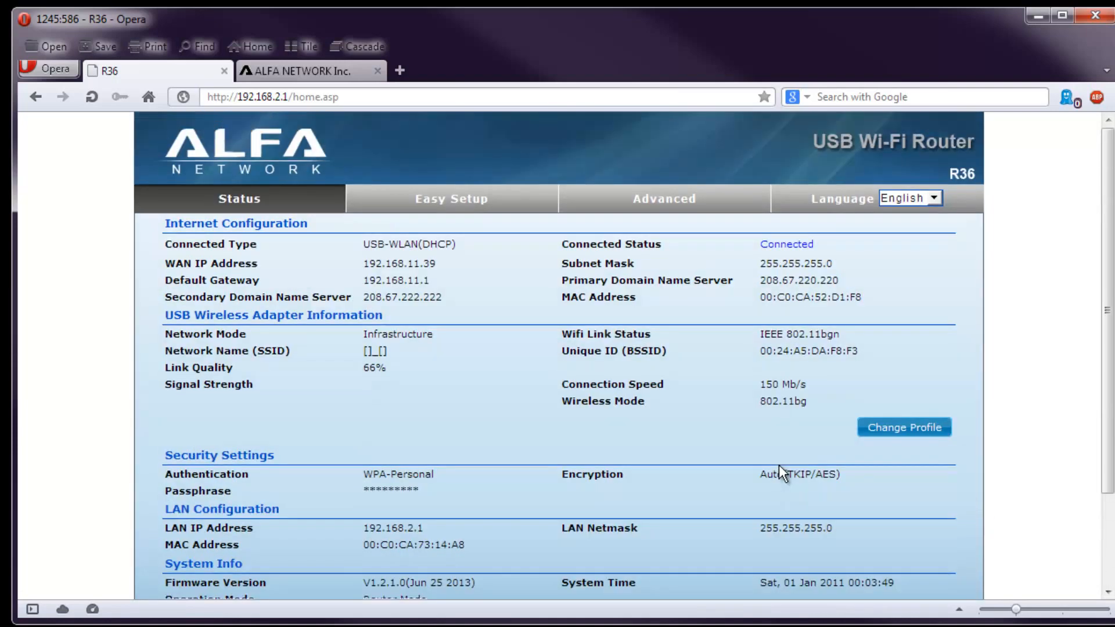
{"action": "mouse_move", "coordinate": [224, 370]}
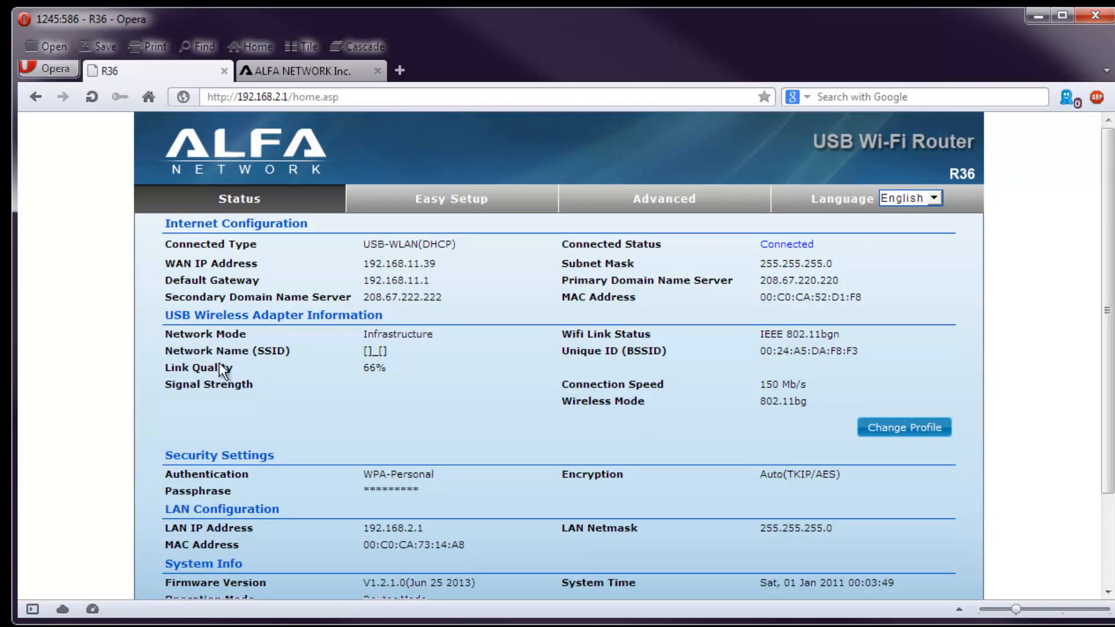
{"action": "mouse_move", "coordinate": [713, 313]}
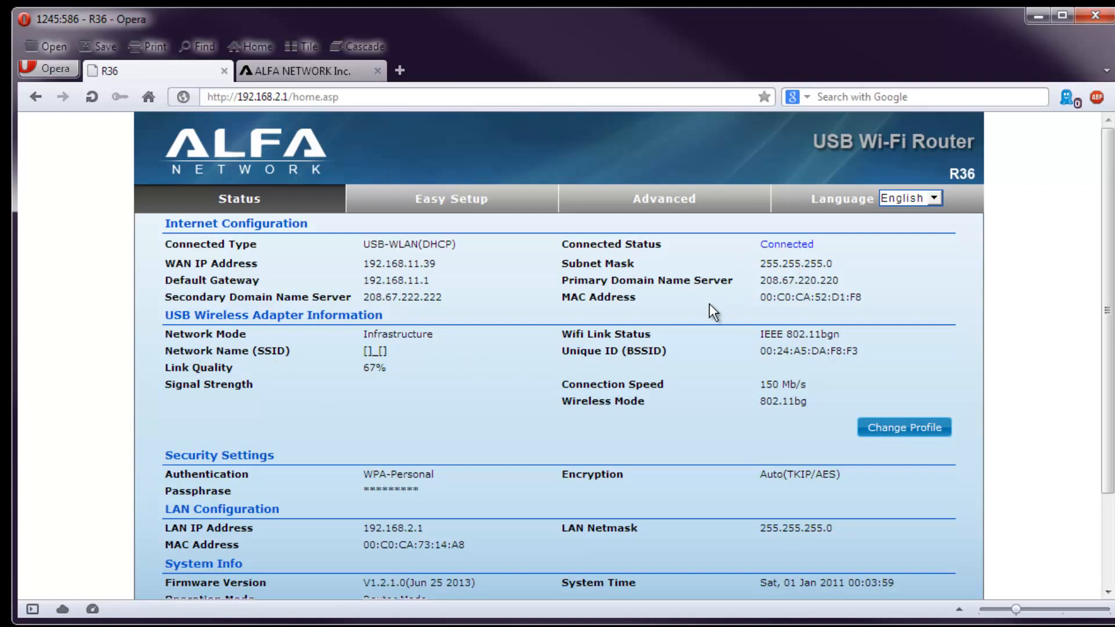
{"action": "mouse_move", "coordinate": [604, 279]}
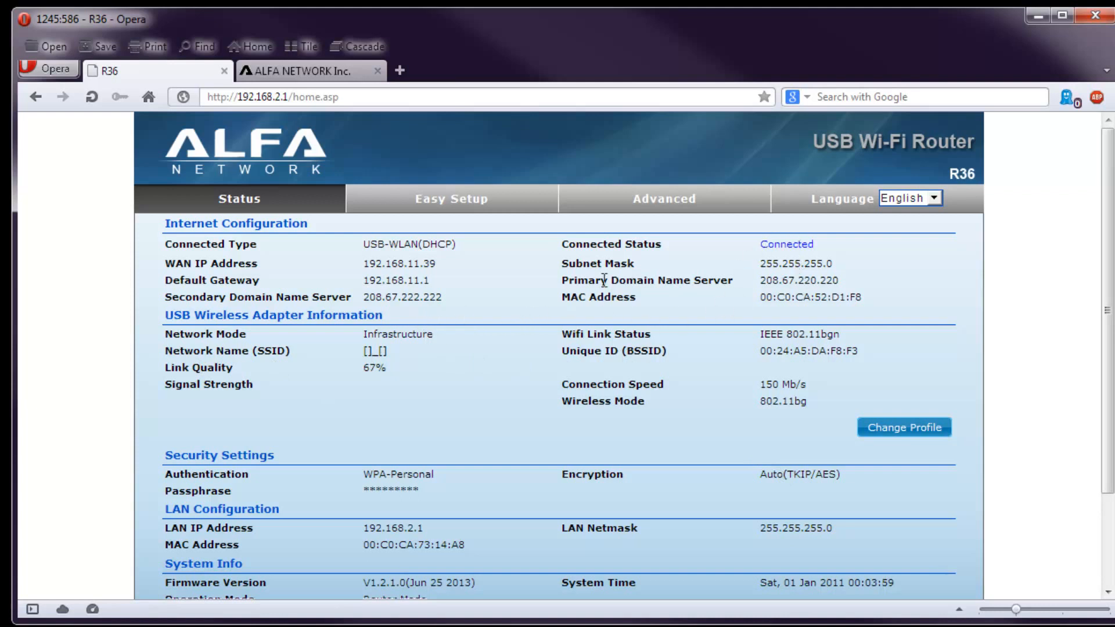
{"action": "mouse_move", "coordinate": [351, 400]}
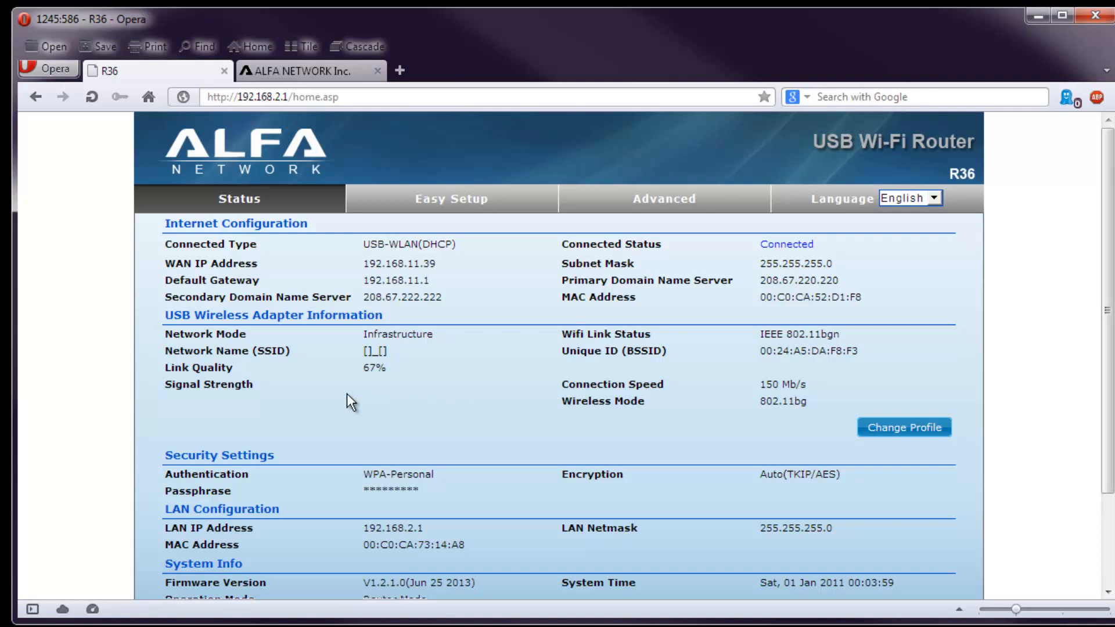
{"action": "mouse_move", "coordinate": [622, 315]}
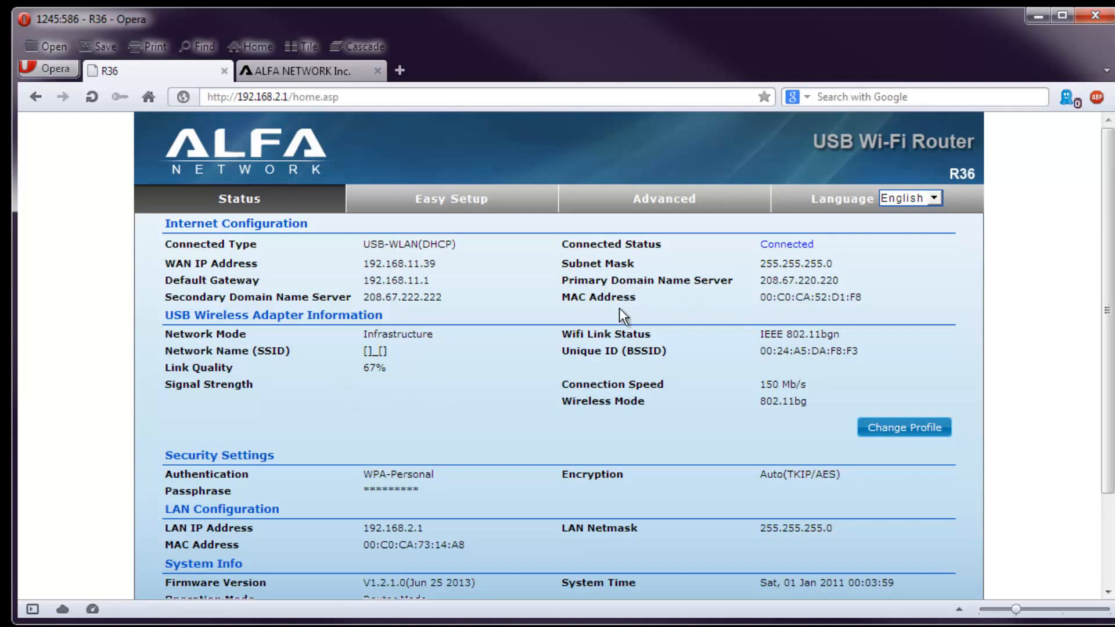
{"action": "mouse_move", "coordinate": [172, 385]}
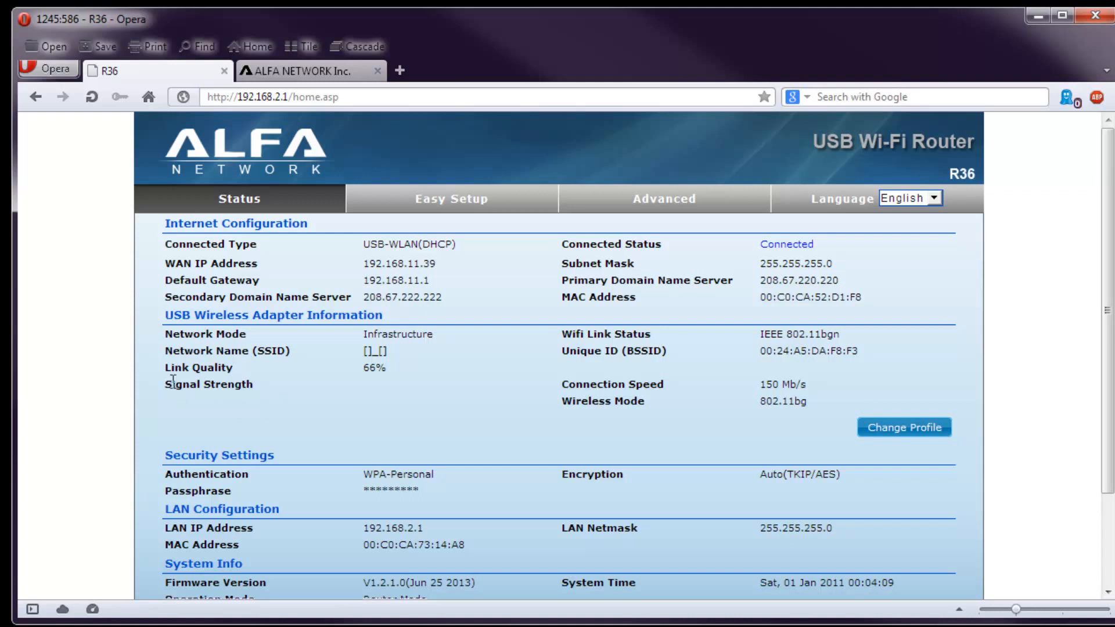
{"action": "mouse_move", "coordinate": [786, 302]}
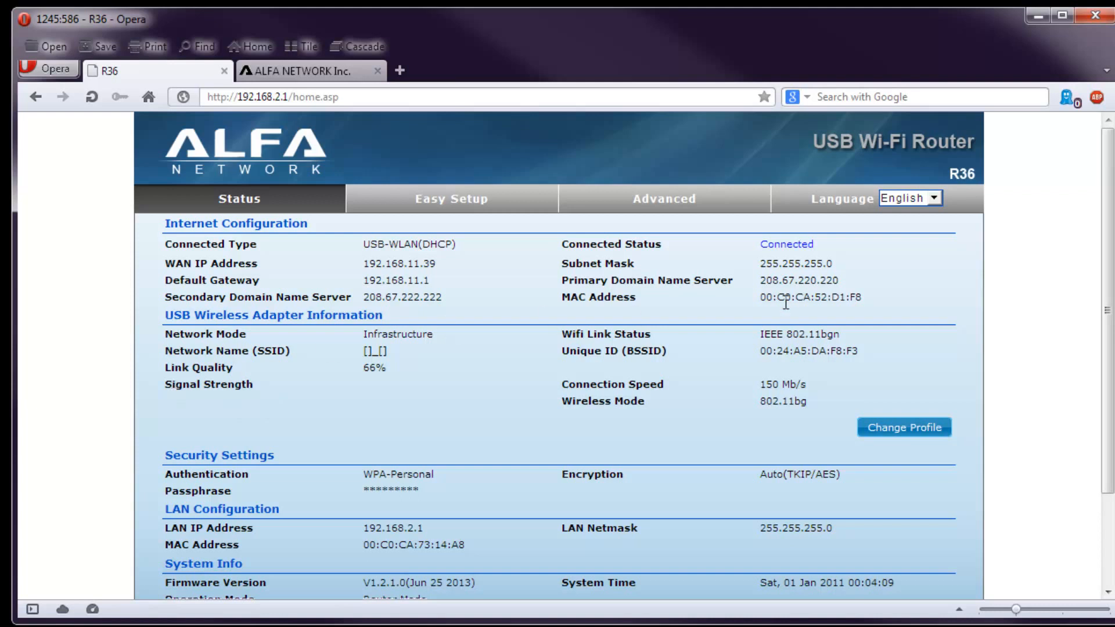
{"action": "mouse_move", "coordinate": [460, 224]}
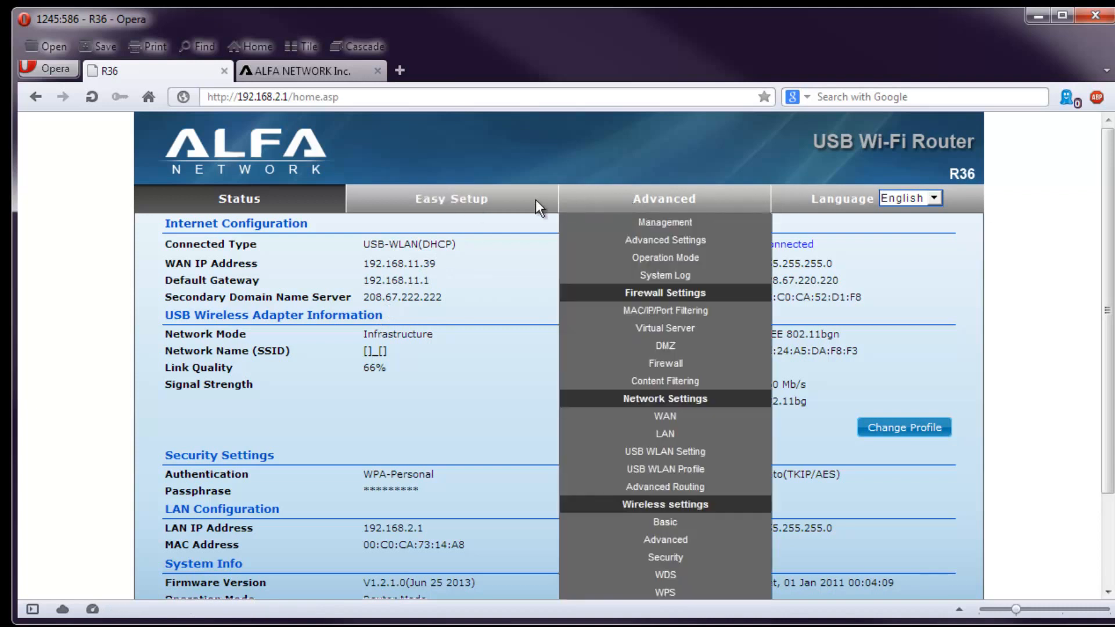
{"action": "mouse_move", "coordinate": [126, 359]}
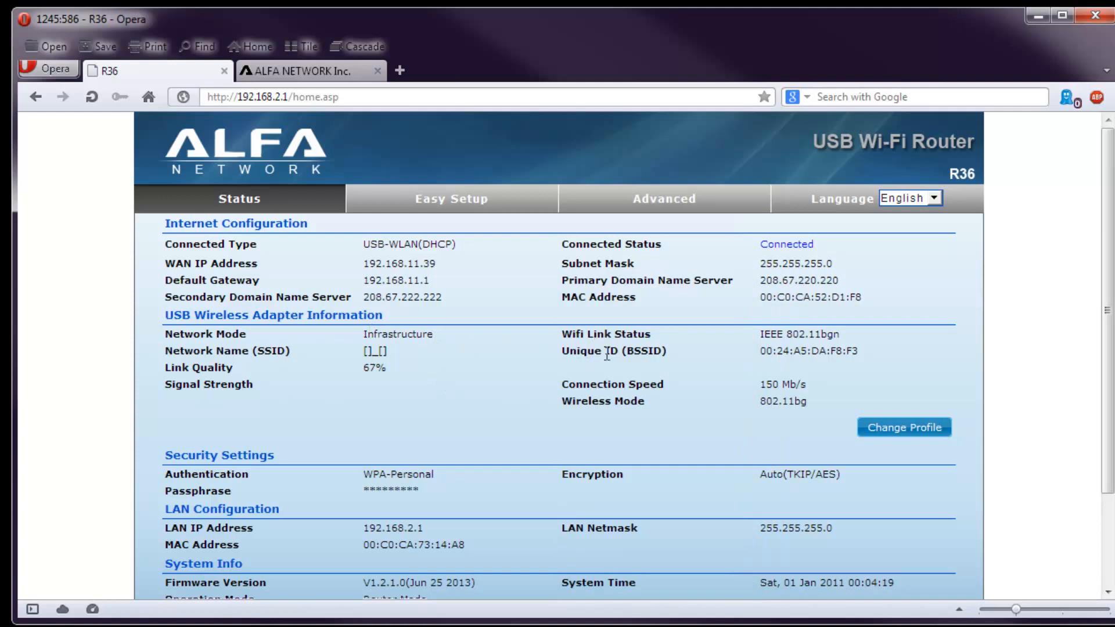
{"action": "mouse_move", "coordinate": [611, 366]}
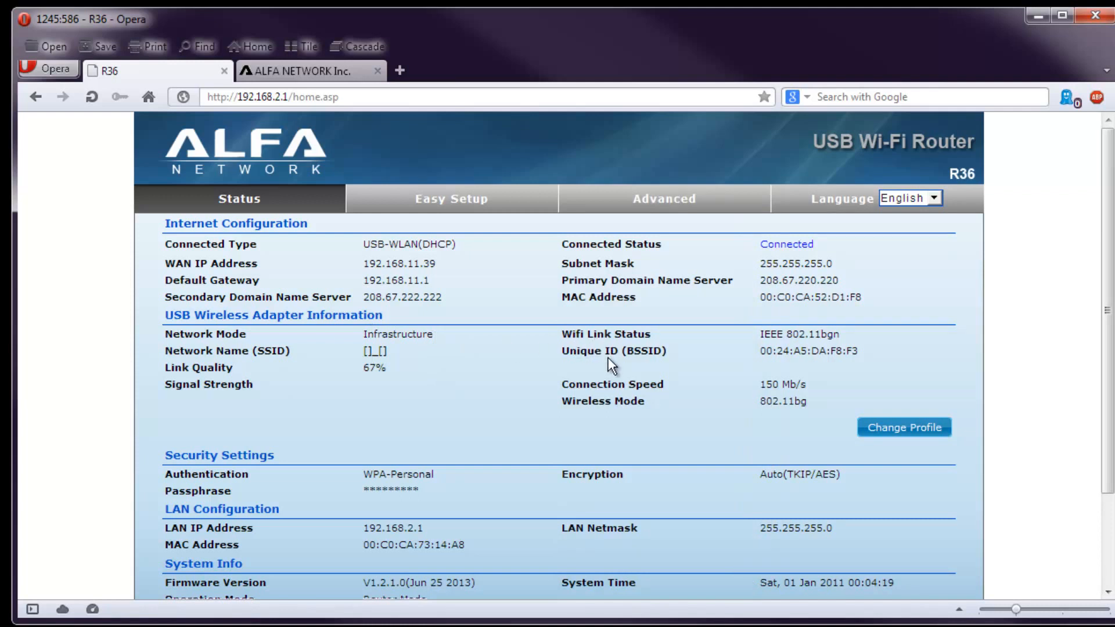
{"action": "mouse_move", "coordinate": [542, 408]}
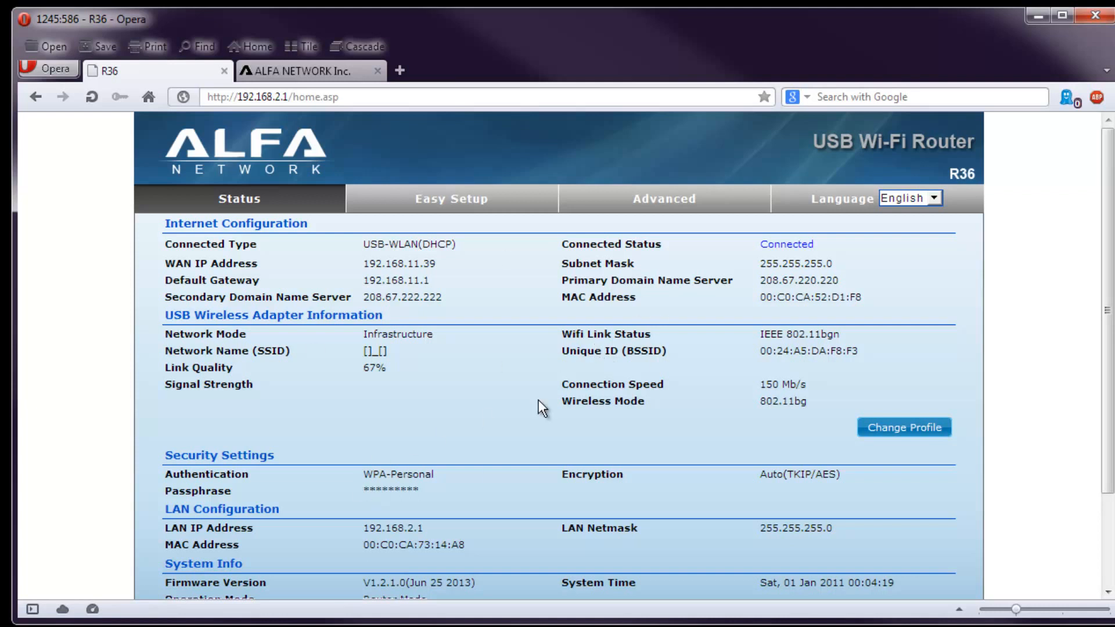
{"action": "mouse_move", "coordinate": [573, 364]}
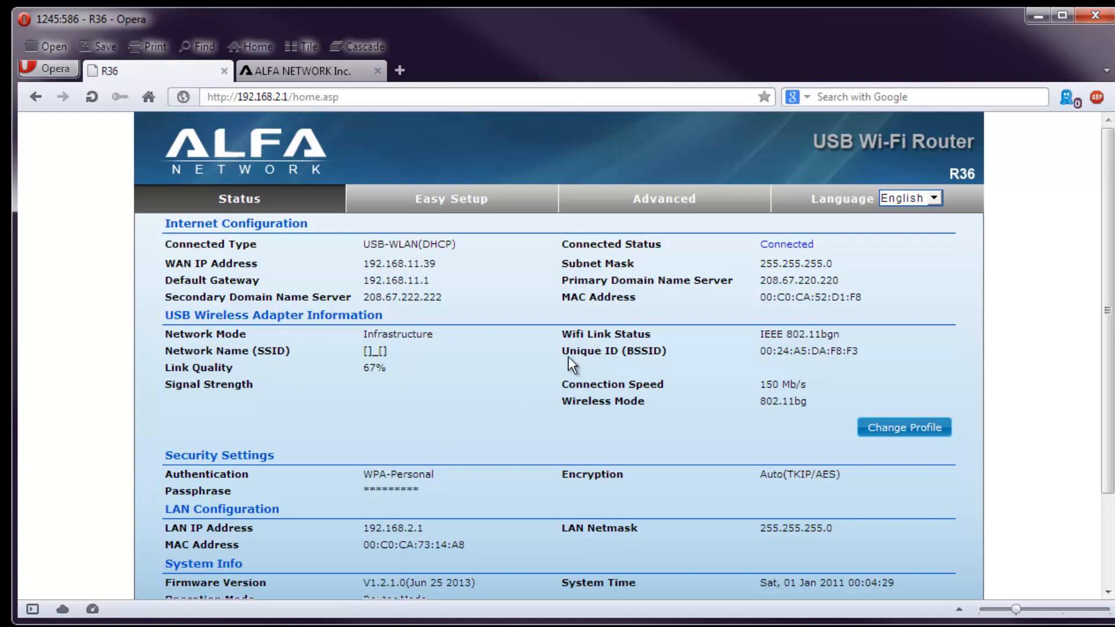
{"action": "mouse_move", "coordinate": [707, 337]}
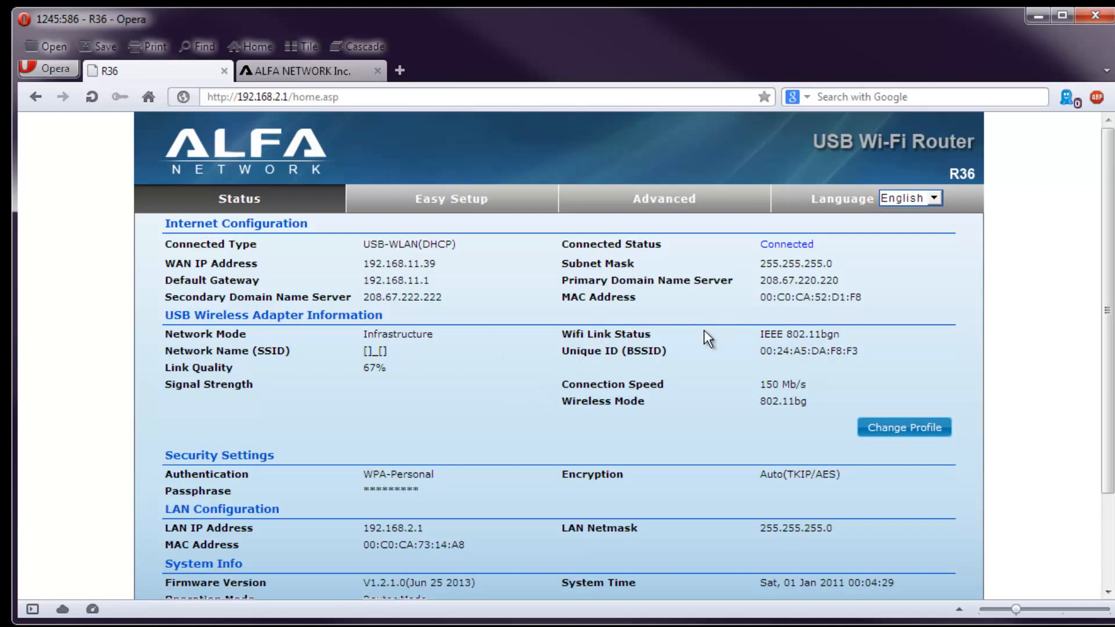